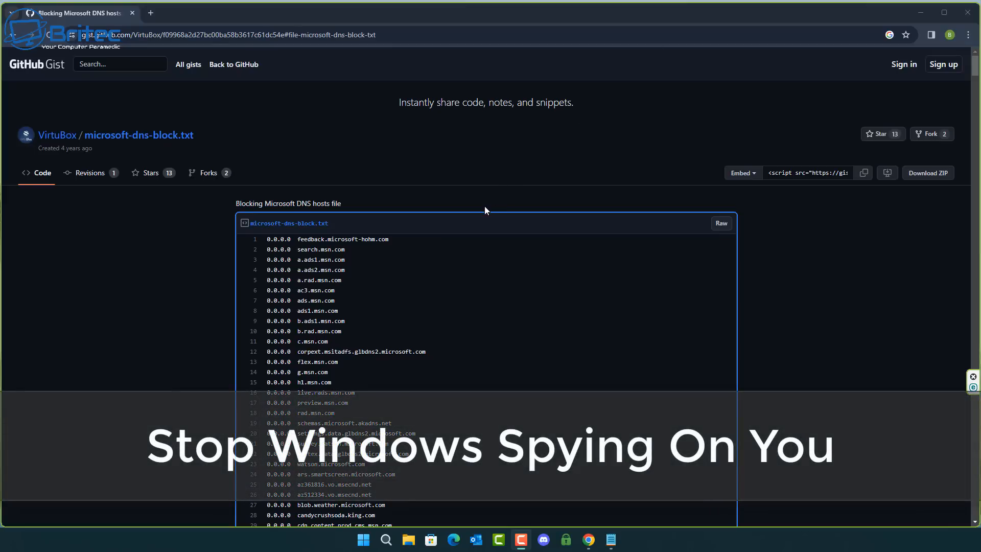
- Scroll down through the page being read before switching to File Explorer
{"action": "scroll", "scroll_direction": "down", "scroll_amount": 3}
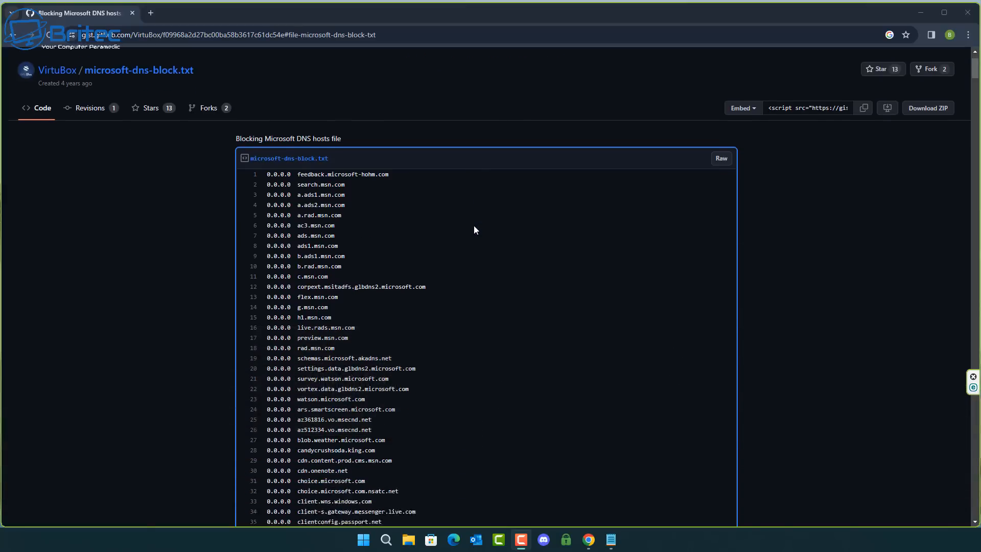
{"action": "scroll", "scroll_direction": "down", "scroll_amount": 3}
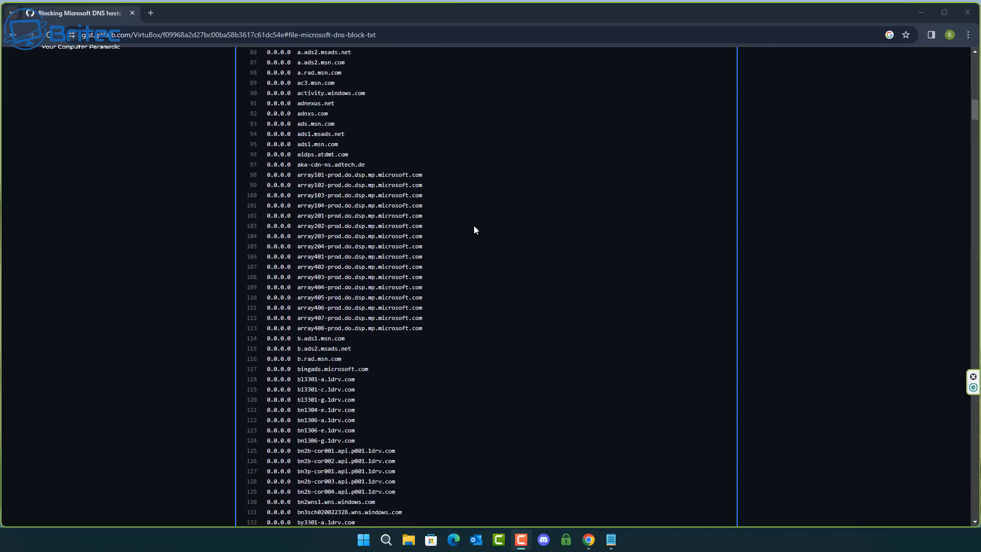
{"action": "scroll", "scroll_direction": "down", "scroll_amount": 3}
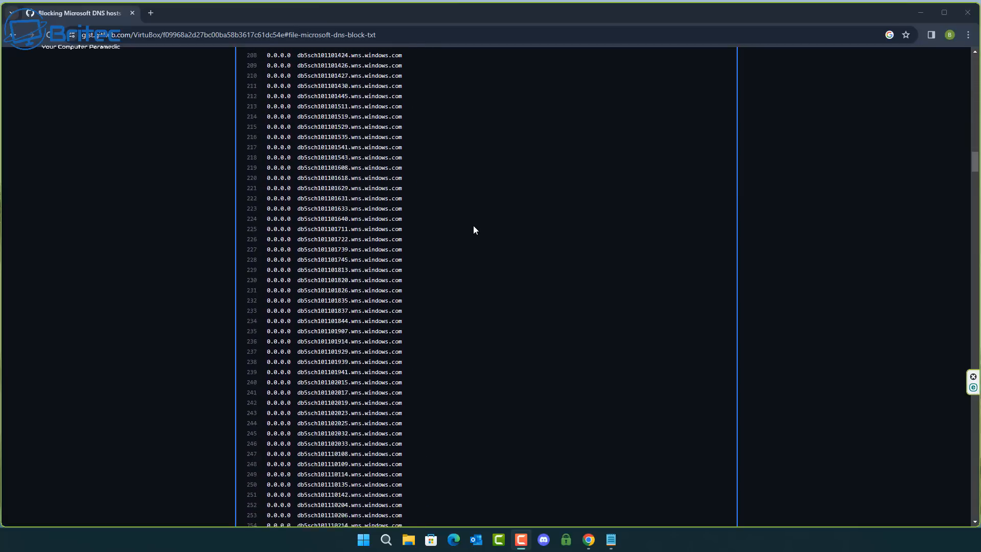
{"action": "scroll", "scroll_direction": "down", "scroll_amount": 3}
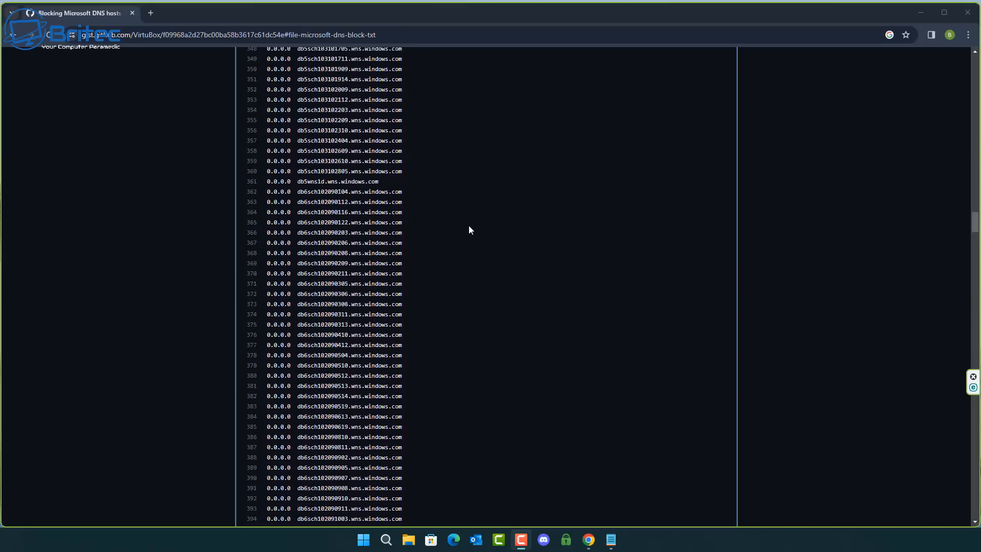
{"action": "scroll", "scroll_direction": "down", "scroll_amount": 3}
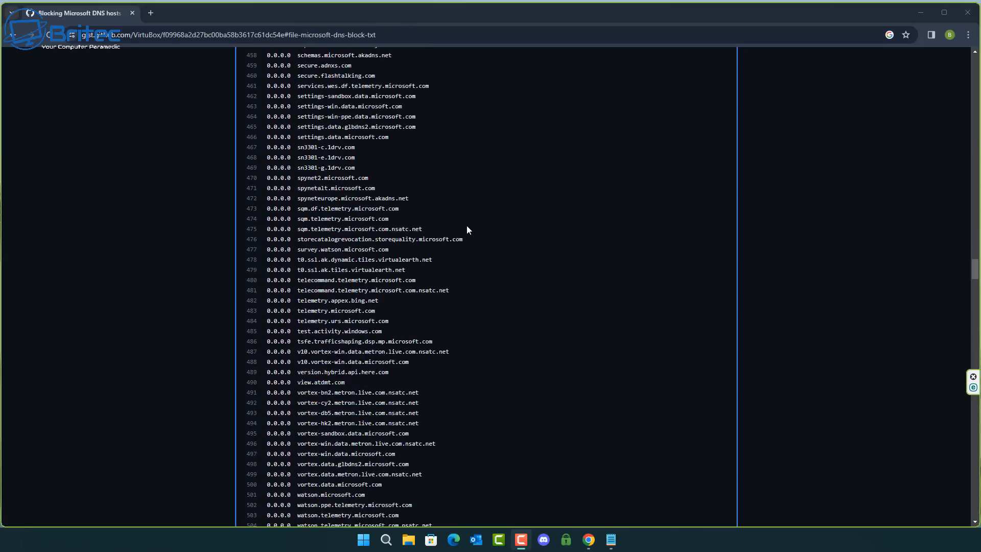
{"action": "scroll", "scroll_direction": "down", "scroll_amount": 3}
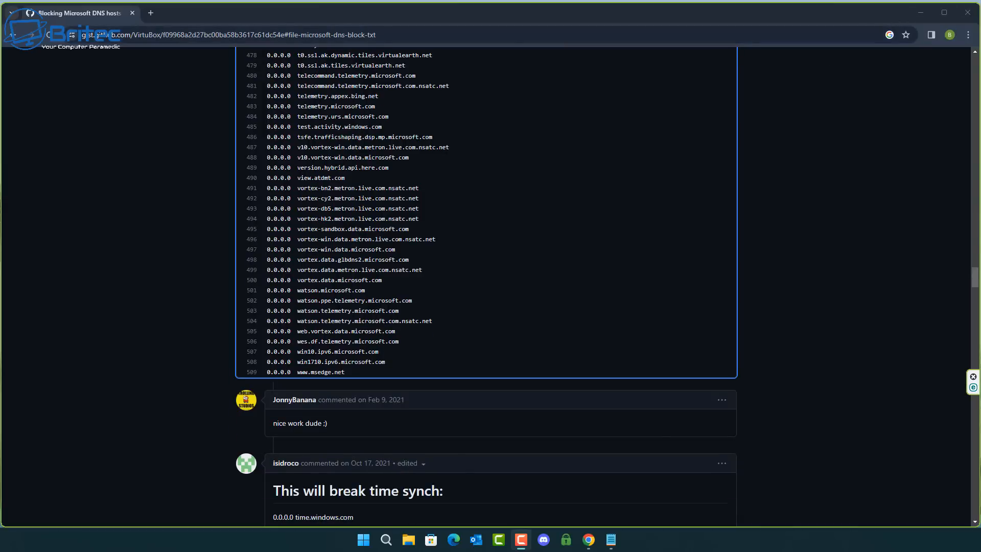
{"action": "scroll", "scroll_direction": "down", "scroll_amount": 3}
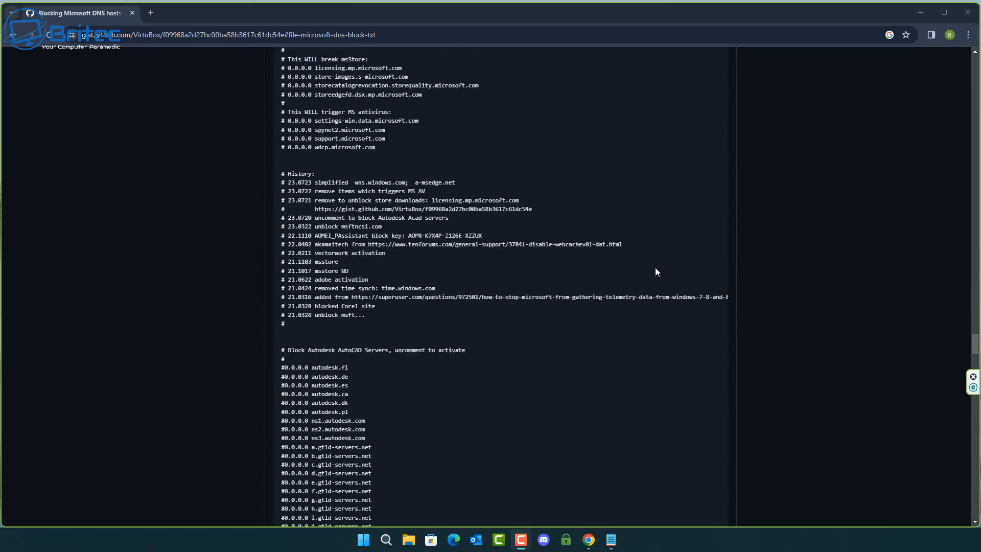
{"action": "scroll", "scroll_direction": "down", "scroll_amount": 3}
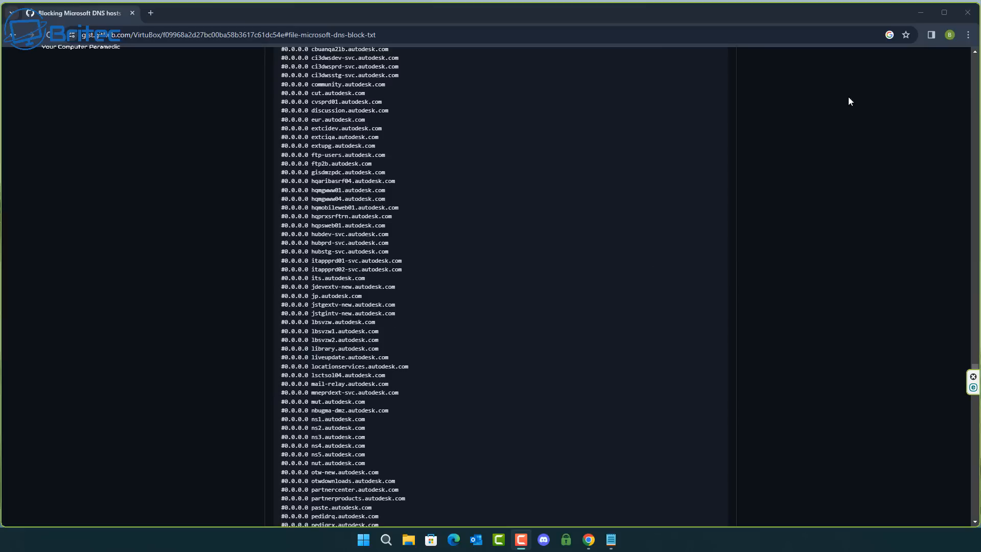
{"action": "scroll", "scroll_direction": "down", "scroll_amount": 3}
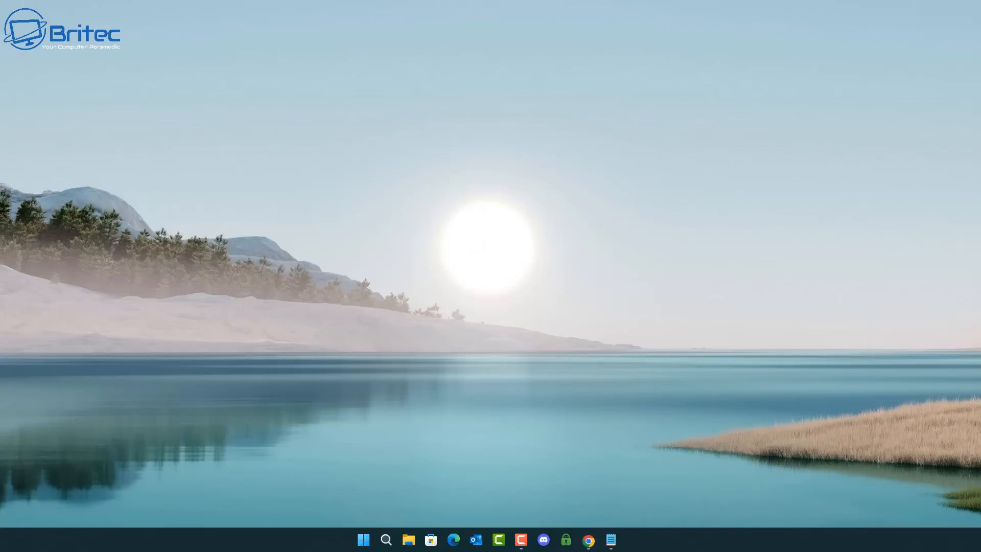
{"action": "mouse_move", "coordinate": [409, 539]}
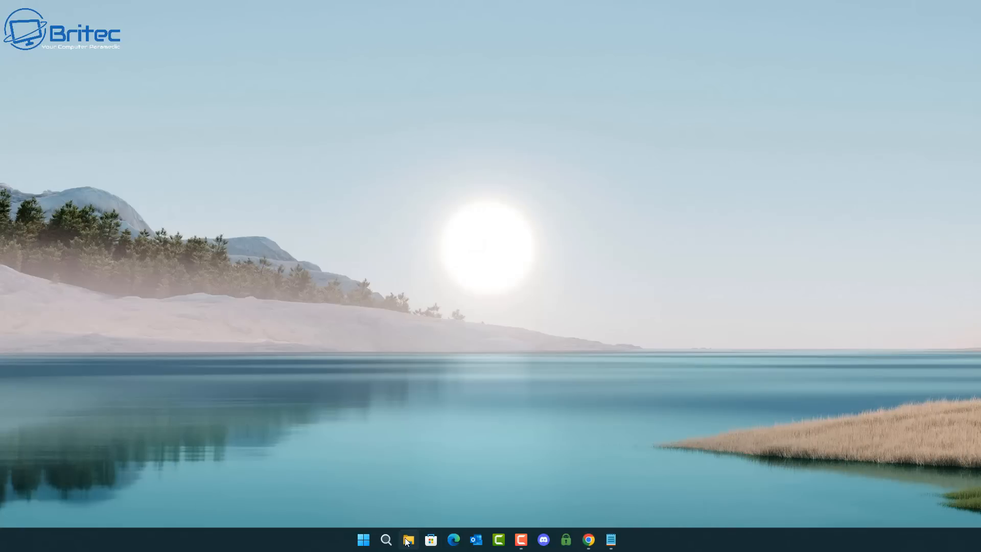
- Browse File Explorer to This PC > C: > Windows > System32 > drivers > etc
{"action": "left_click", "coordinate": [409, 540]}
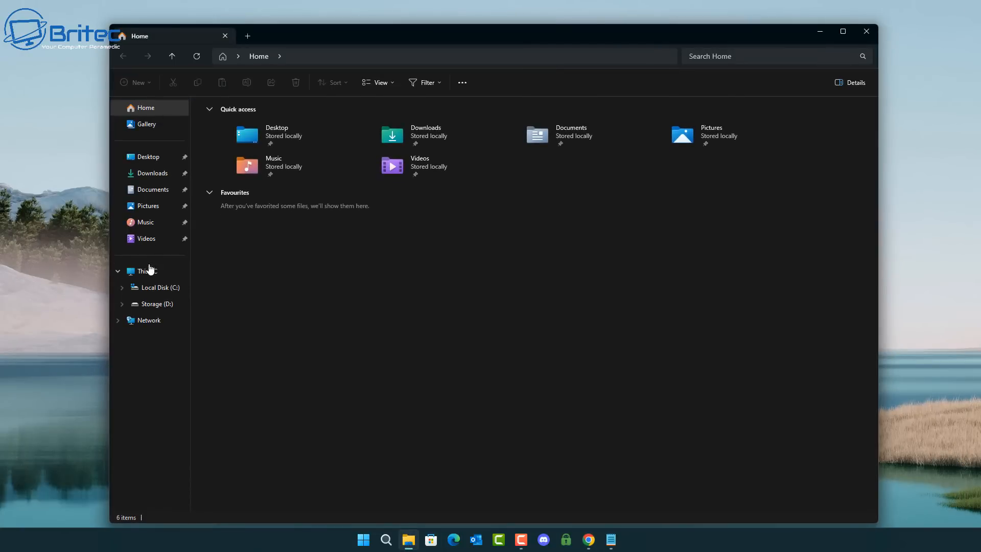
{"action": "left_click", "coordinate": [147, 271]}
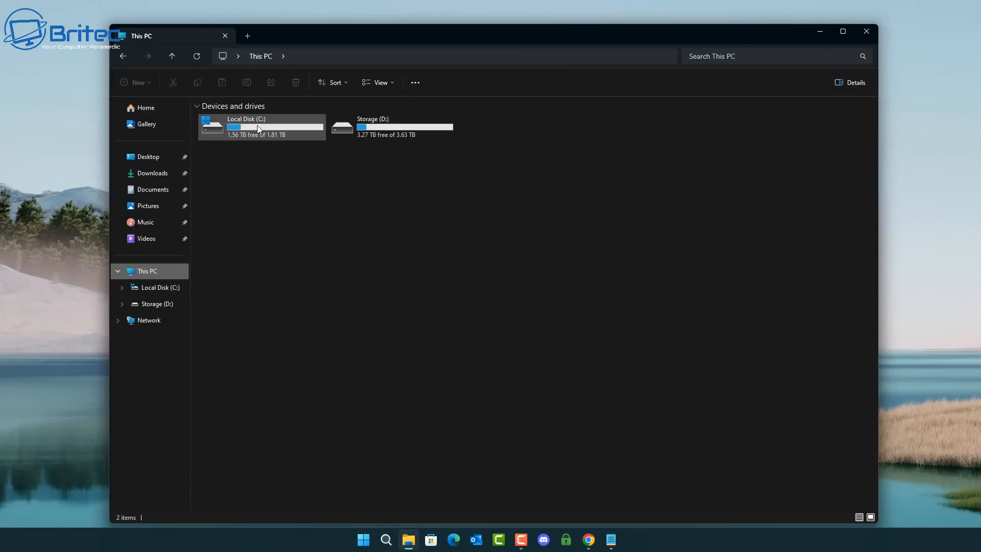
{"action": "double_click", "coordinate": [259, 127]}
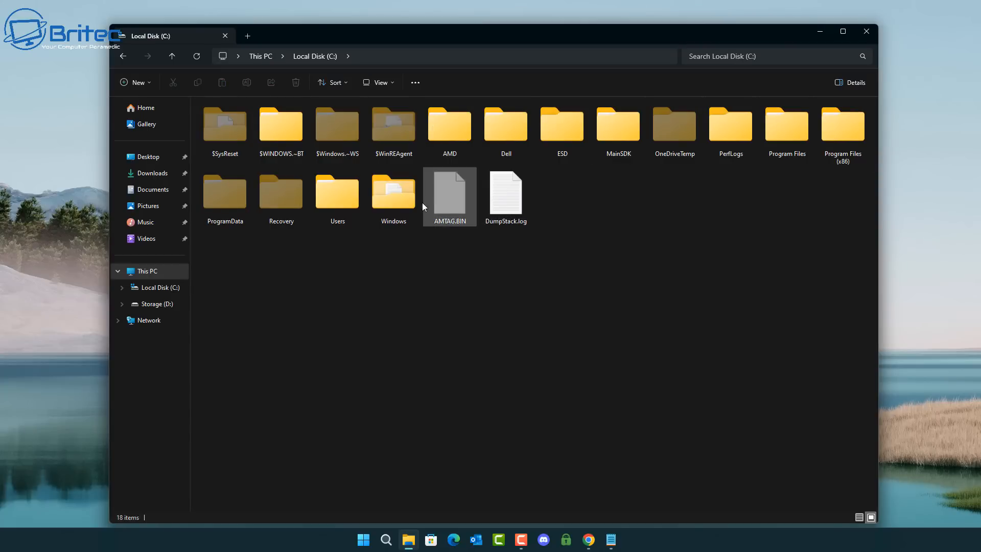
{"action": "double_click", "coordinate": [393, 191]}
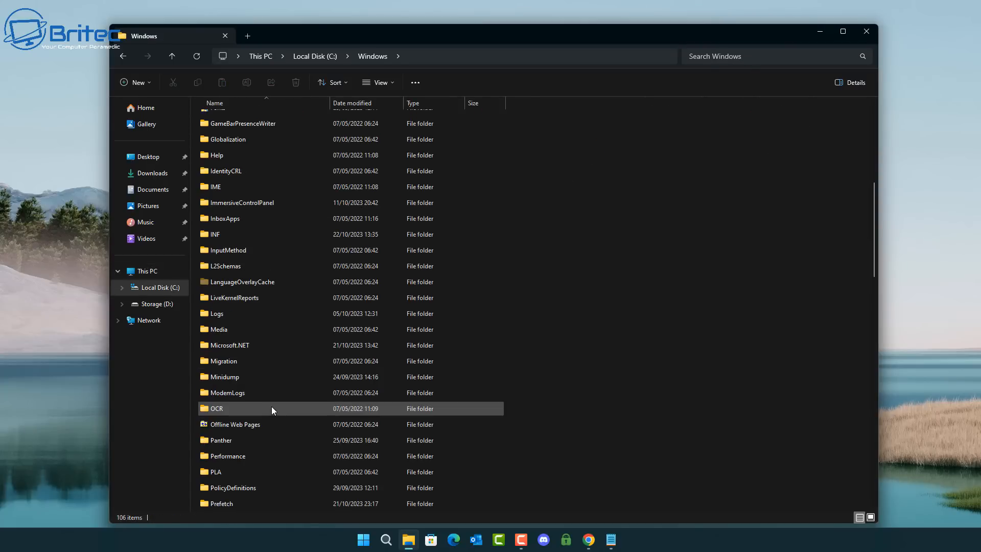
{"action": "scroll", "scroll_direction": "down", "scroll_amount": 3}
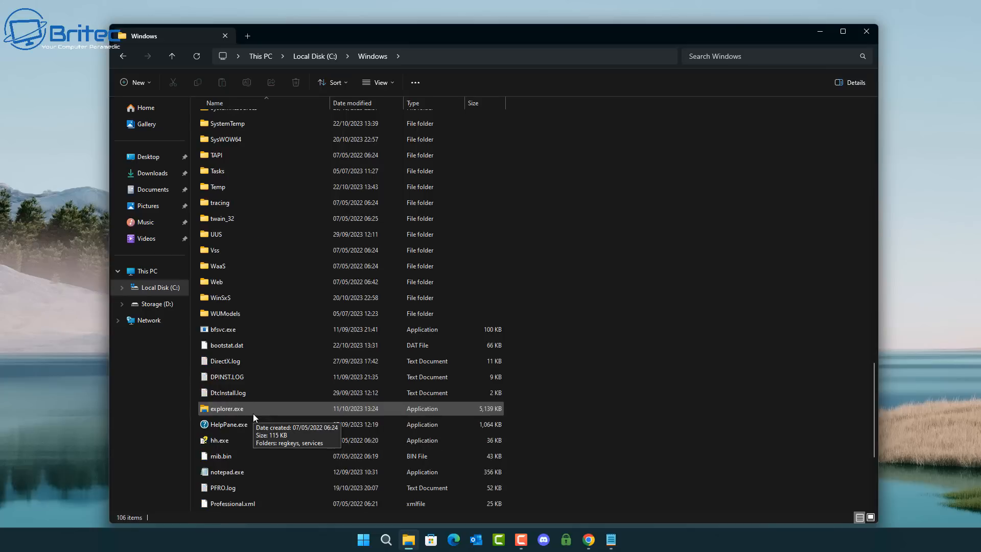
{"action": "scroll", "scroll_direction": "up", "scroll_amount": 3}
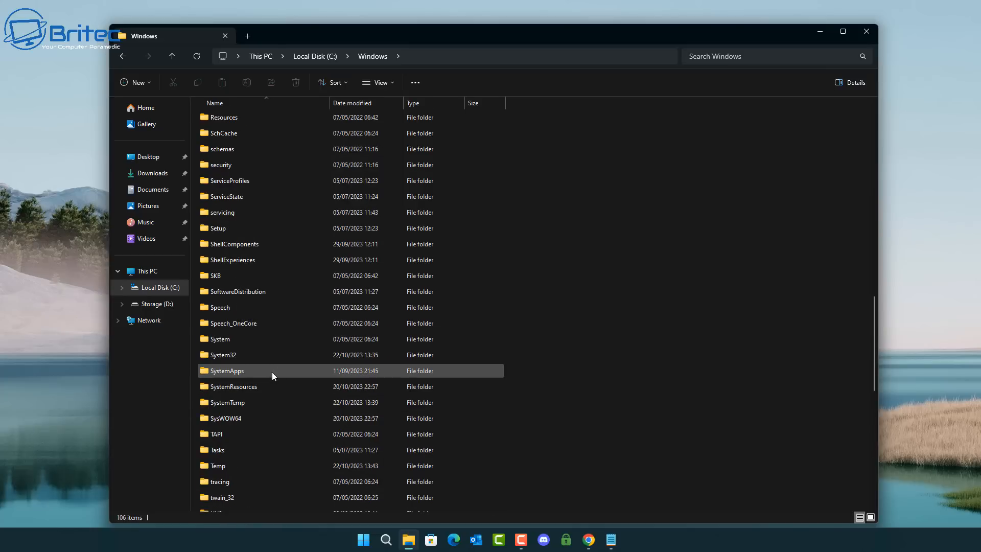
{"action": "double_click", "coordinate": [223, 355]}
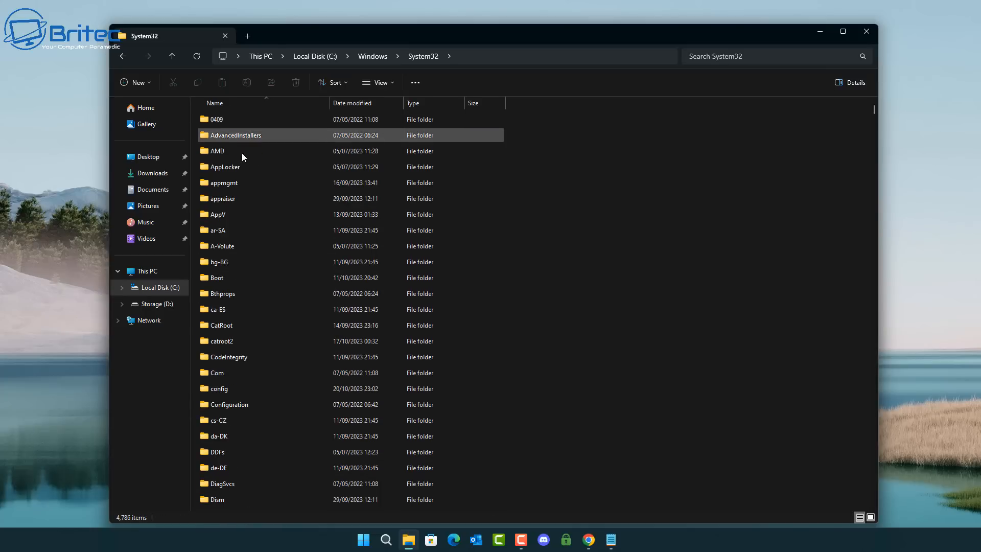
{"action": "scroll", "scroll_direction": "down", "scroll_amount": 3}
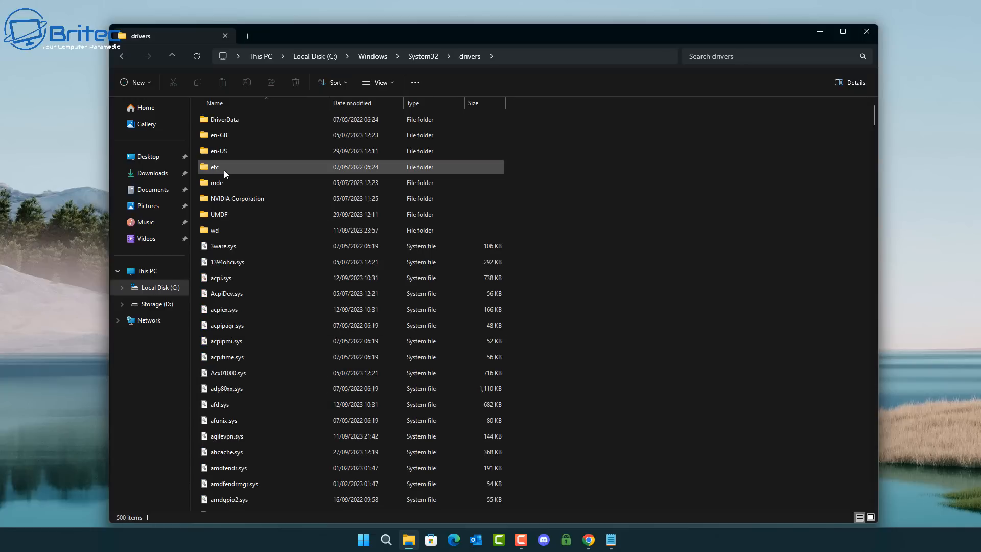
{"action": "double_click", "coordinate": [214, 167]}
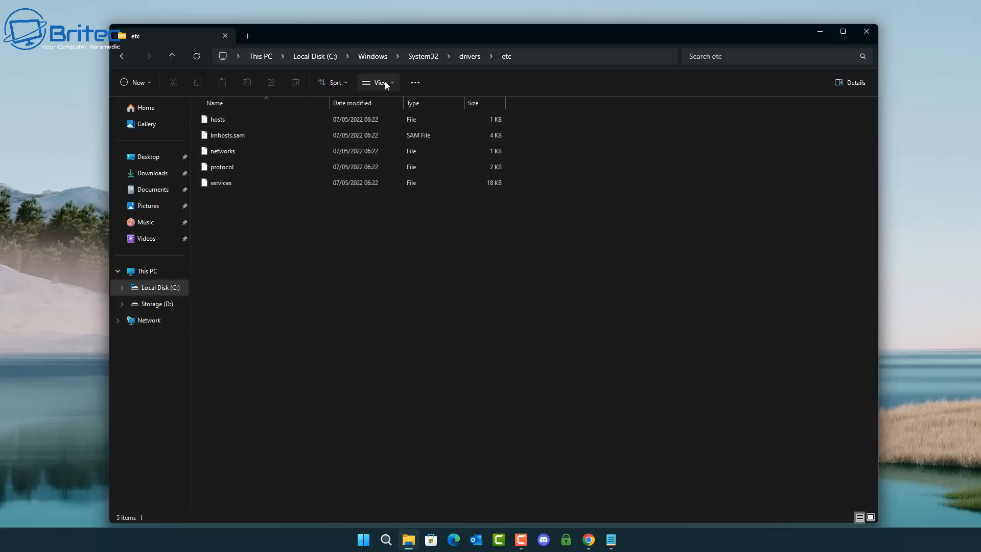
- Show the etc folder's files as large icons
{"action": "left_click", "coordinate": [378, 82]}
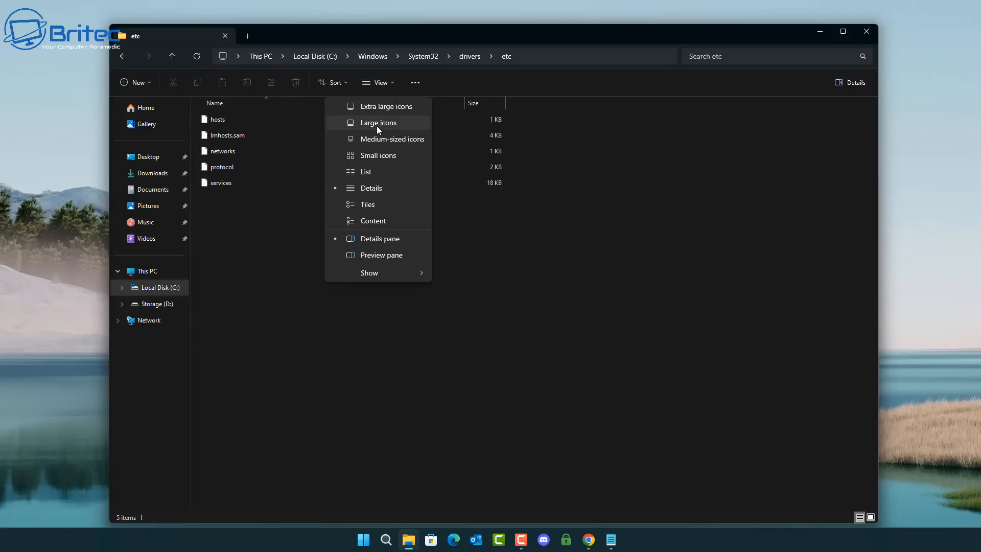
{"action": "left_click", "coordinate": [378, 122]}
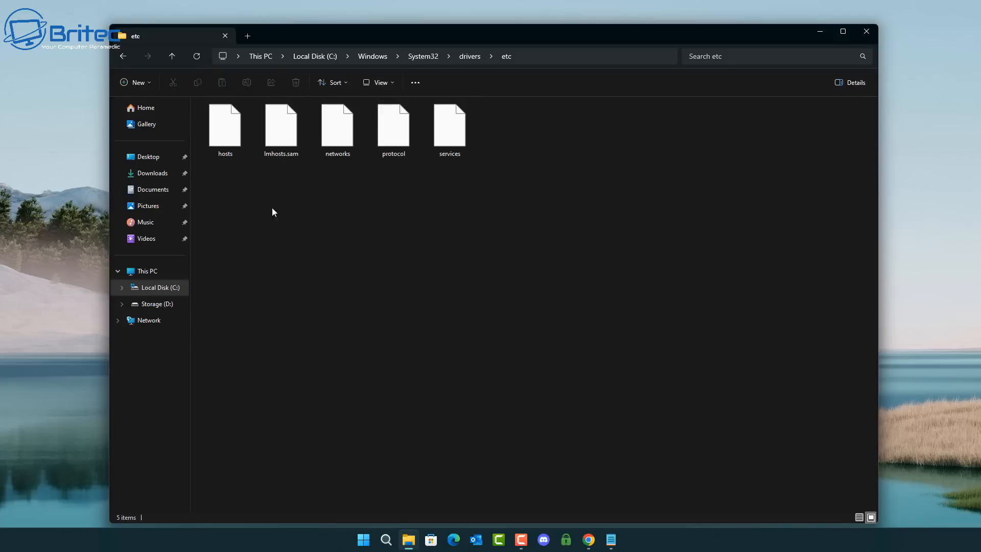
- Open the hosts file with Notepad (just once) and read its commented localhost entries
{"action": "right_click", "coordinate": [224, 125]}
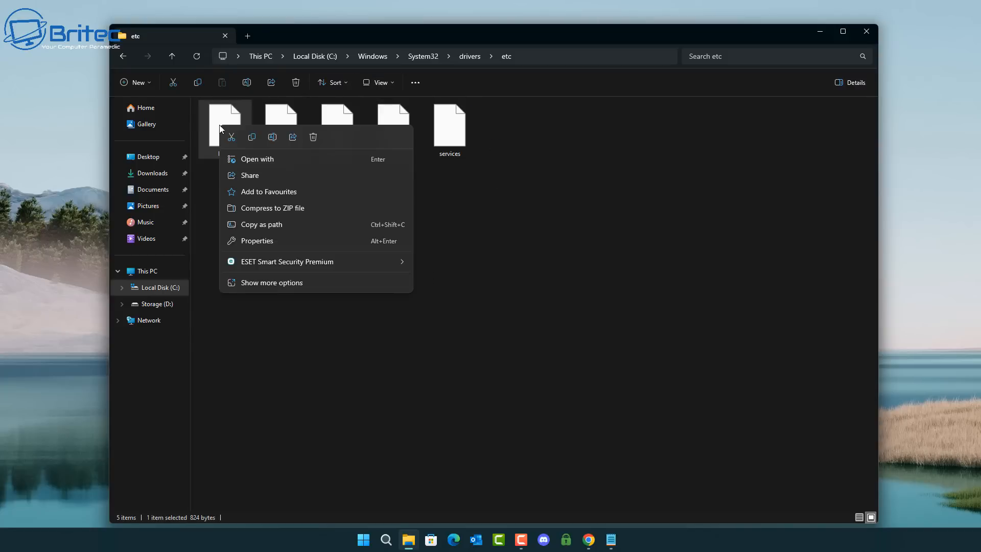
{"action": "left_click", "coordinate": [257, 158]}
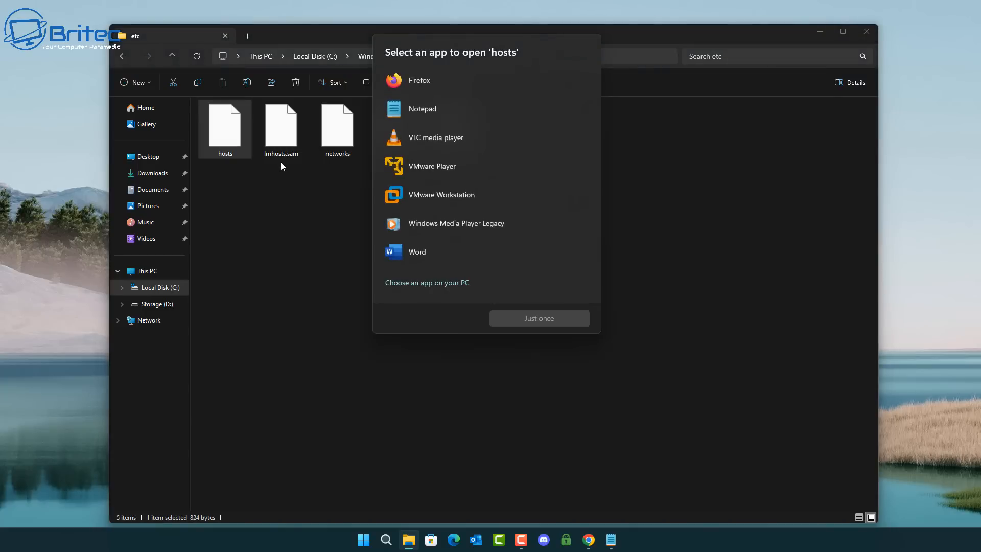
{"action": "left_click", "coordinate": [423, 108]}
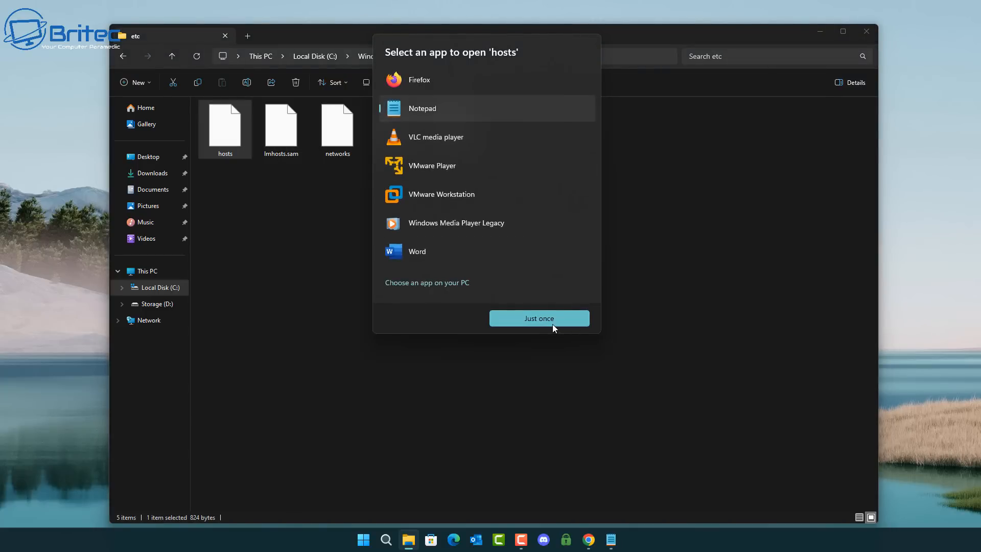
{"action": "left_click", "coordinate": [540, 319]}
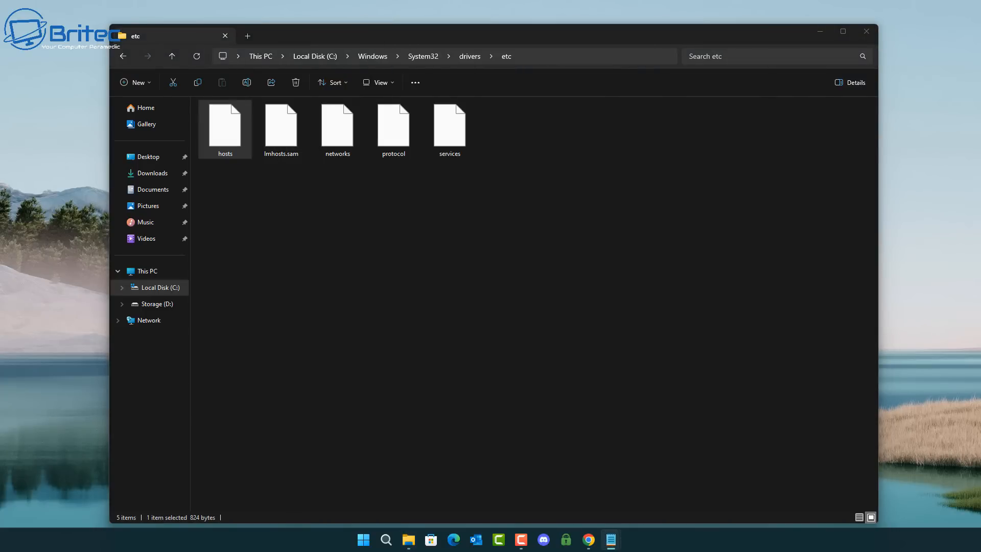
{"action": "double_click", "coordinate": [225, 125]}
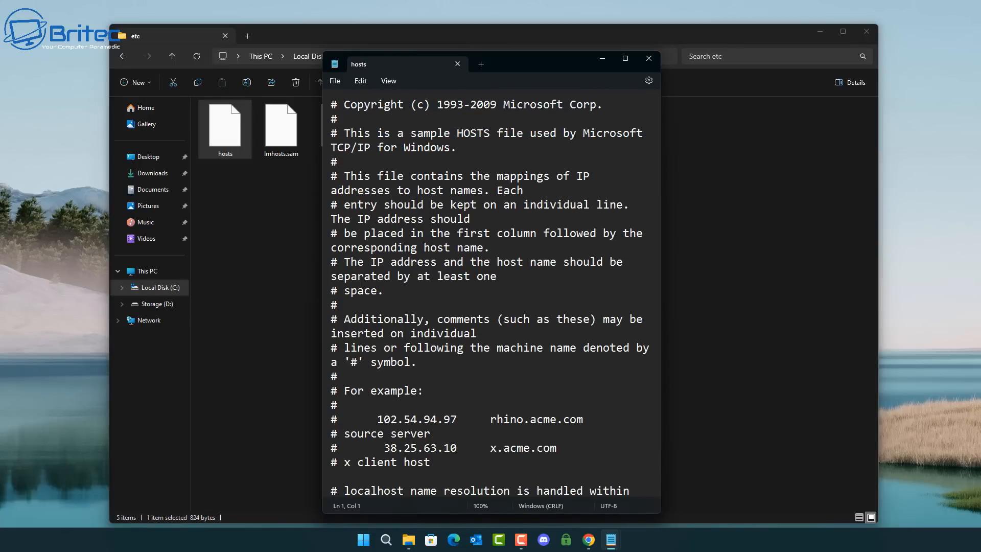
{"action": "mouse_move", "coordinate": [569, 186]}
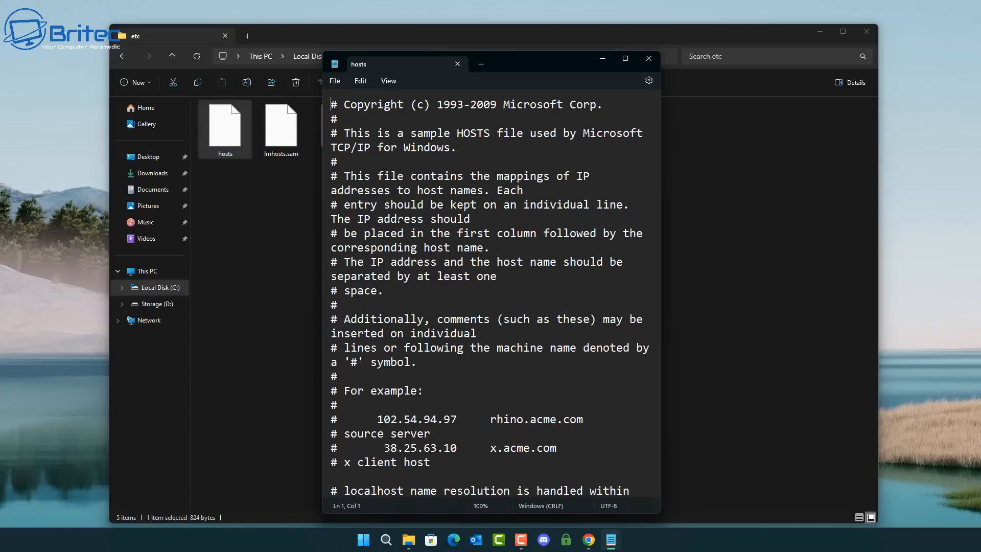
{"action": "scroll", "scroll_direction": "down", "scroll_amount": 3}
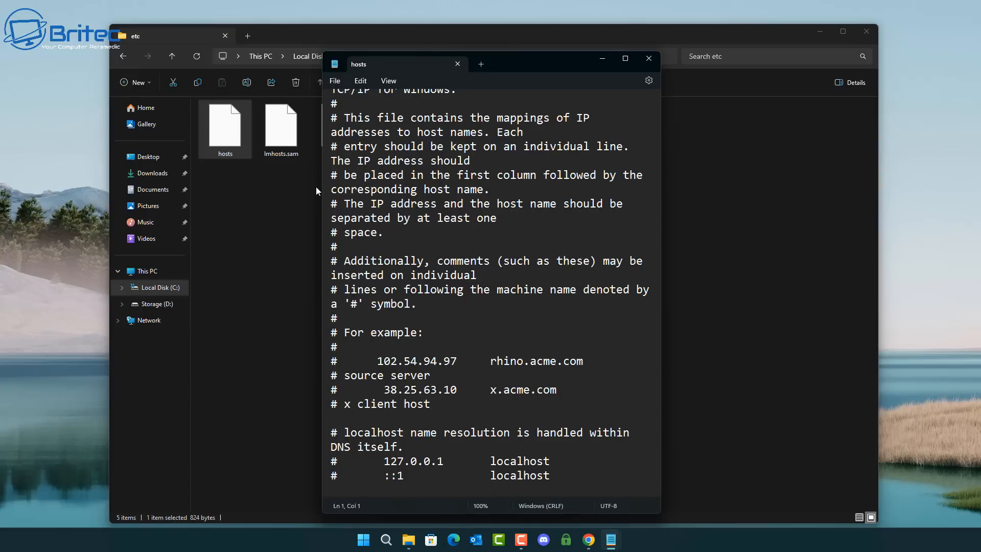
{"action": "mouse_move", "coordinate": [648, 58]}
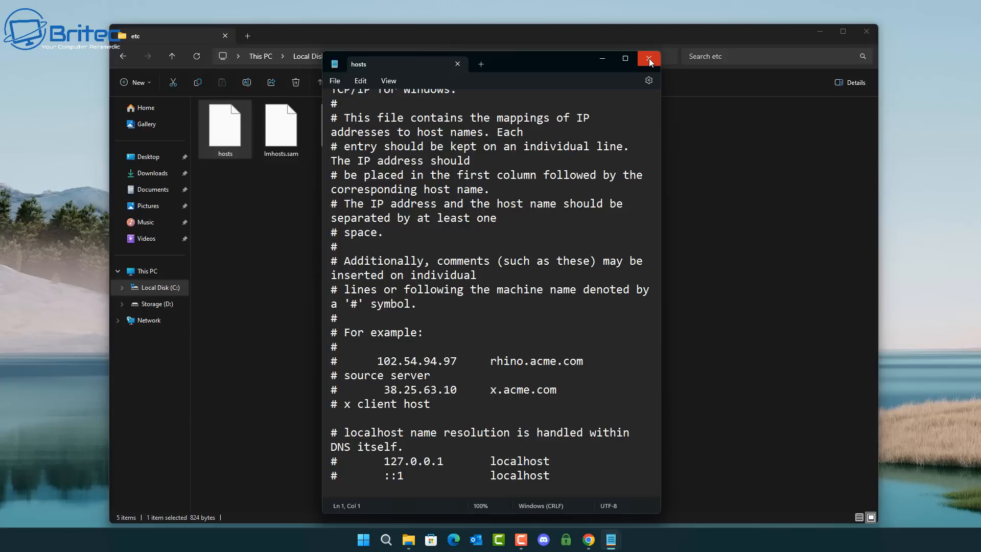
- Close the non-admin hosts window and bring up Run as administrator for pinned Notepad
{"action": "left_click", "coordinate": [649, 57]}
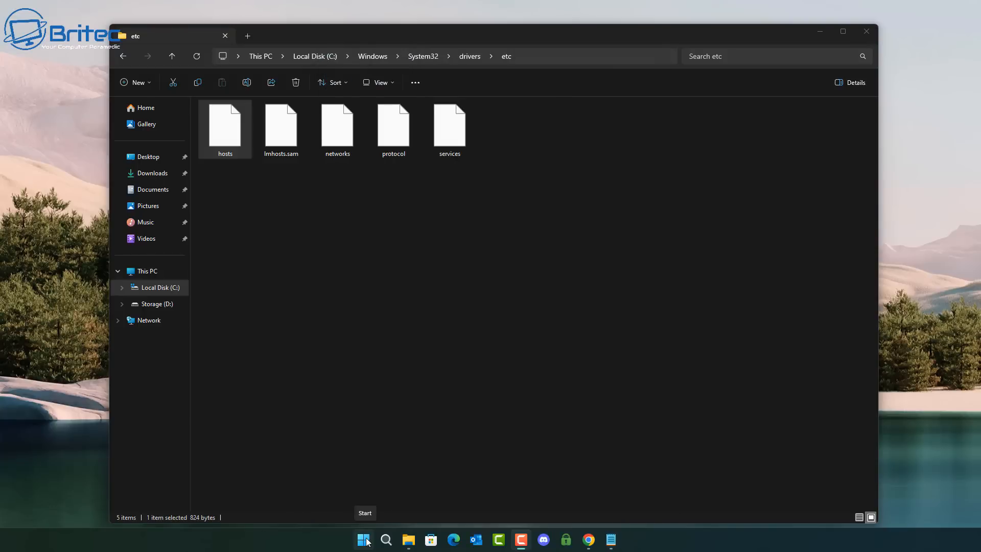
{"action": "left_click", "coordinate": [364, 539]}
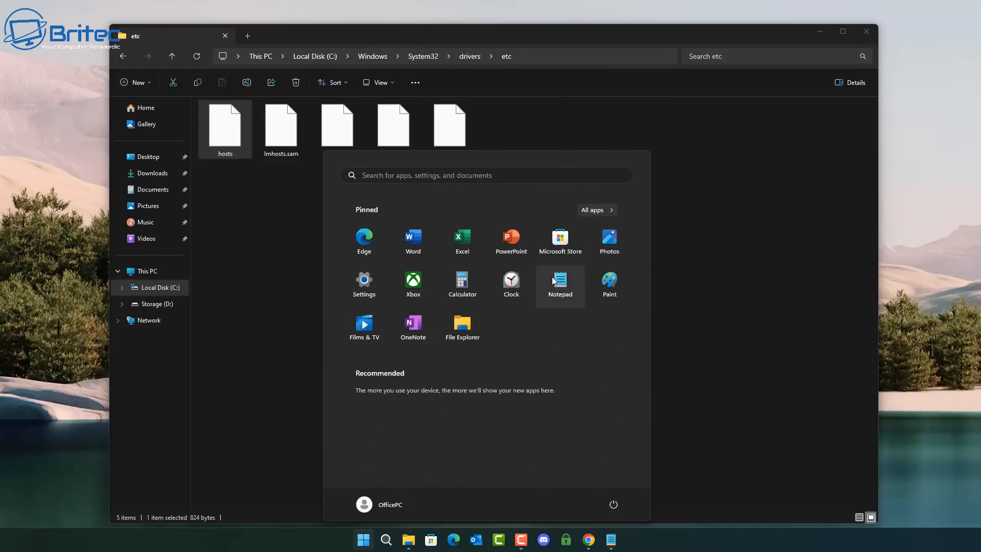
{"action": "right_click", "coordinate": [560, 280]}
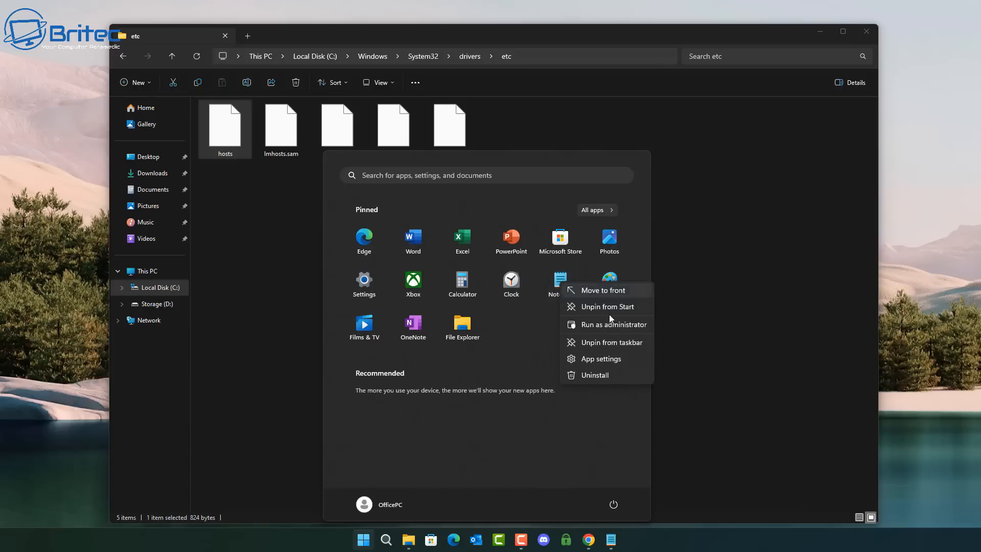
{"action": "mouse_move", "coordinate": [612, 325]}
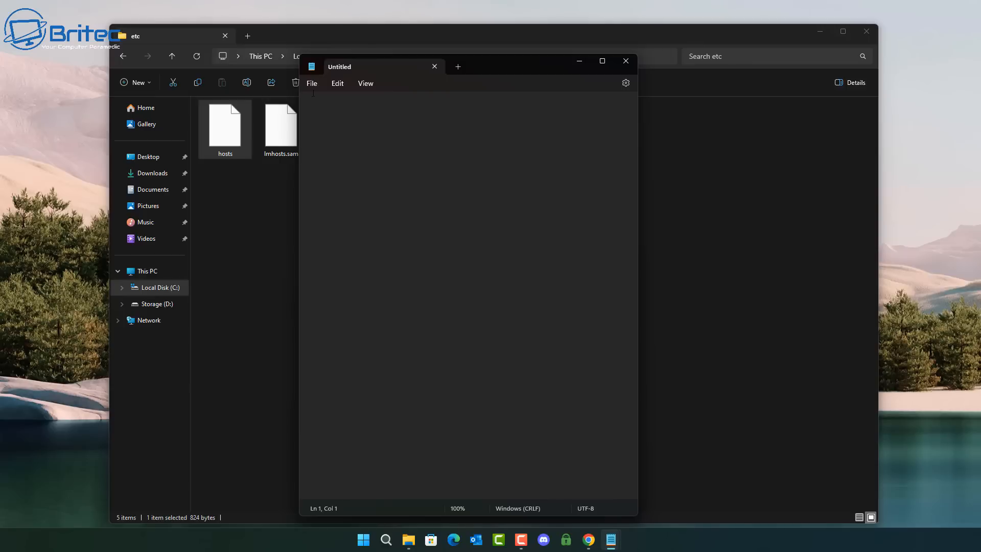
- From File > Open, browse into Windows\System32\drivers\etc
{"action": "left_click", "coordinate": [312, 82]}
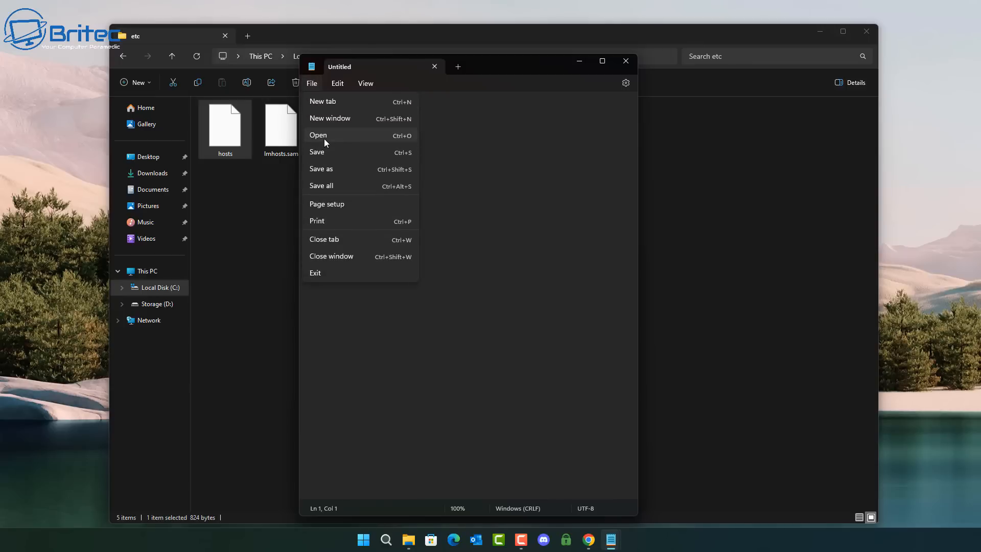
{"action": "left_click", "coordinate": [319, 135]}
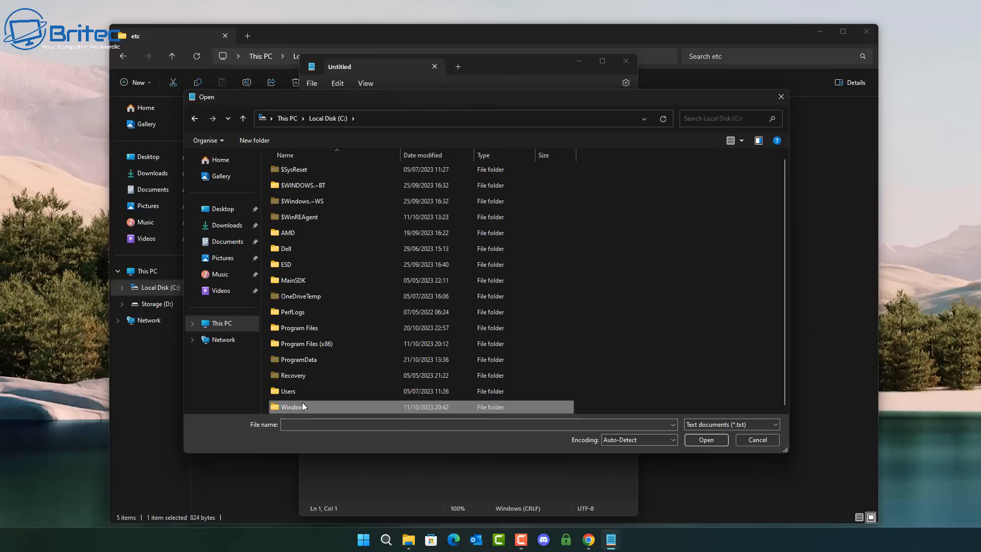
{"action": "double_click", "coordinate": [295, 406]}
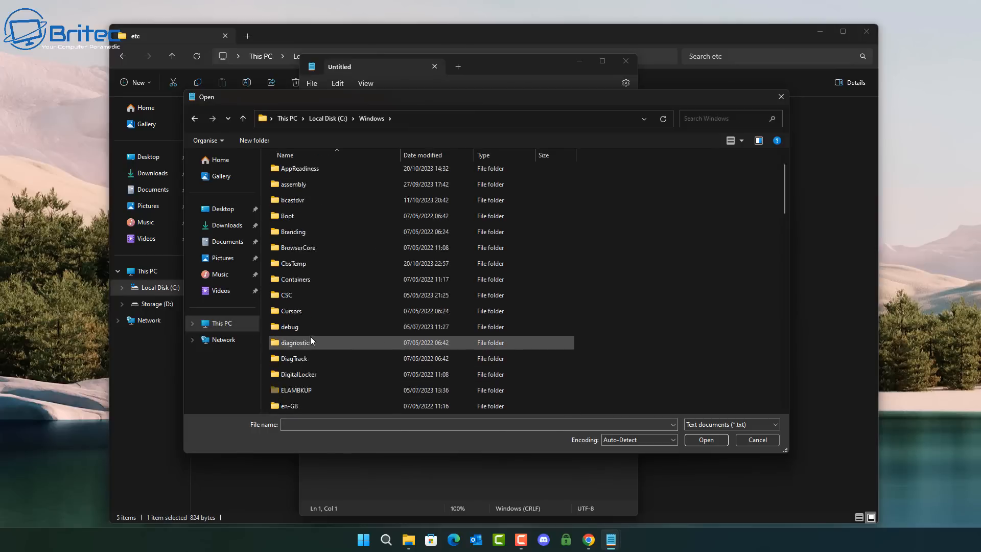
{"action": "scroll", "scroll_direction": "down", "scroll_amount": 3}
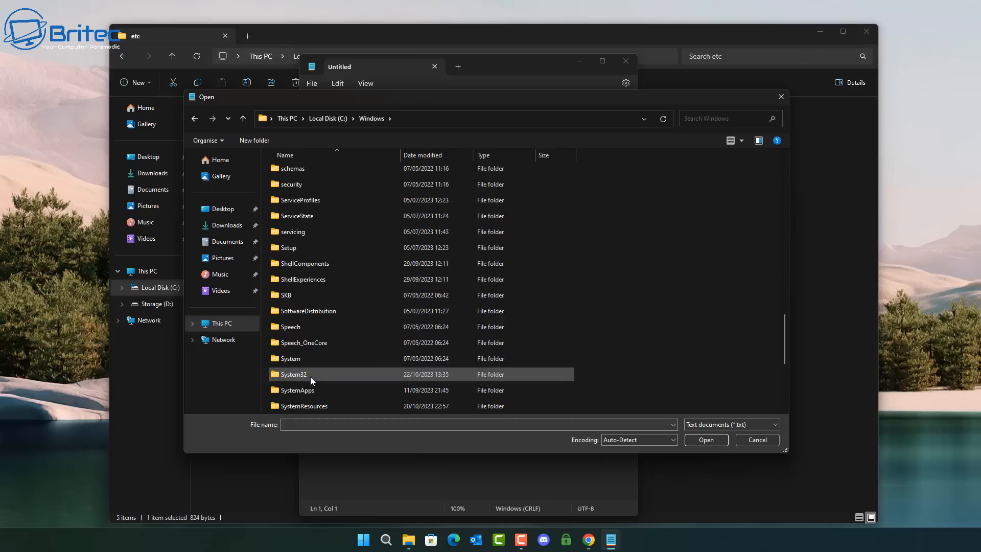
{"action": "double_click", "coordinate": [293, 374]}
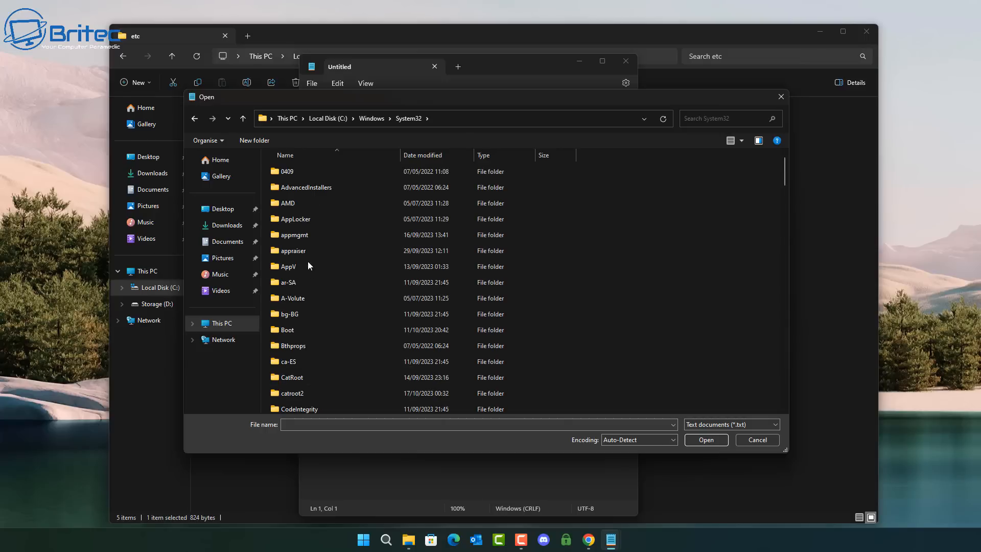
{"action": "scroll", "scroll_direction": "down", "scroll_amount": 3}
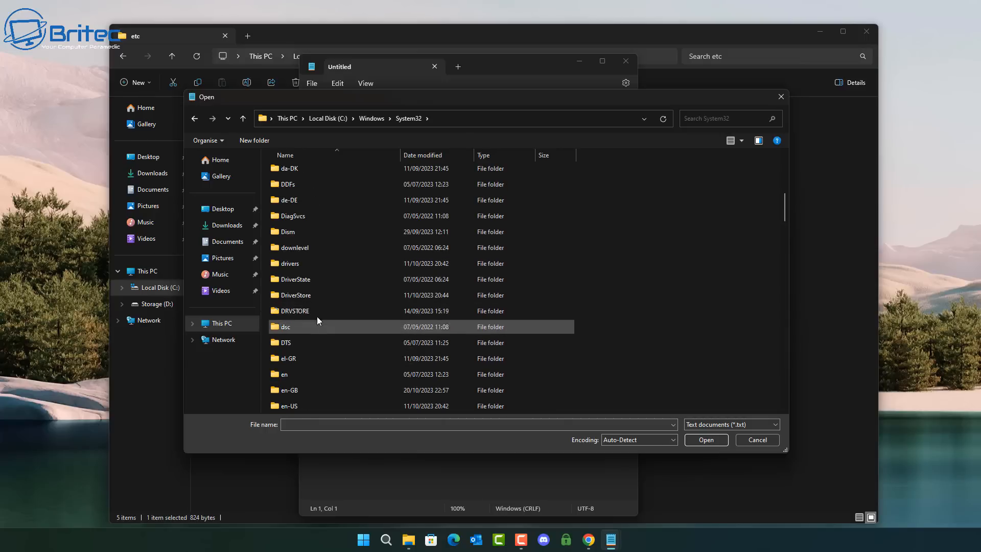
{"action": "double_click", "coordinate": [290, 263]}
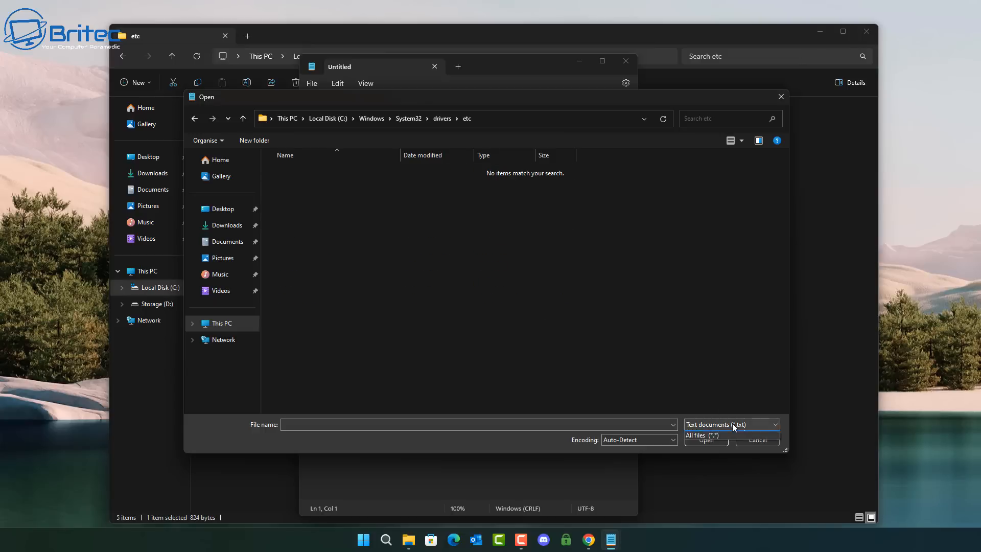
- Switch the filter to All files (*.*) and open hosts in the administrator Notepad
{"action": "left_click", "coordinate": [701, 435]}
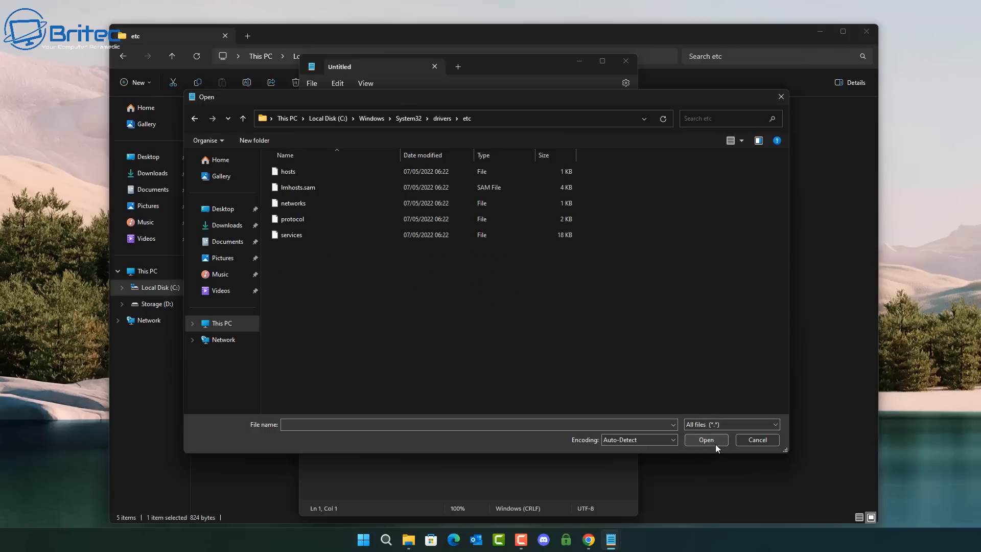
{"action": "left_click", "coordinate": [287, 172]}
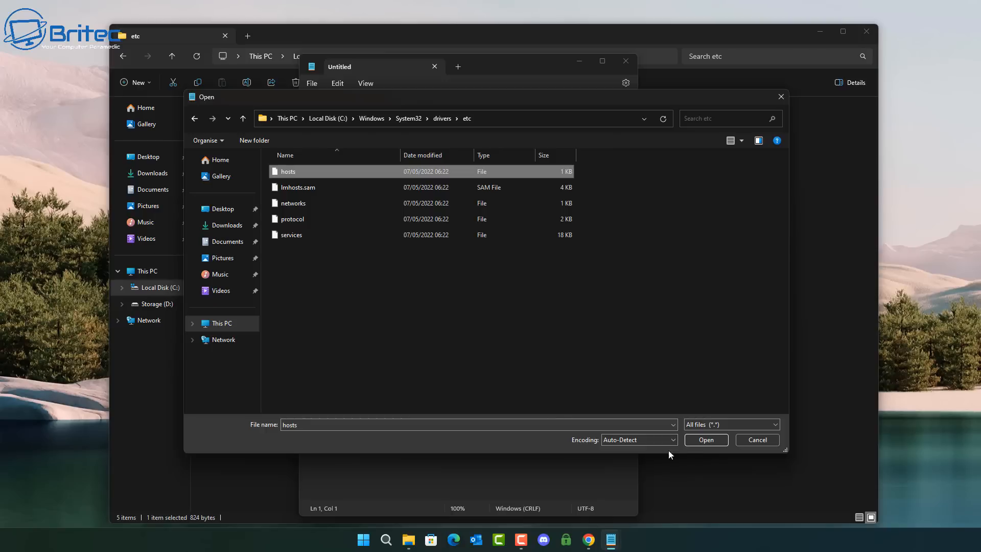
{"action": "left_click", "coordinate": [707, 439]}
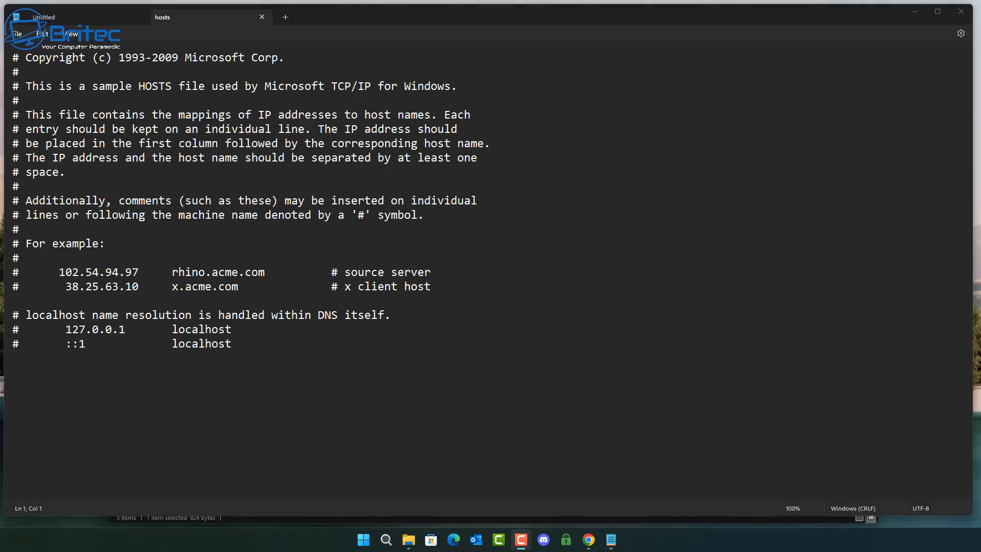
- Copy the whole 0.0.0.0 telemetry list from block Microsoft.txt and return to hosts
{"action": "left_click", "coordinate": [611, 540]}
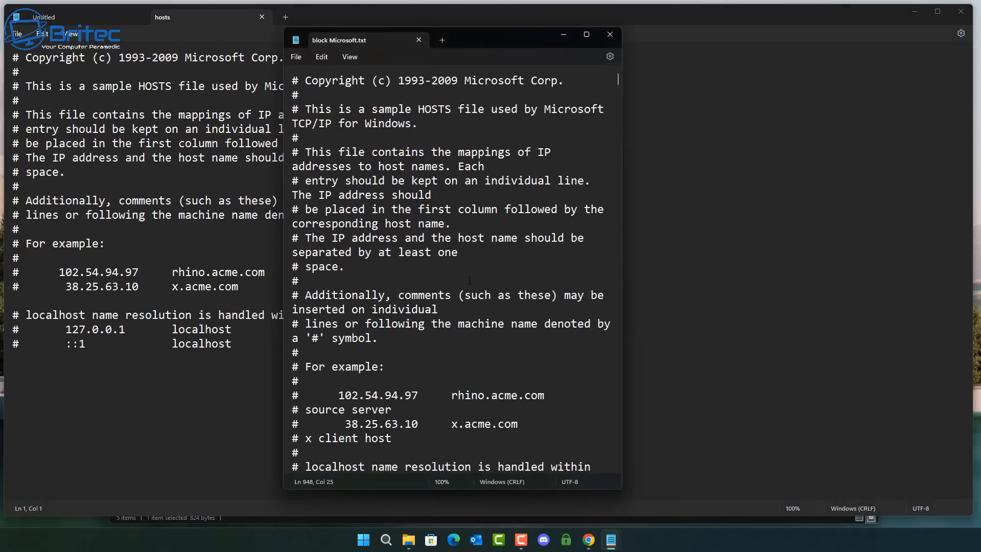
{"action": "scroll", "scroll_direction": "down", "scroll_amount": 3}
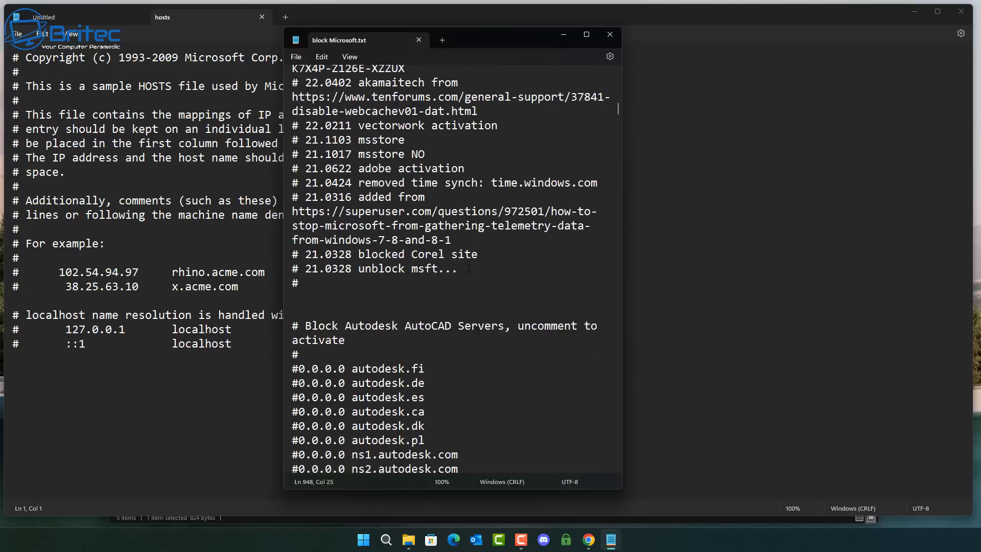
{"action": "left_click", "coordinate": [321, 57]}
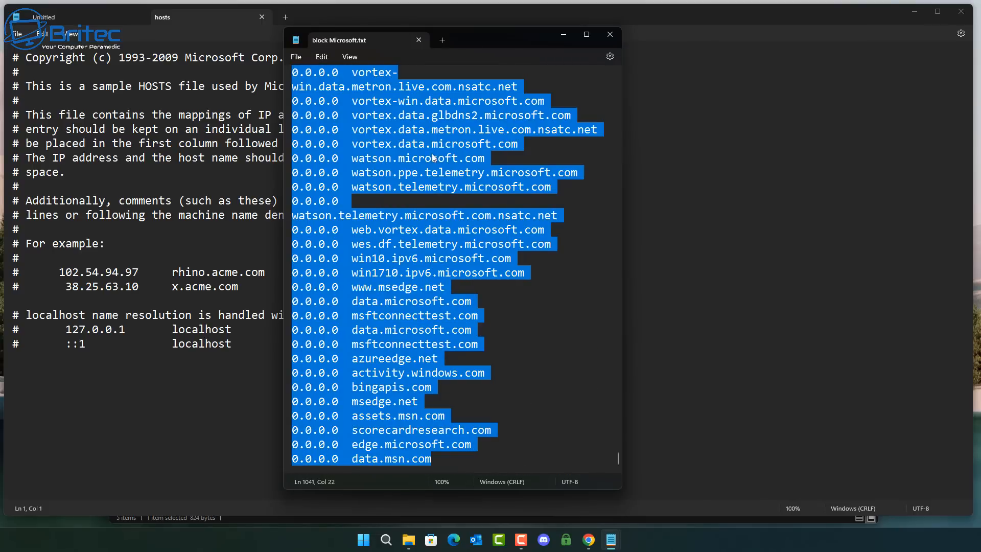
{"action": "mouse_move", "coordinate": [360, 292]}
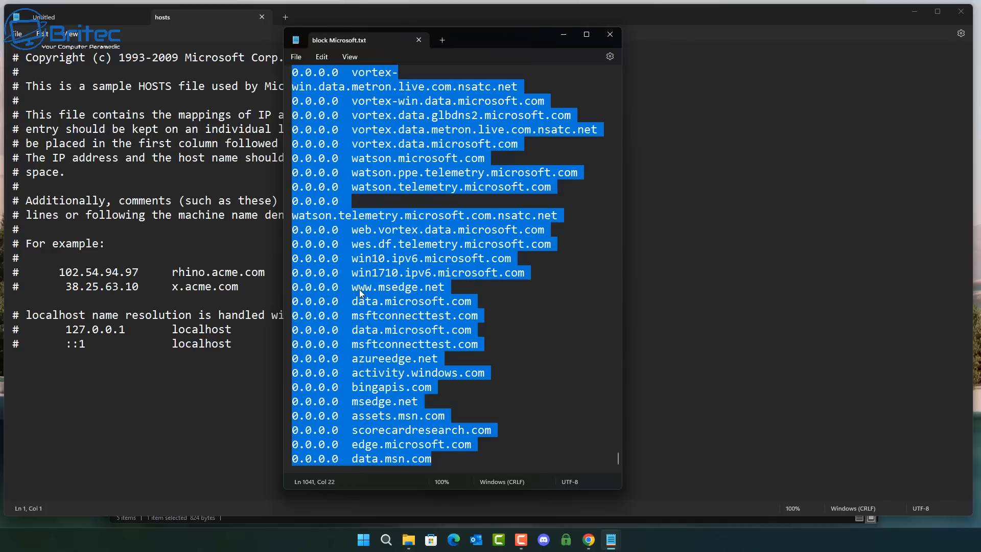
{"action": "mouse_move", "coordinate": [376, 312]}
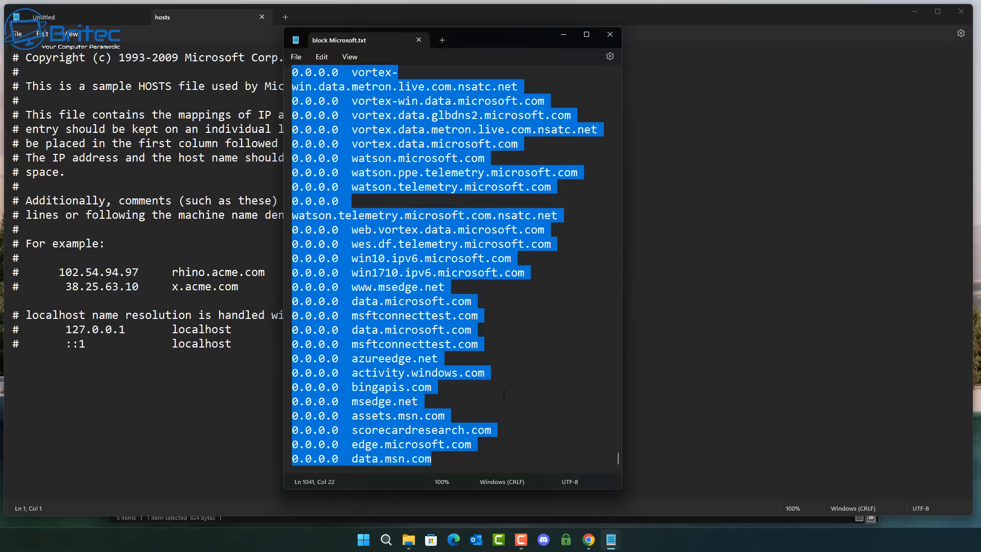
{"action": "left_click", "coordinate": [610, 35]}
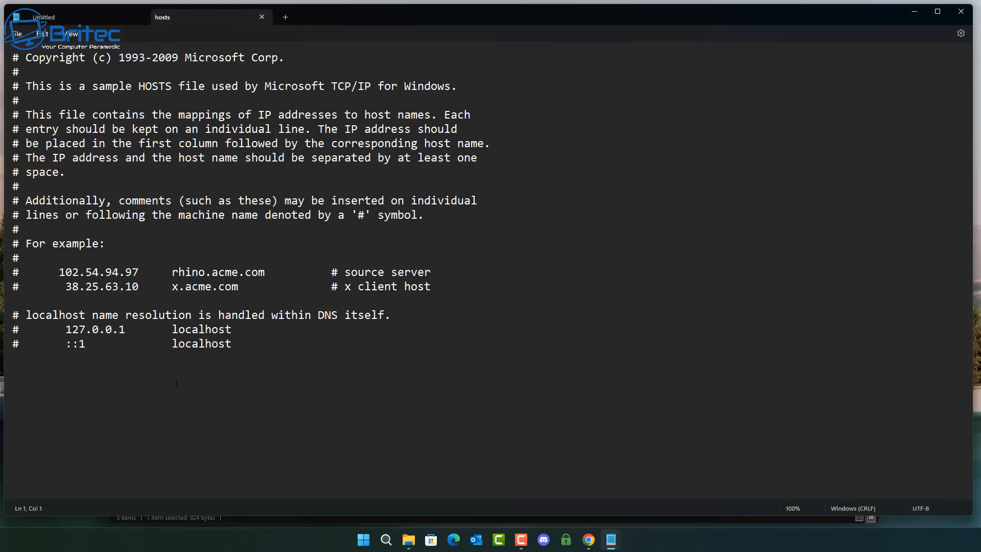
{"action": "key", "text": "ctrl+a"}
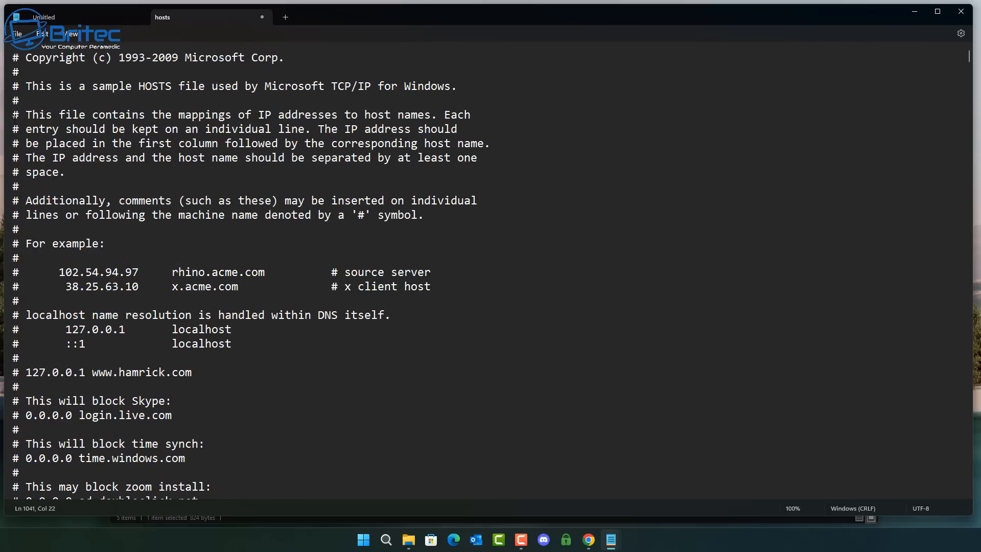
{"action": "scroll", "scroll_direction": "down", "scroll_amount": 3}
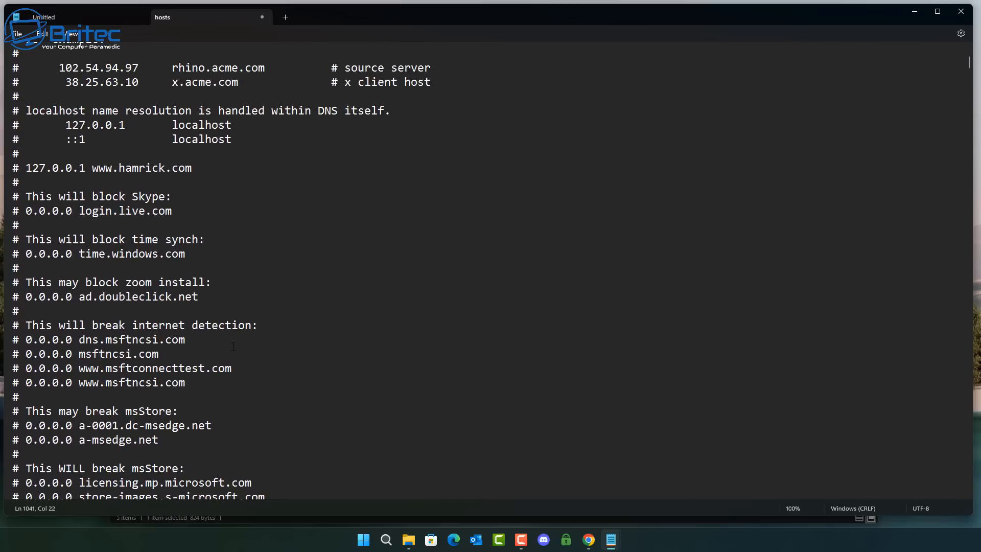
{"action": "scroll", "scroll_direction": "down", "scroll_amount": 3}
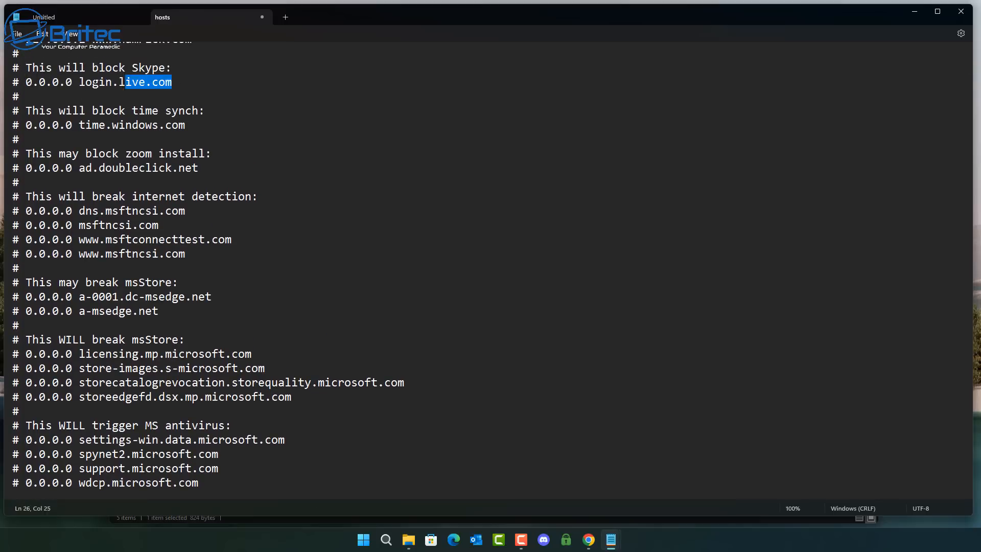
{"action": "left_click", "coordinate": [203, 137]}
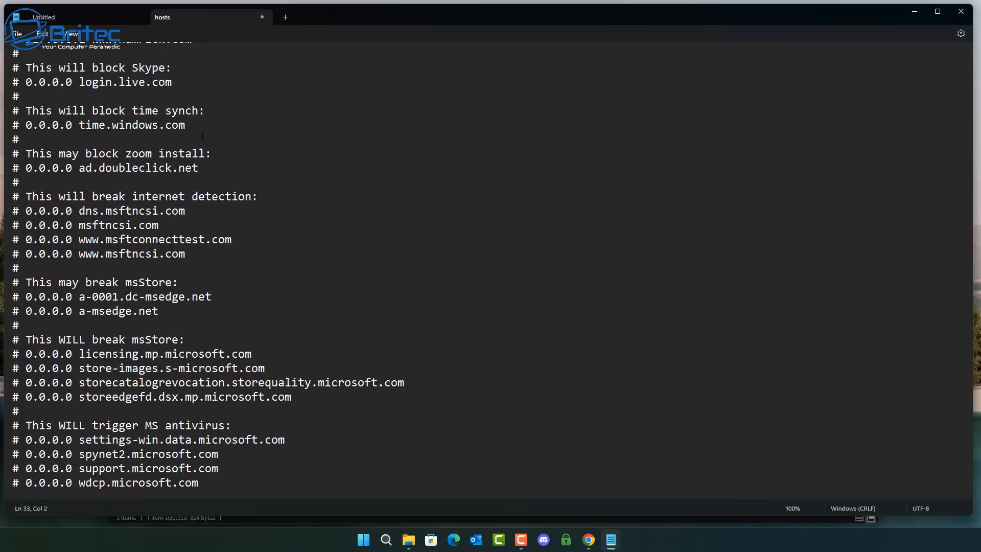
{"action": "left_click_drag", "start_coordinate": [13, 111], "coordinate": [185, 125]}
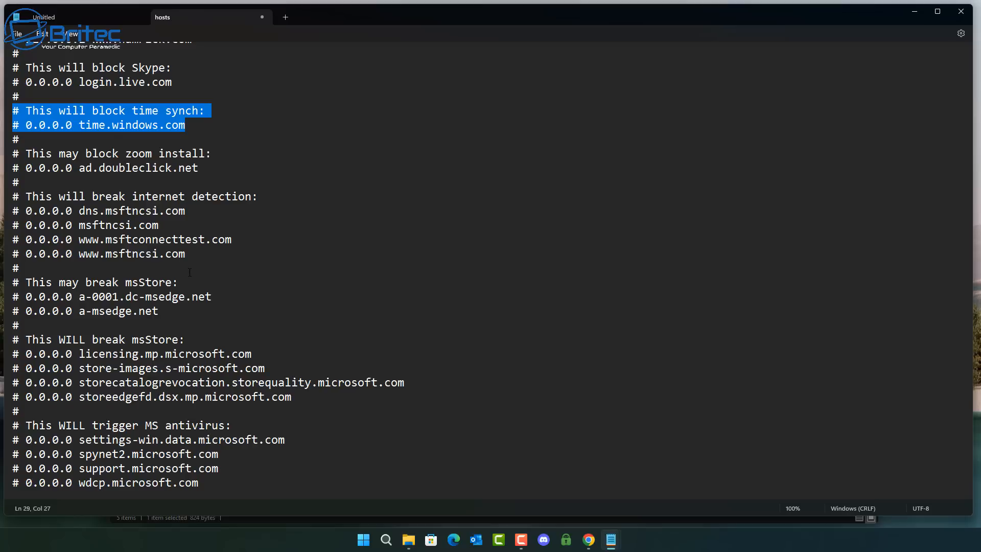
{"action": "left_click", "coordinate": [222, 168]}
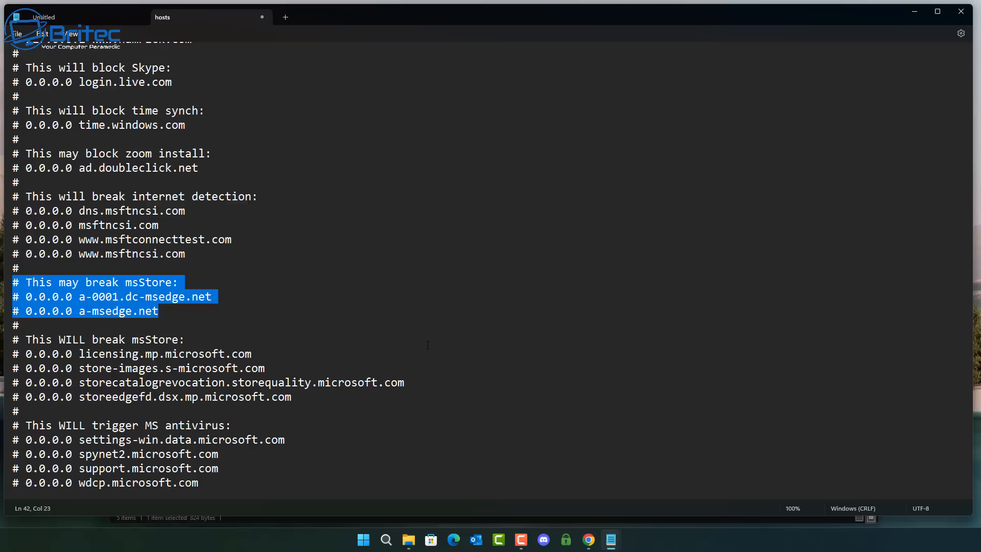
{"action": "left_click", "coordinate": [183, 340]}
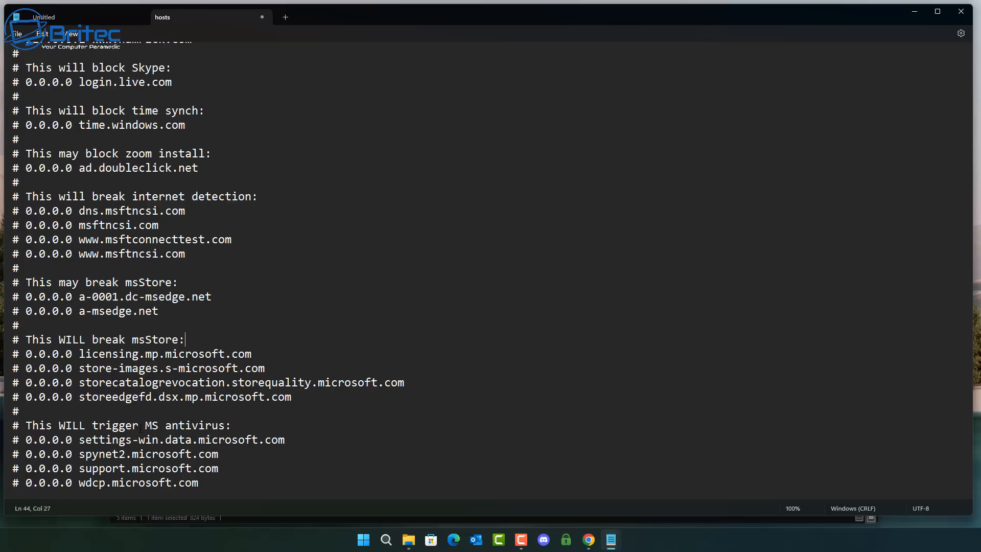
{"action": "scroll", "scroll_direction": "down", "scroll_amount": 3}
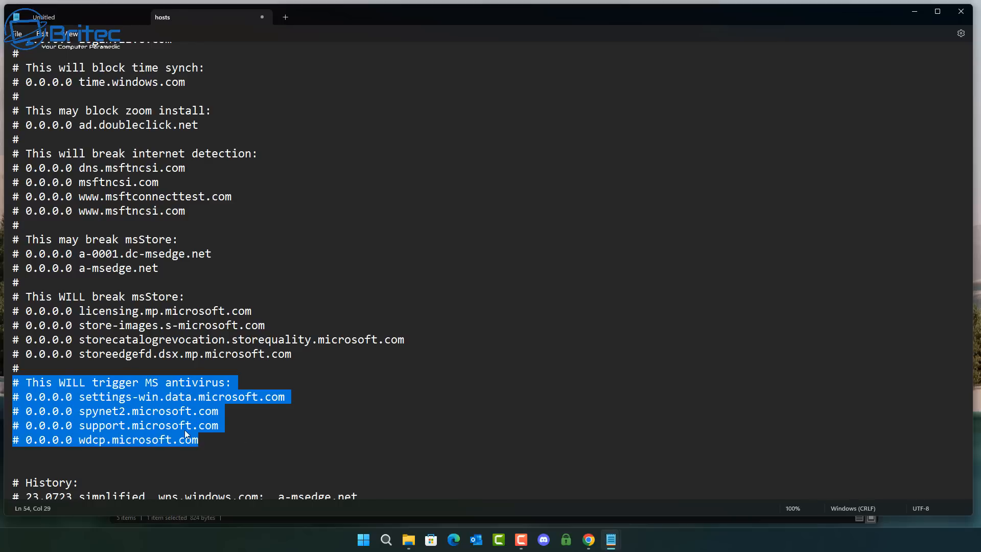
{"action": "mouse_move", "coordinate": [188, 439]}
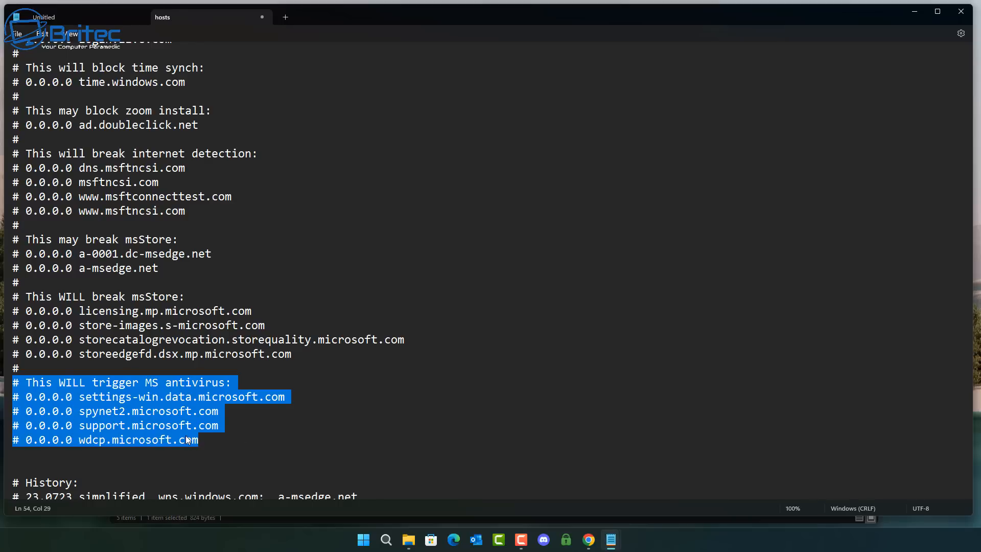
{"action": "left_click", "coordinate": [507, 411]}
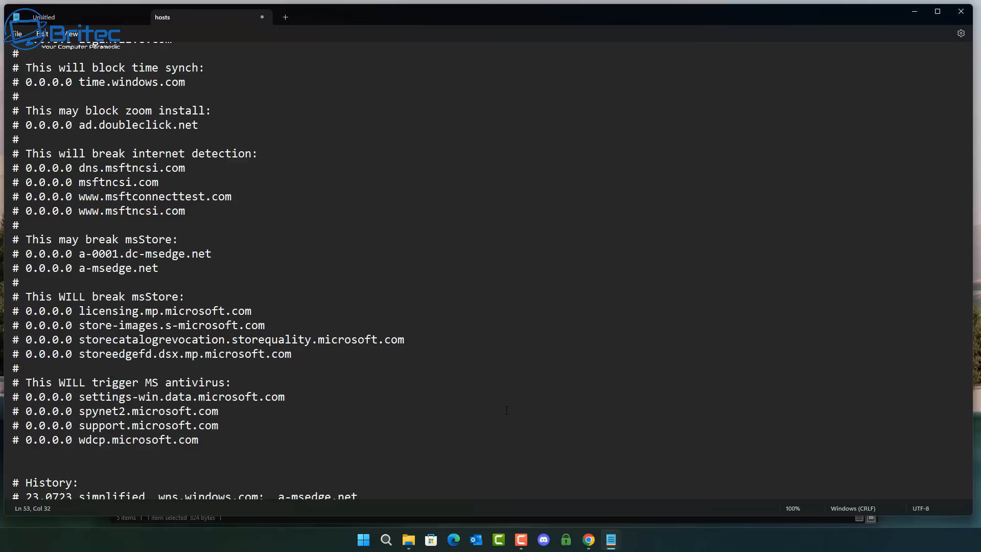
- Save as type All files (*.*), keep the name hosts, and confirm replacing the existing file
{"action": "left_click", "coordinate": [16, 34]}
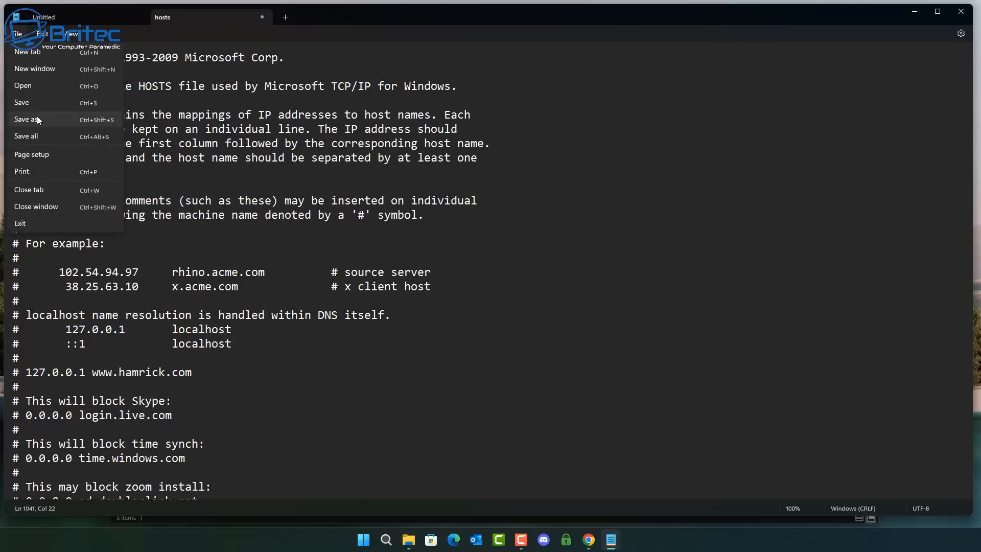
{"action": "left_click", "coordinate": [25, 118]}
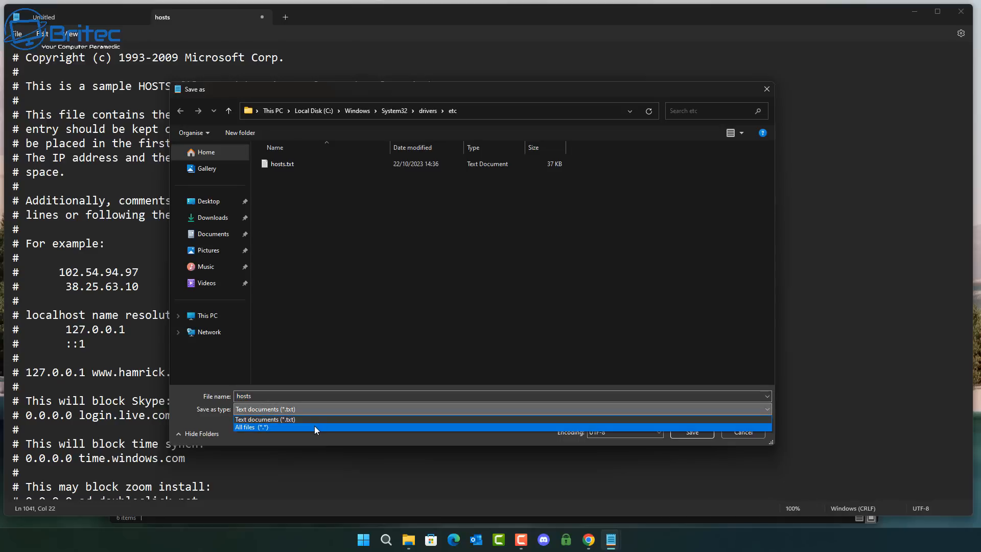
{"action": "left_click", "coordinate": [252, 428]}
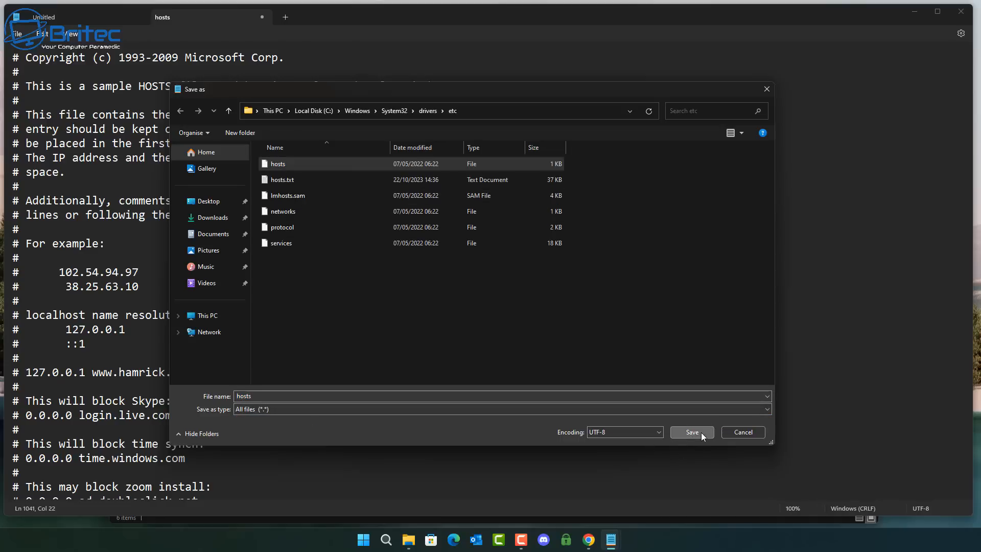
{"action": "left_click", "coordinate": [692, 431]}
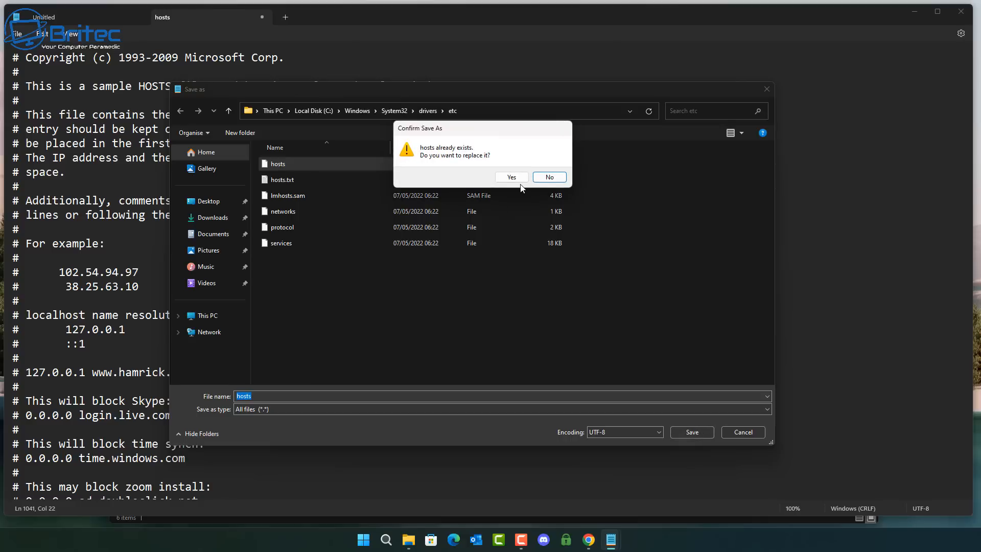
{"action": "left_click", "coordinate": [511, 177]}
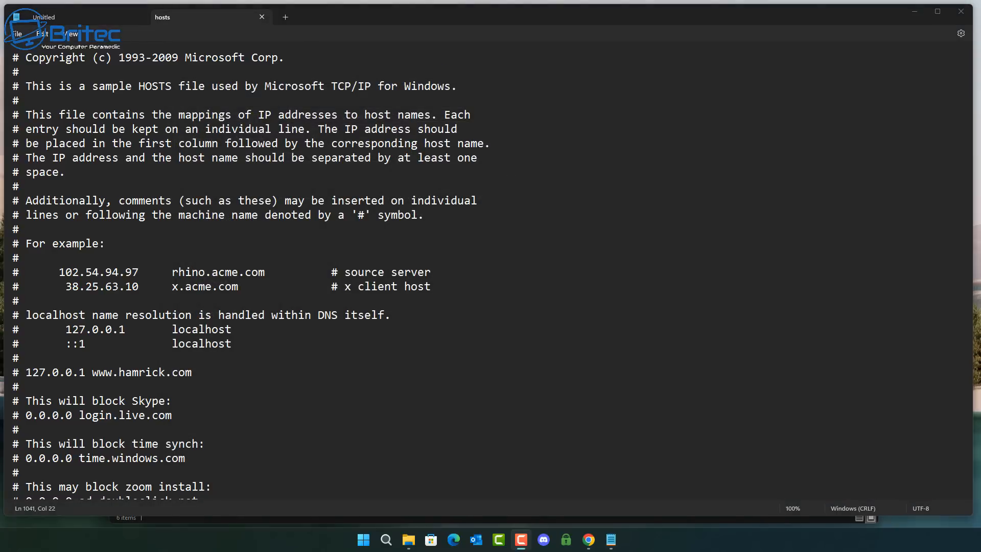
{"action": "mouse_move", "coordinate": [961, 11]}
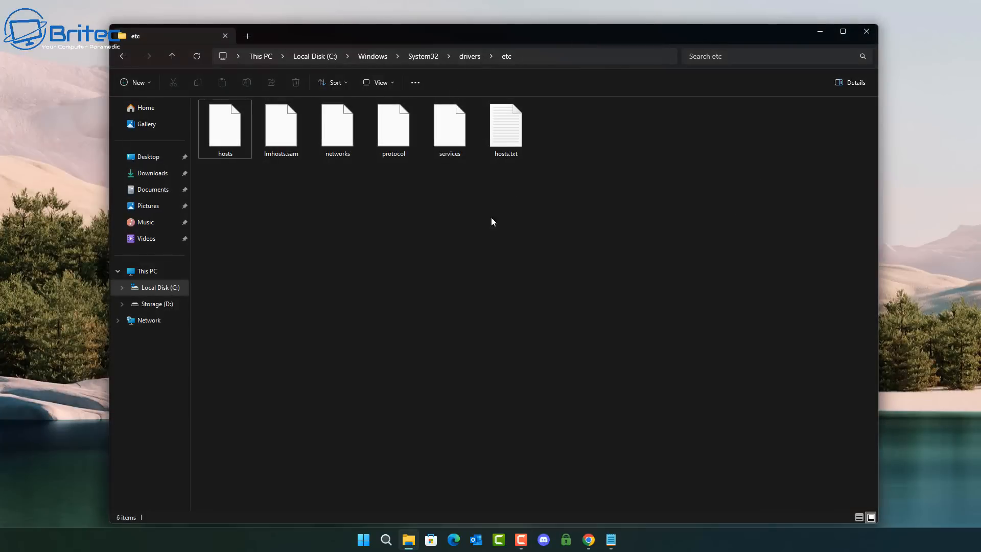
{"action": "left_click", "coordinate": [505, 128]}
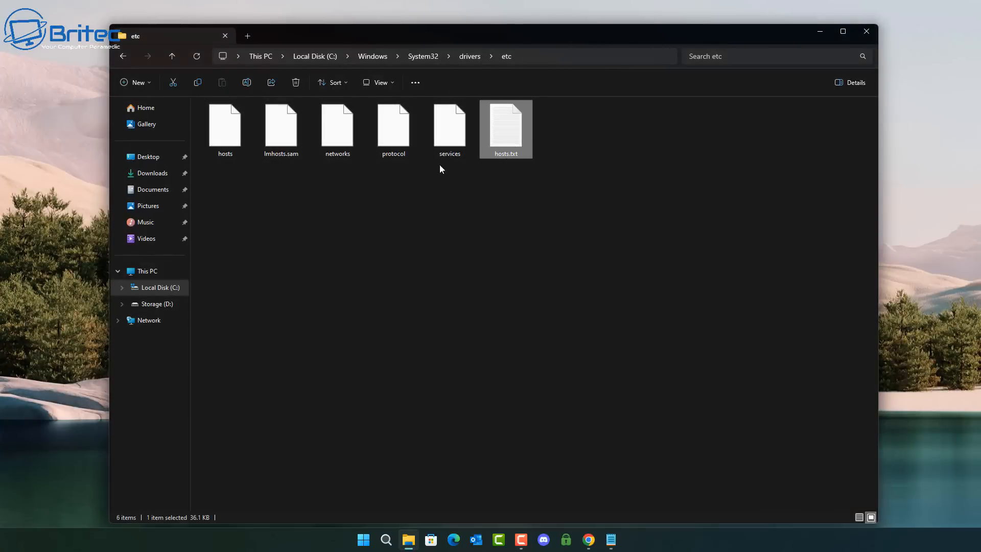
{"action": "left_click", "coordinate": [225, 128]}
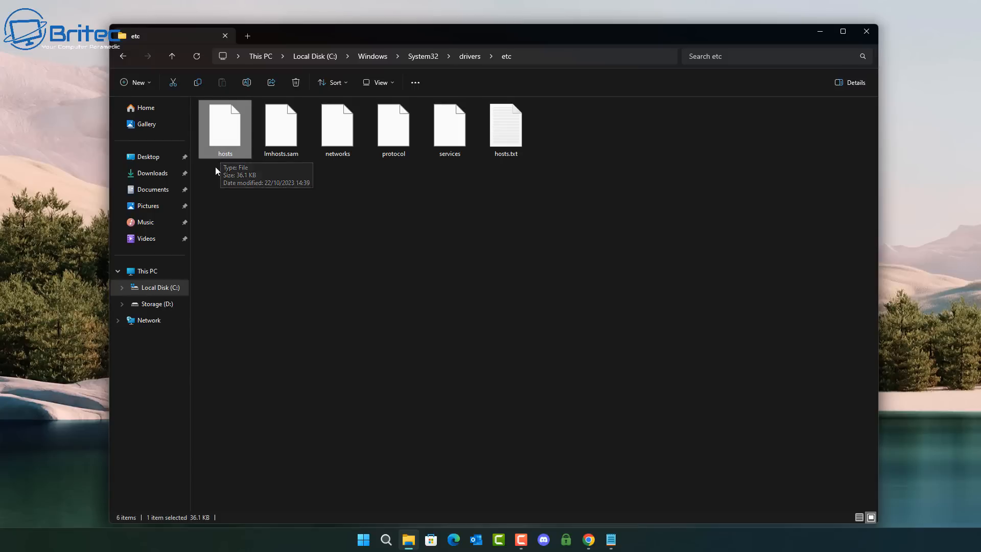
{"action": "mouse_move", "coordinate": [221, 135]}
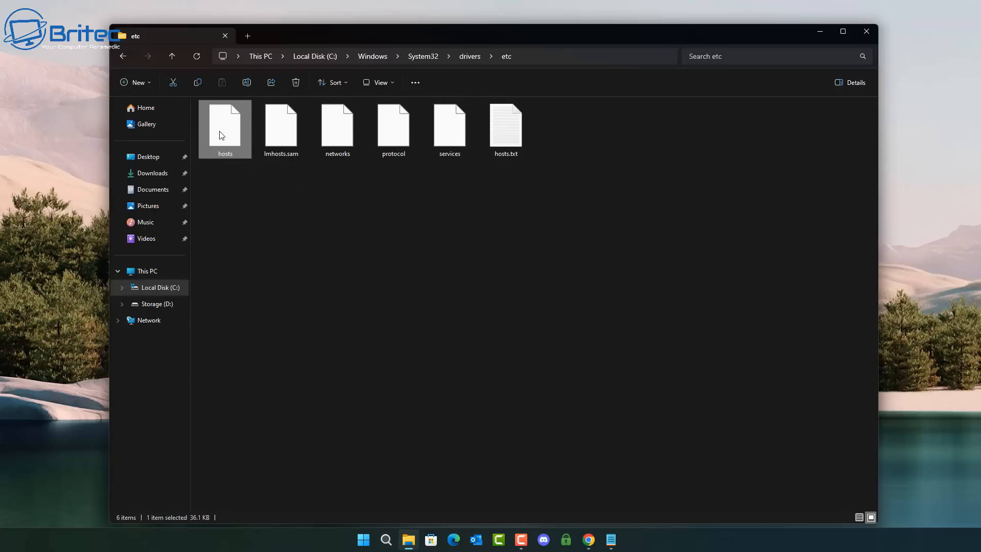
{"action": "double_click", "coordinate": [225, 124]}
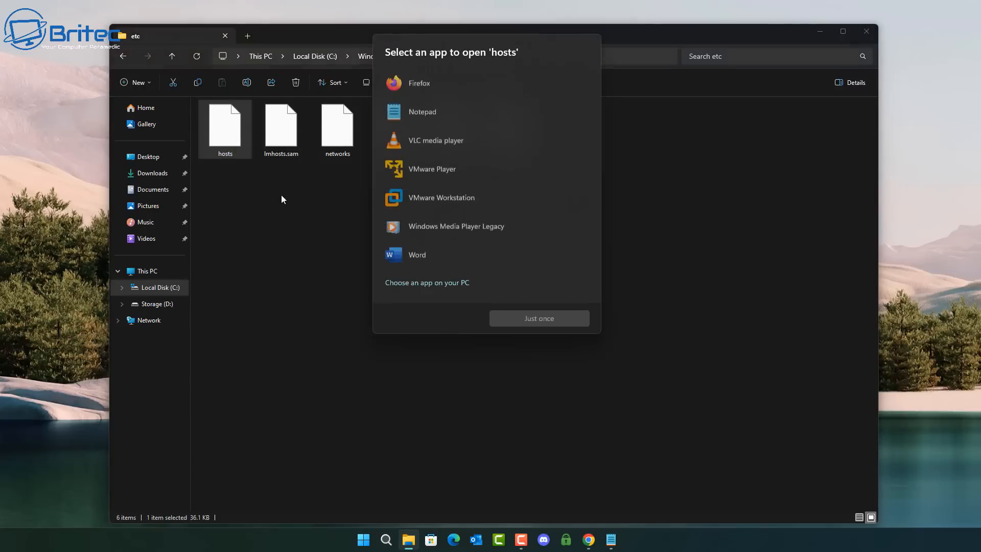
{"action": "left_click", "coordinate": [422, 108]}
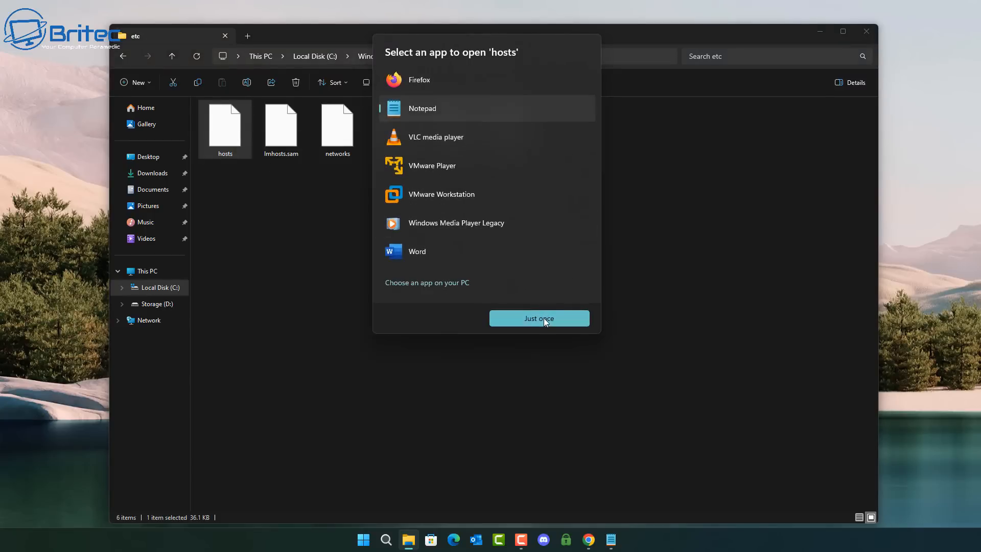
{"action": "left_click", "coordinate": [539, 319]}
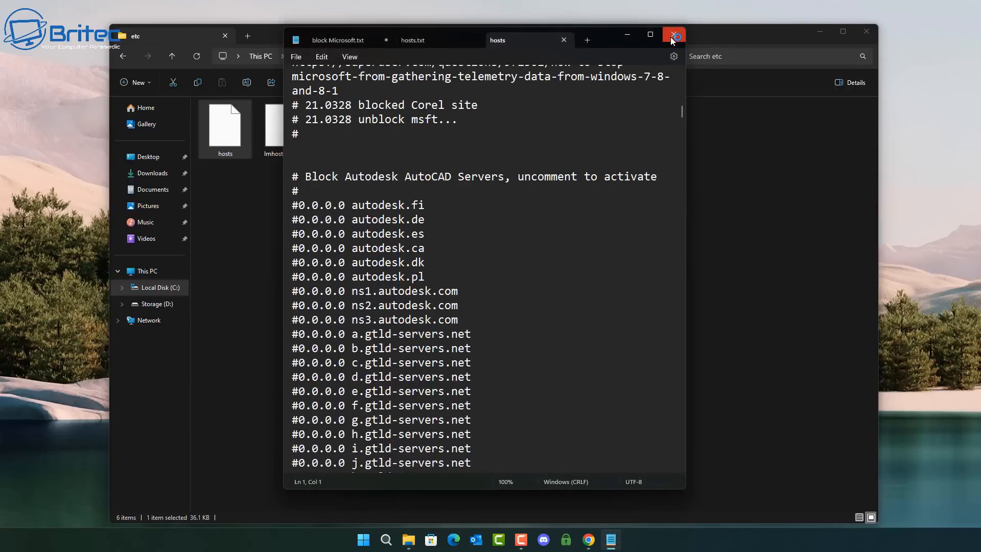
{"action": "left_click", "coordinate": [674, 34]}
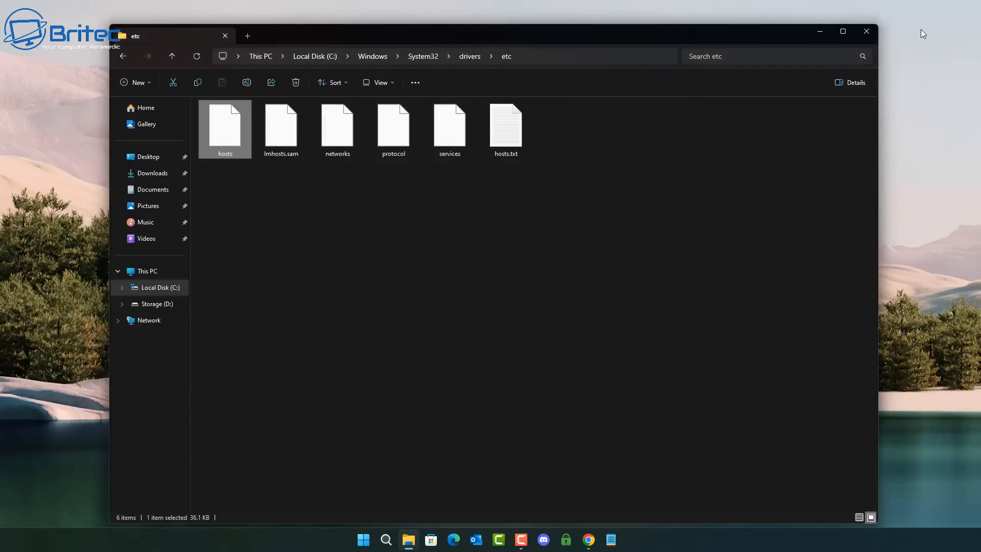
{"action": "mouse_move", "coordinate": [866, 31]}
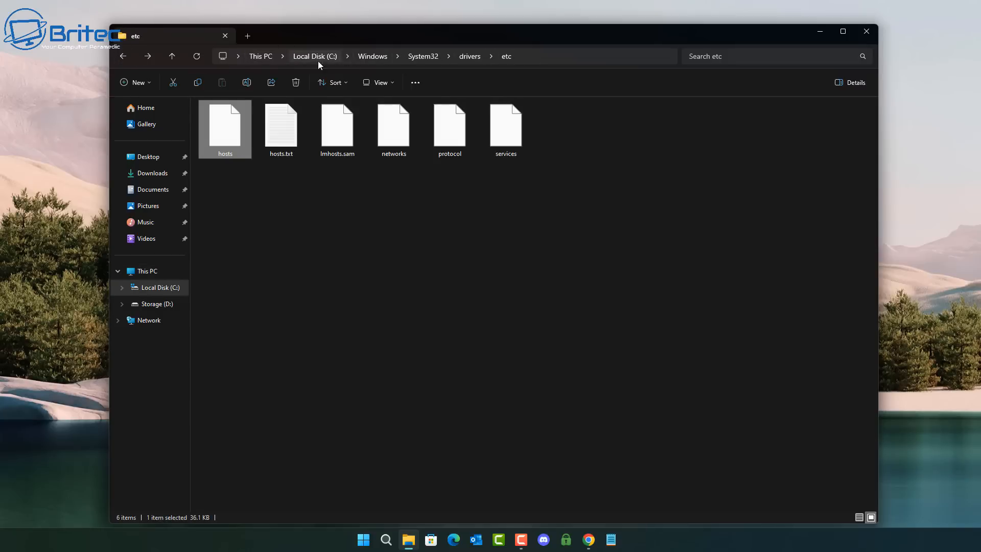
{"action": "left_click", "coordinate": [314, 56]}
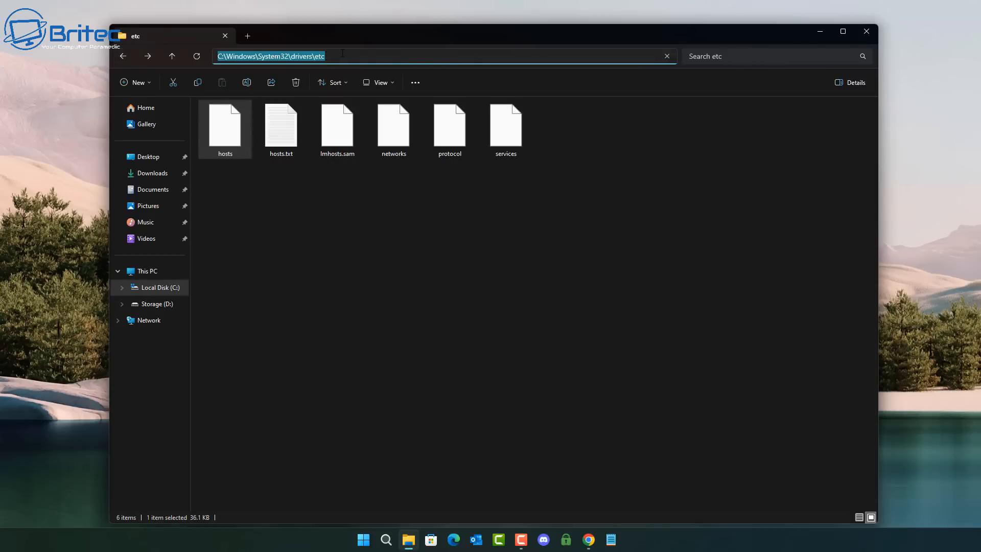
{"action": "right_click", "coordinate": [312, 56]}
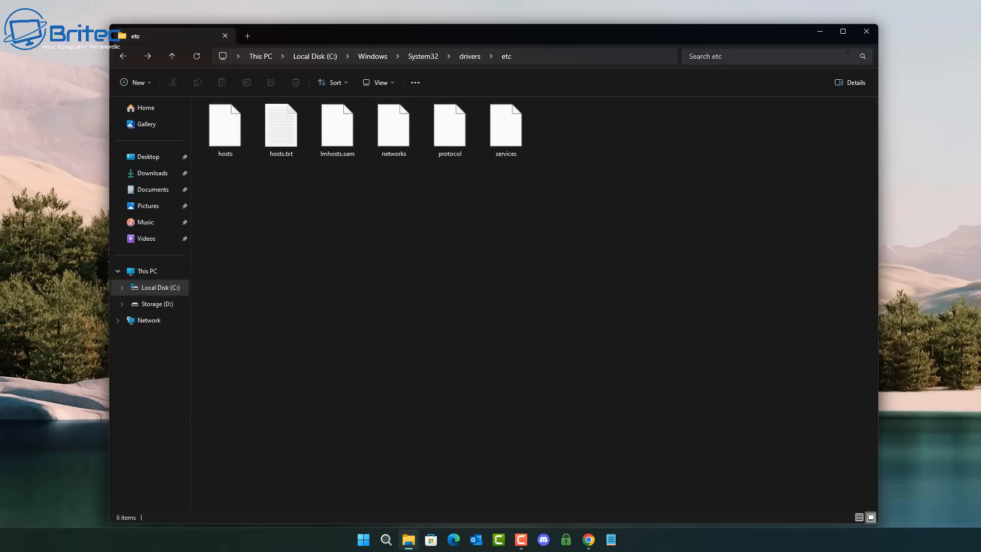
{"action": "left_click", "coordinate": [866, 30]}
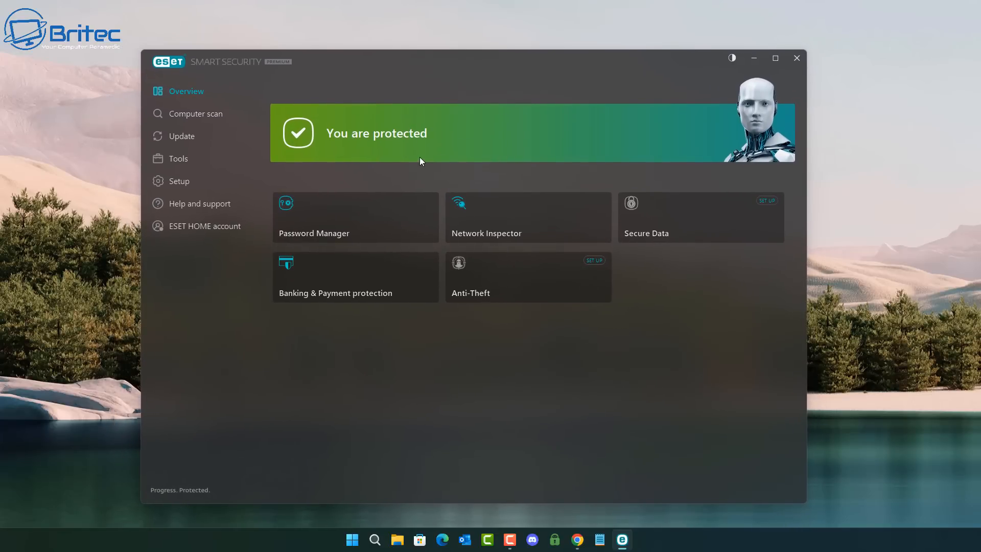
{"action": "mouse_move", "coordinate": [182, 162]}
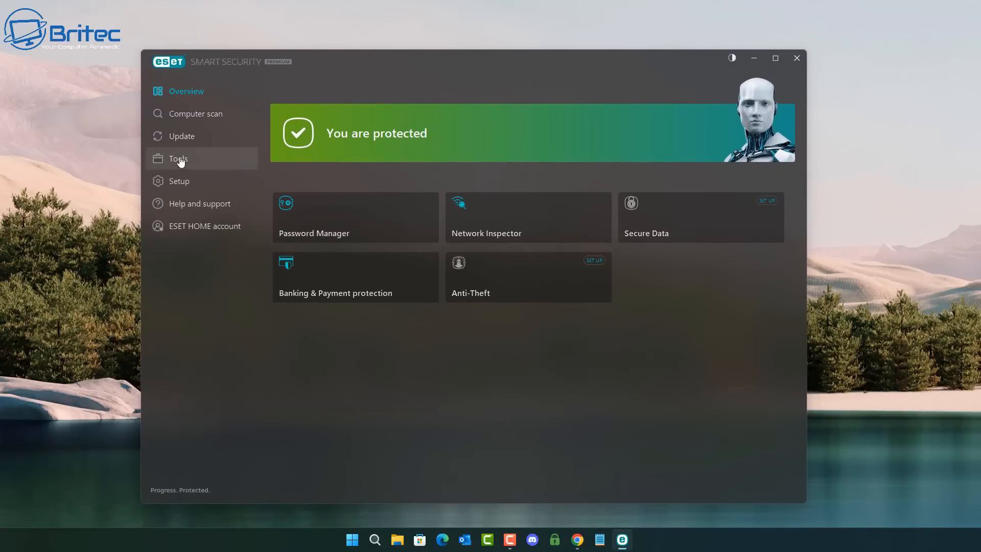
- Go to Setup > Computer protection and show the Real-time file system protection gear options
{"action": "left_click", "coordinate": [197, 113]}
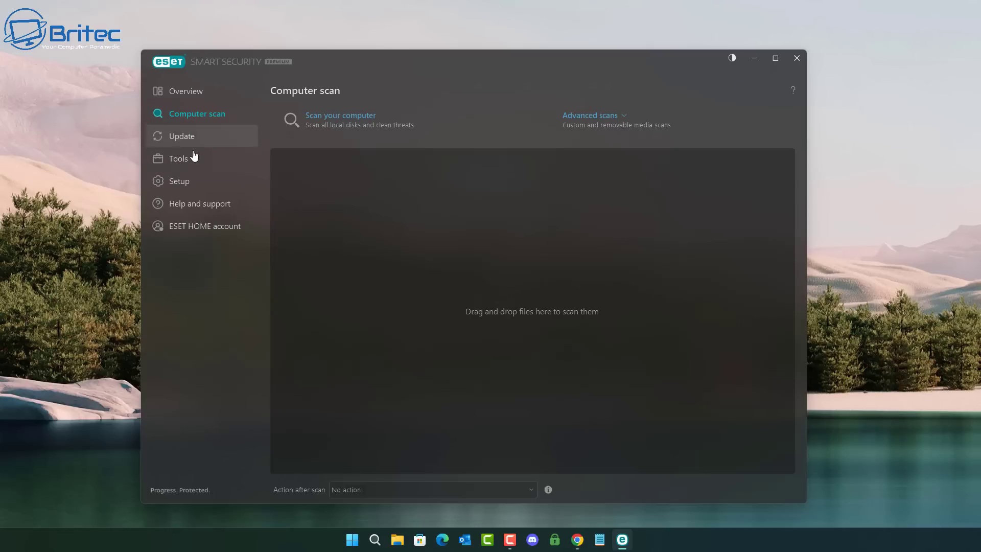
{"action": "mouse_move", "coordinate": [188, 163]}
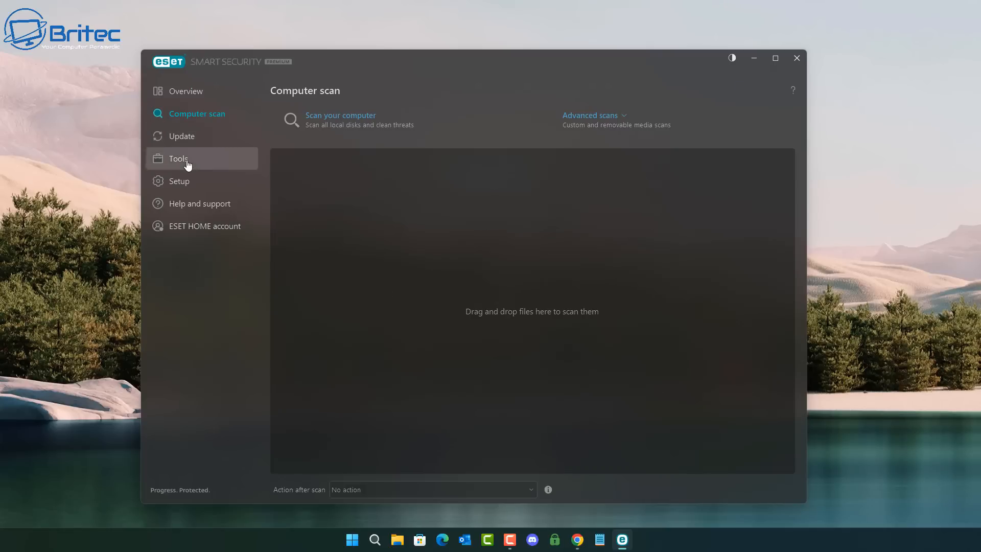
{"action": "left_click", "coordinate": [179, 158]}
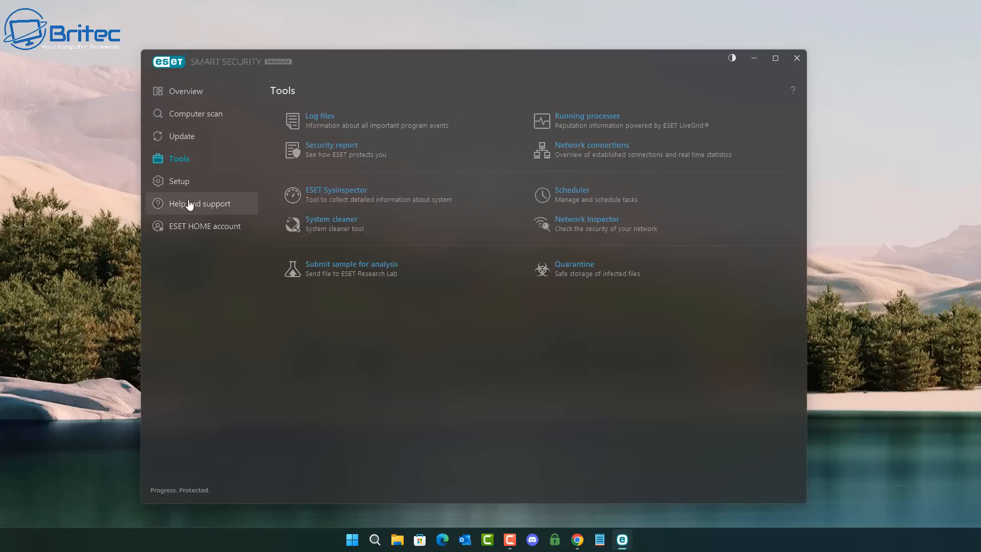
{"action": "mouse_move", "coordinate": [182, 184]}
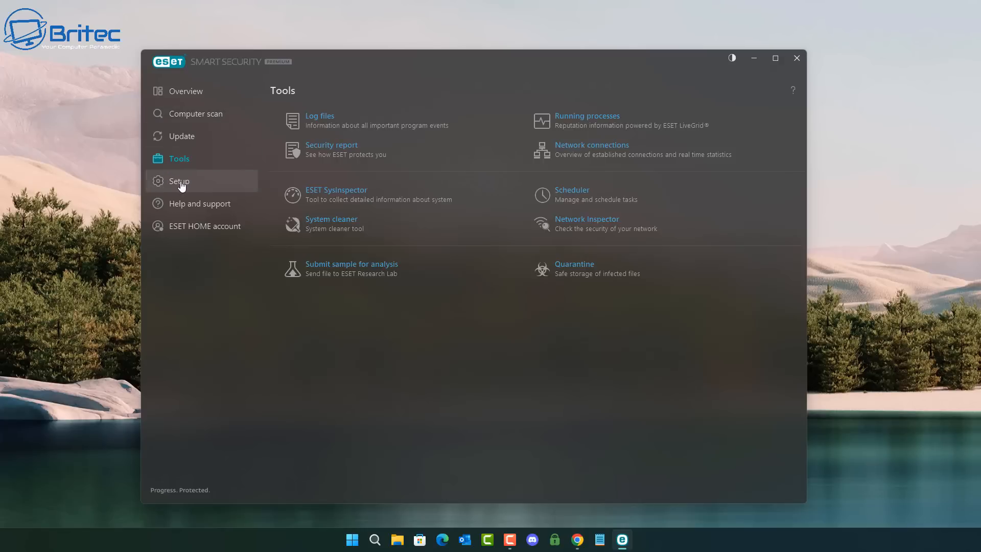
{"action": "left_click", "coordinate": [180, 181]}
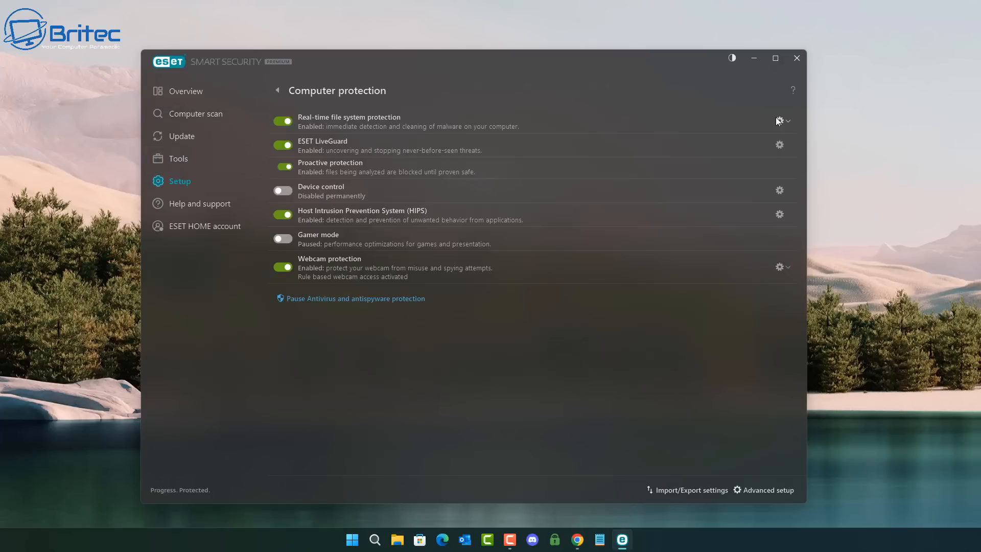
{"action": "left_click", "coordinate": [780, 120]}
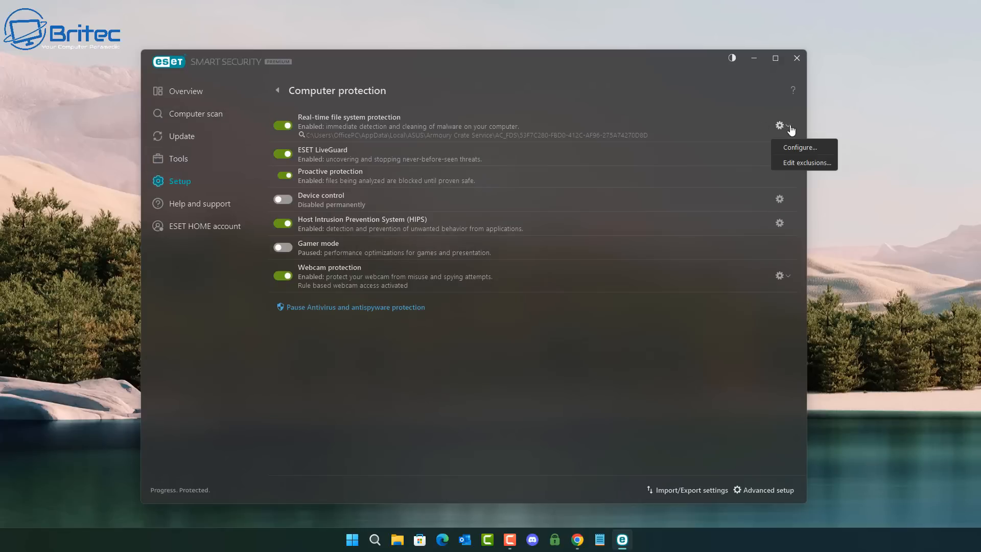
{"action": "mouse_move", "coordinate": [806, 169]}
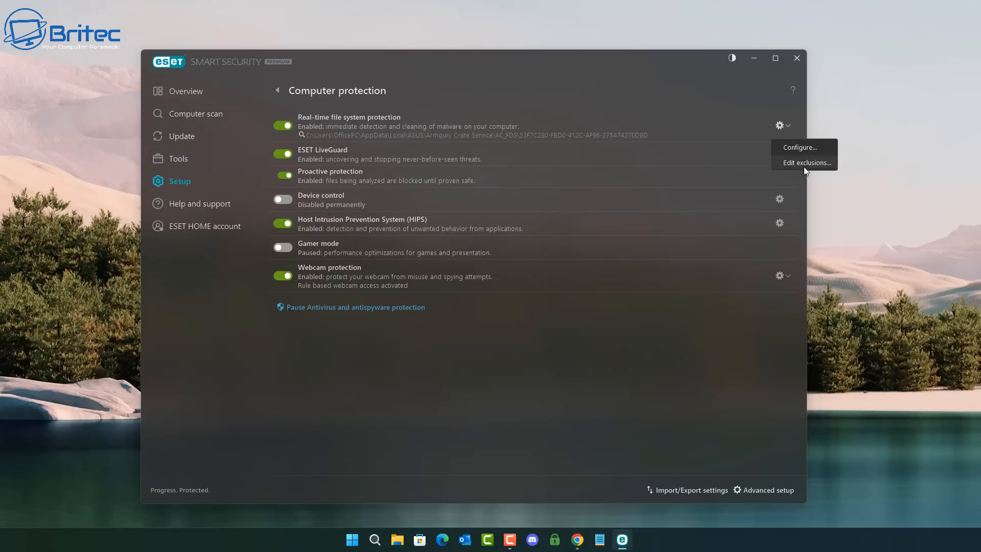
- From Edit exclusions, add a new detection exclusion and browse for its path
{"action": "left_click", "coordinate": [808, 163]}
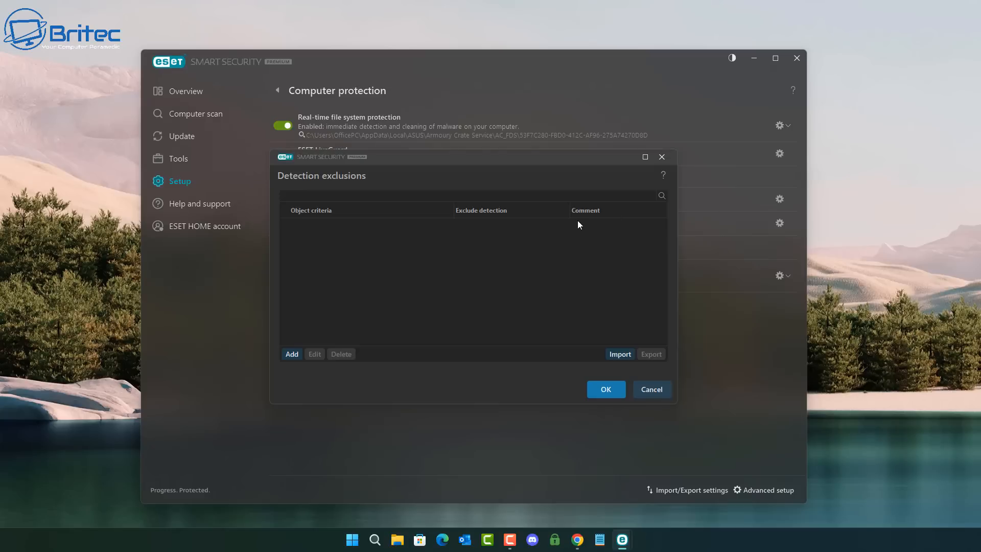
{"action": "mouse_move", "coordinate": [582, 221]}
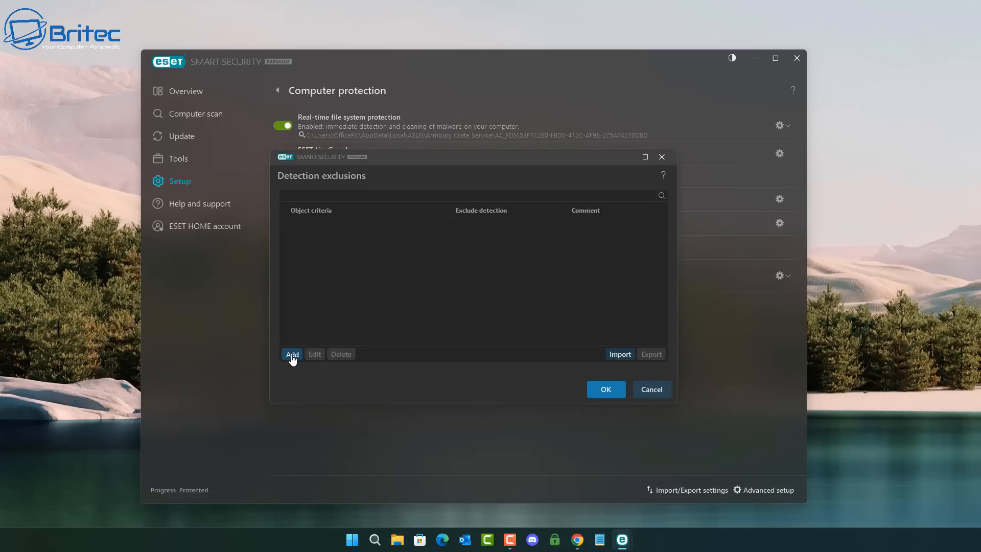
{"action": "left_click", "coordinate": [293, 354]}
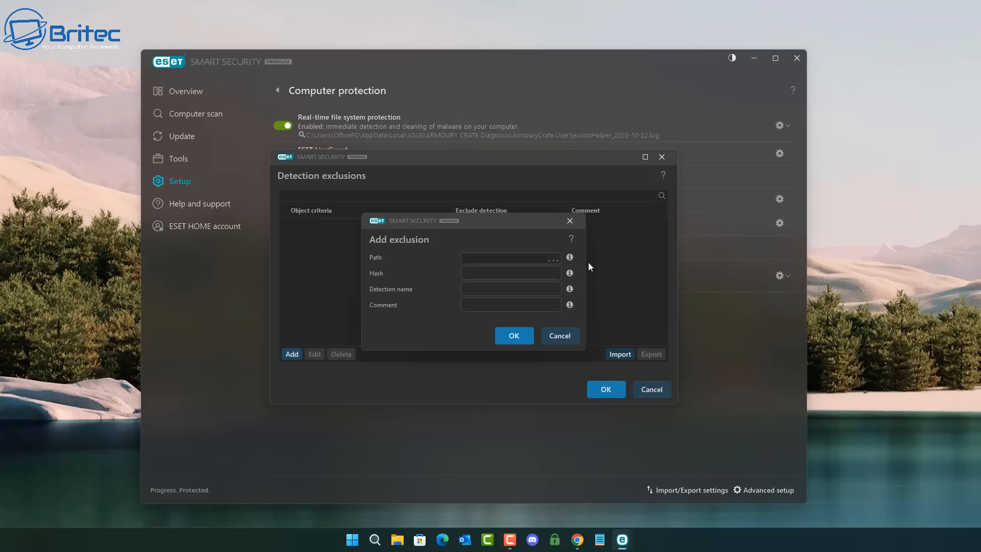
{"action": "left_click", "coordinate": [552, 257]}
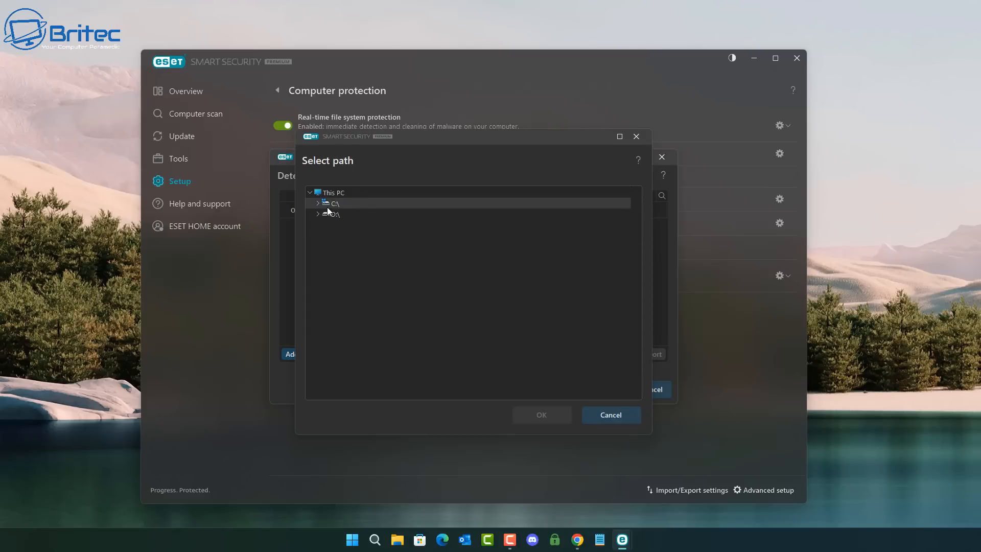
- Pick C:\Windows\System32\drivers\etc in the folder tree, checking it holds hosts, and confirm
{"action": "left_click", "coordinate": [334, 203]}
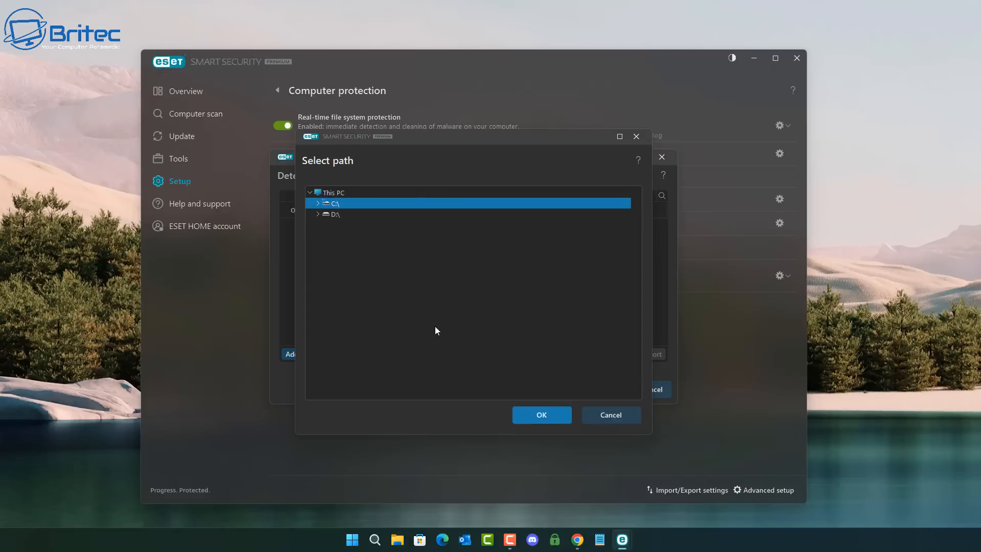
{"action": "left_click", "coordinate": [318, 203]}
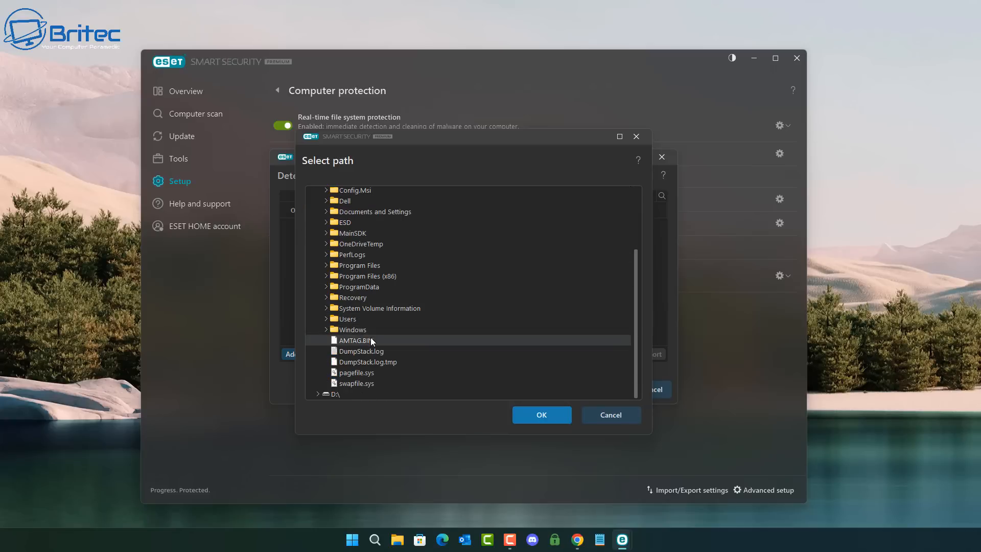
{"action": "left_click", "coordinate": [353, 329]}
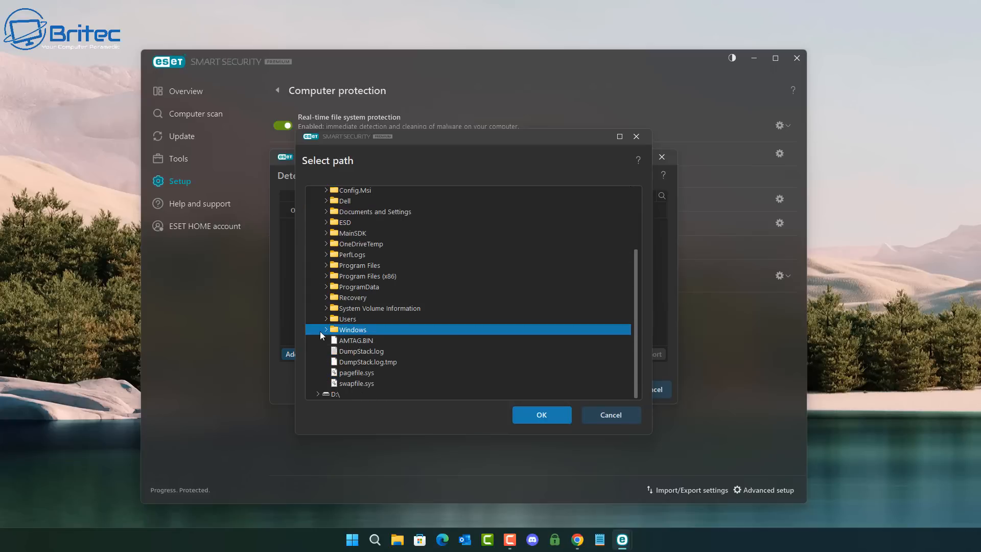
{"action": "left_click", "coordinate": [325, 329]}
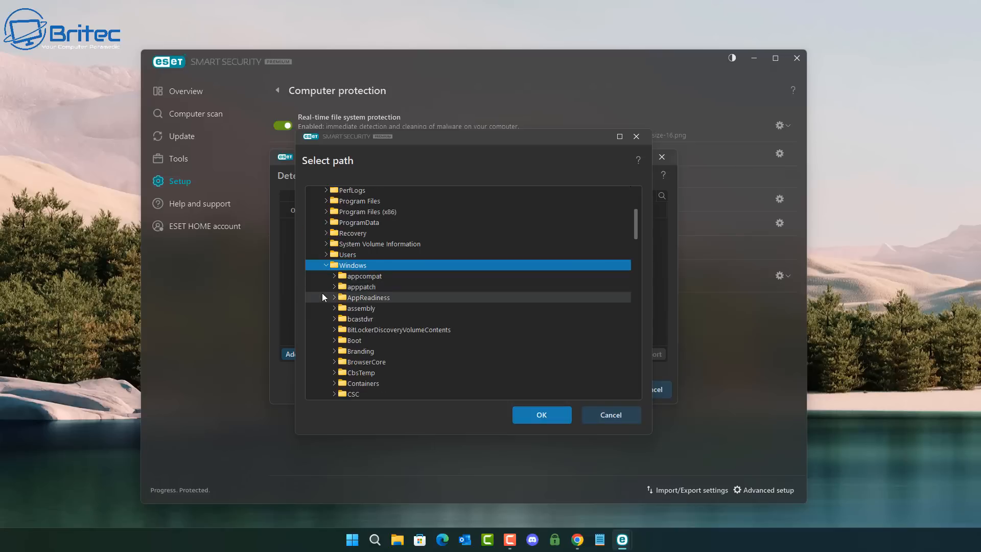
{"action": "scroll", "scroll_direction": "down", "scroll_amount": 3}
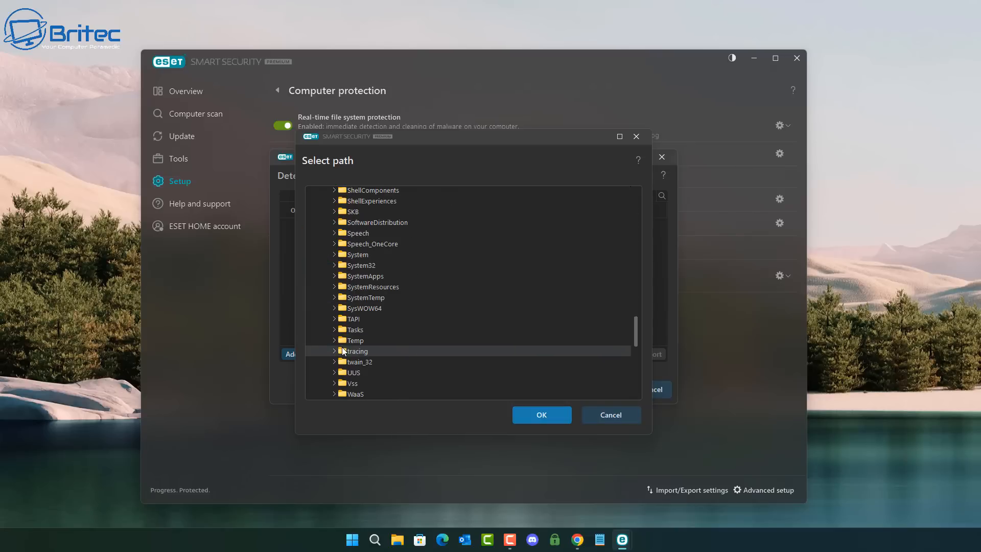
{"action": "left_click", "coordinate": [362, 264]}
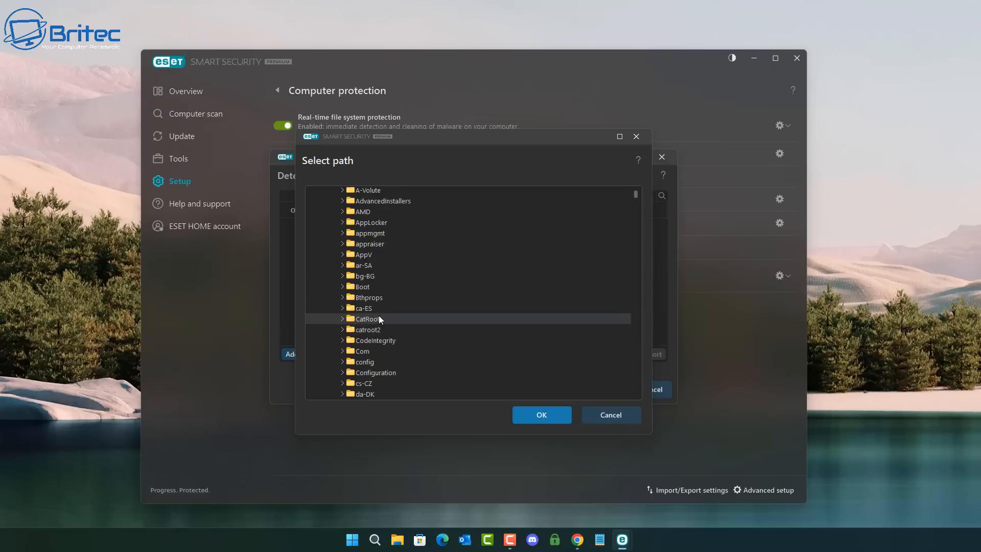
{"action": "scroll", "scroll_direction": "down", "scroll_amount": 3}
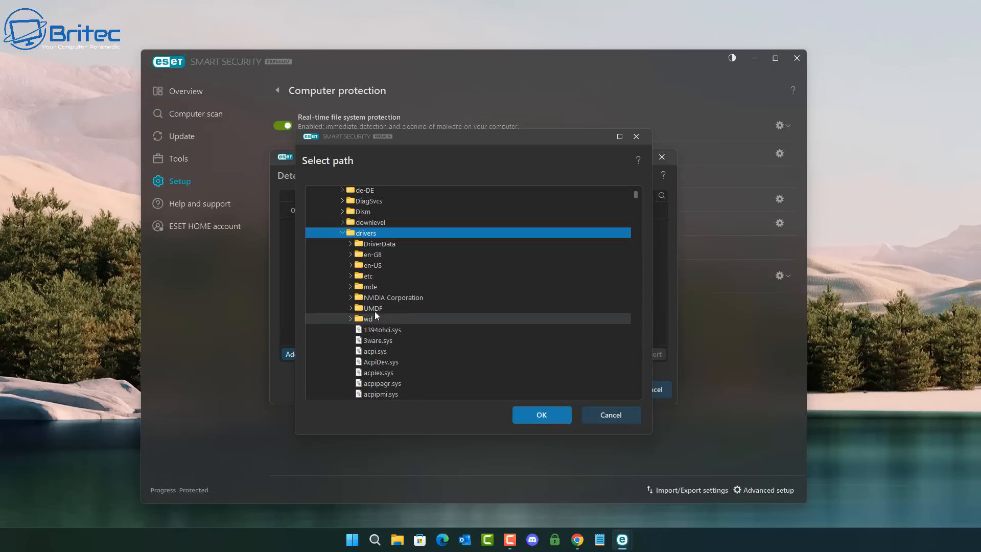
{"action": "left_click", "coordinate": [368, 276]}
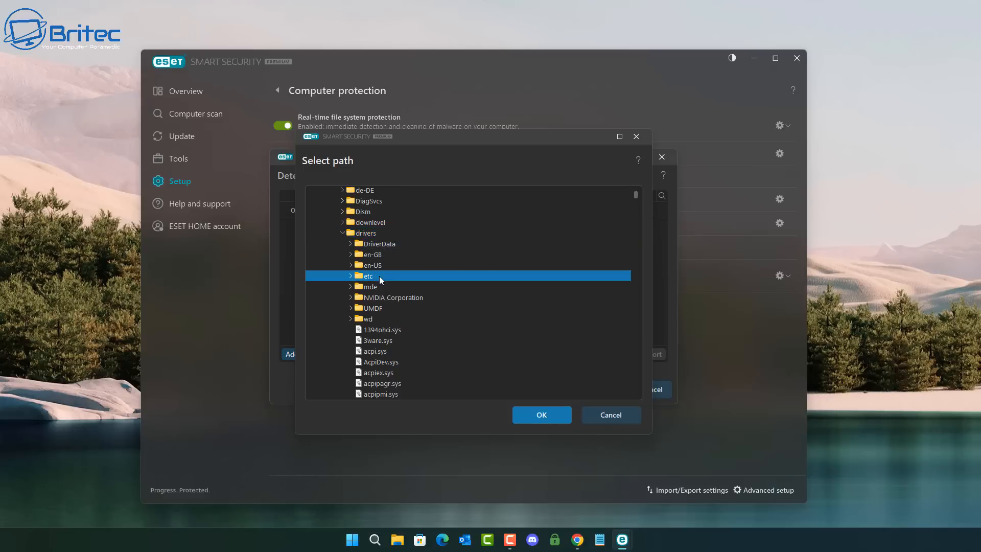
{"action": "left_click", "coordinate": [350, 276]}
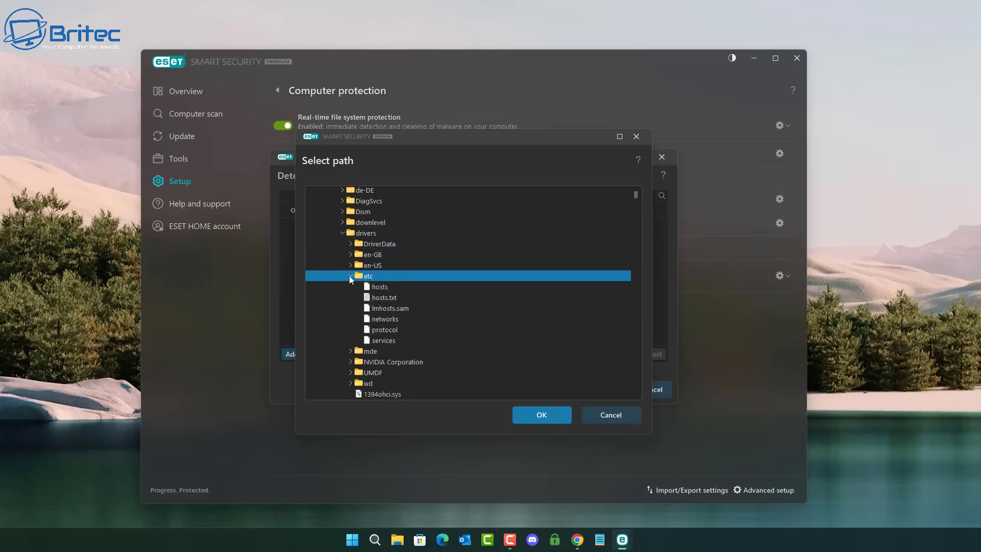
{"action": "left_click", "coordinate": [352, 276]}
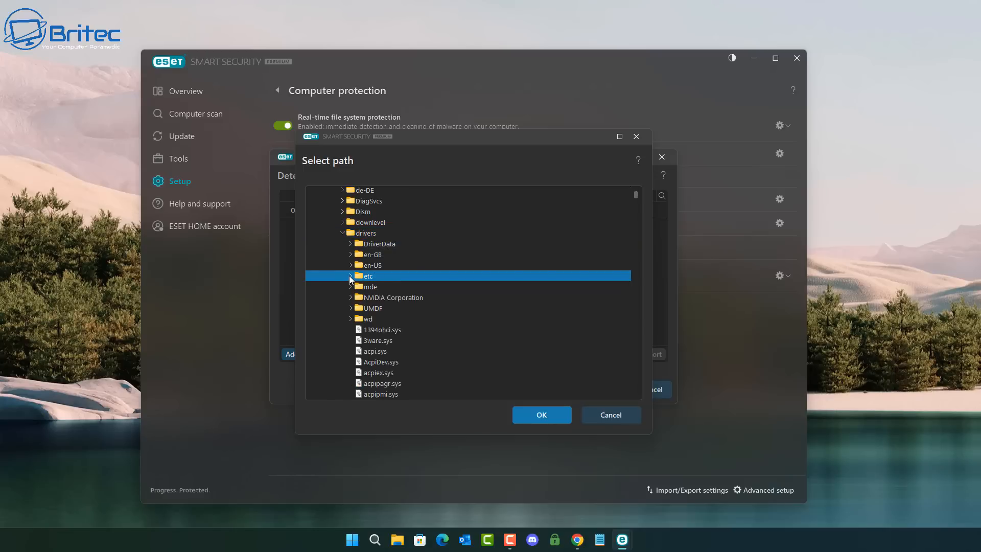
{"action": "left_click", "coordinate": [542, 415]}
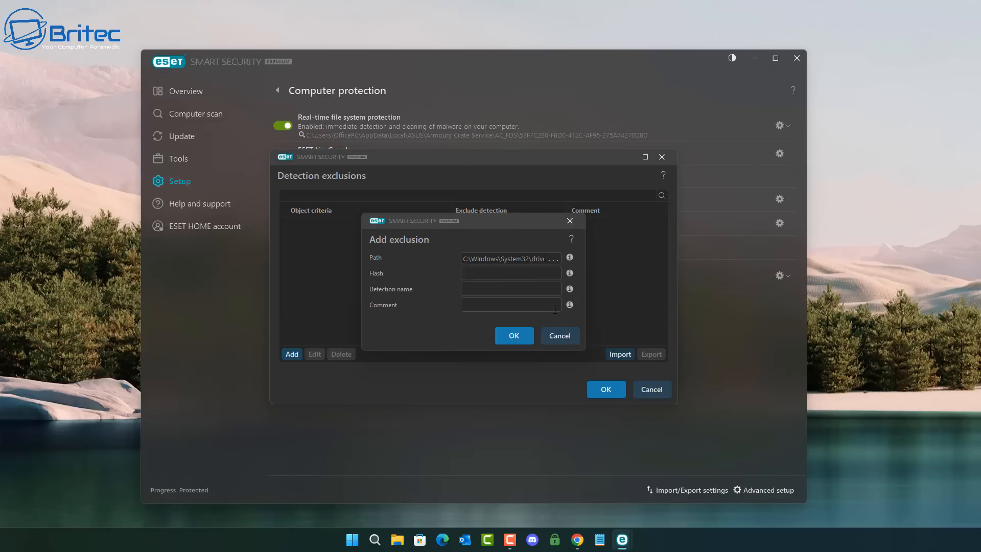
- Save the etc\* exclusion, apply the exclusions list and close the ESET window
{"action": "left_click", "coordinate": [514, 335]}
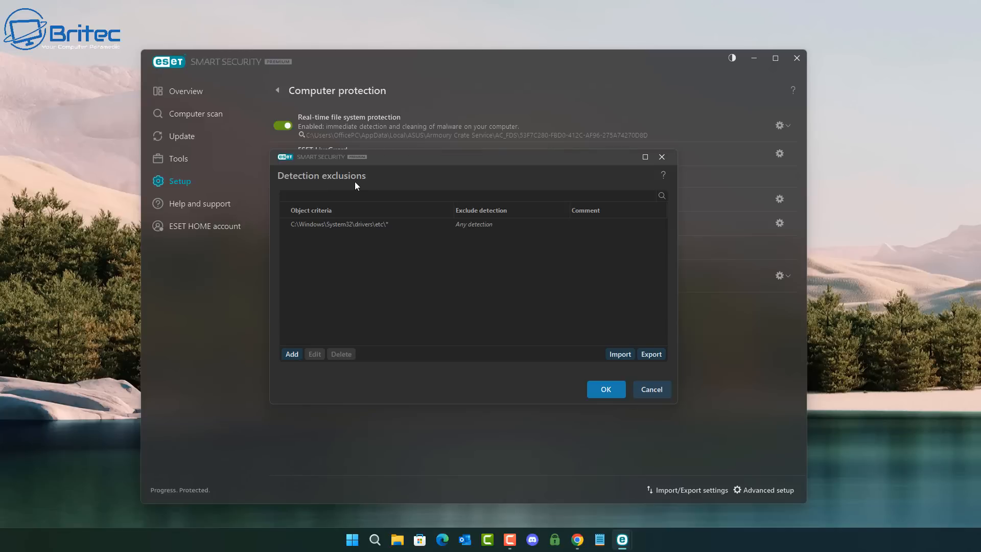
{"action": "mouse_move", "coordinate": [395, 231]}
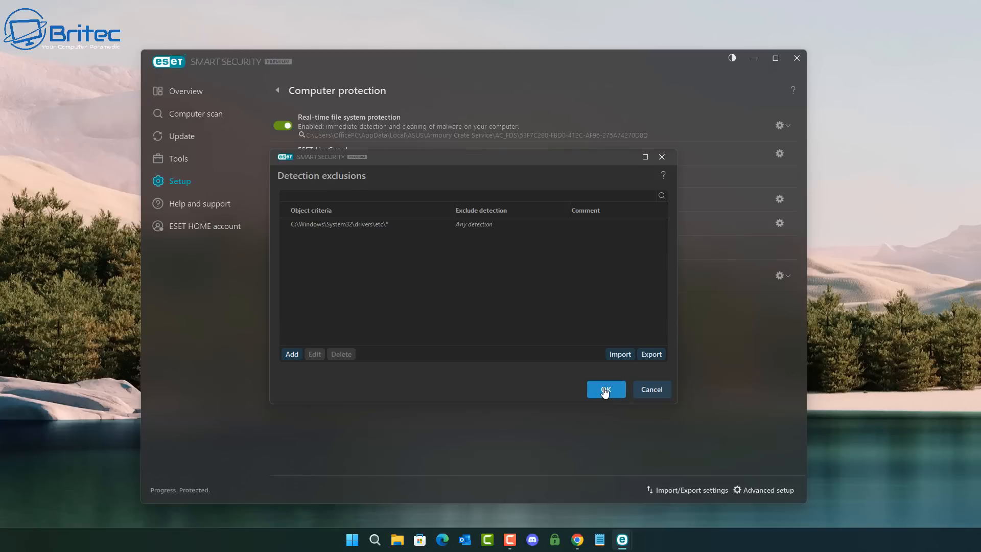
{"action": "left_click", "coordinate": [606, 389]}
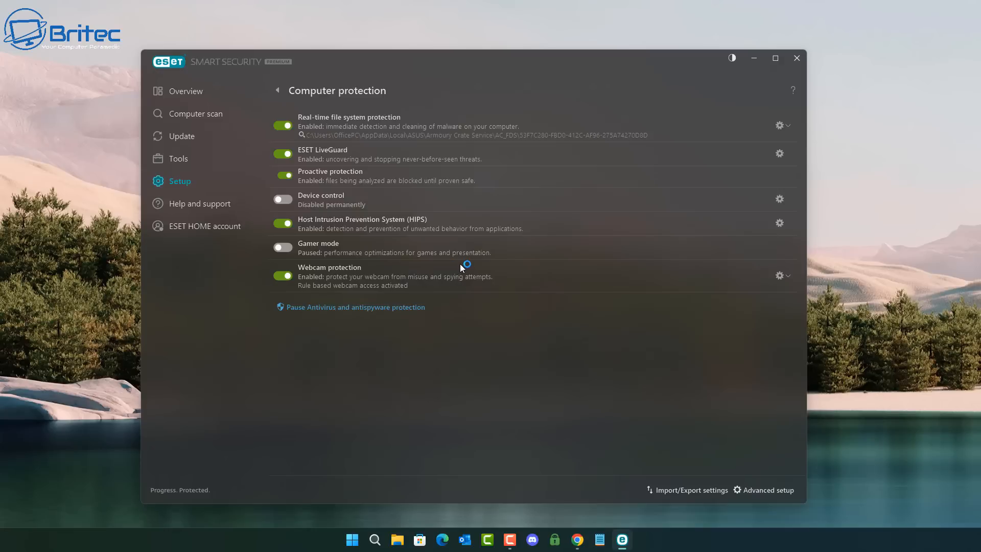
{"action": "mouse_move", "coordinate": [461, 267]}
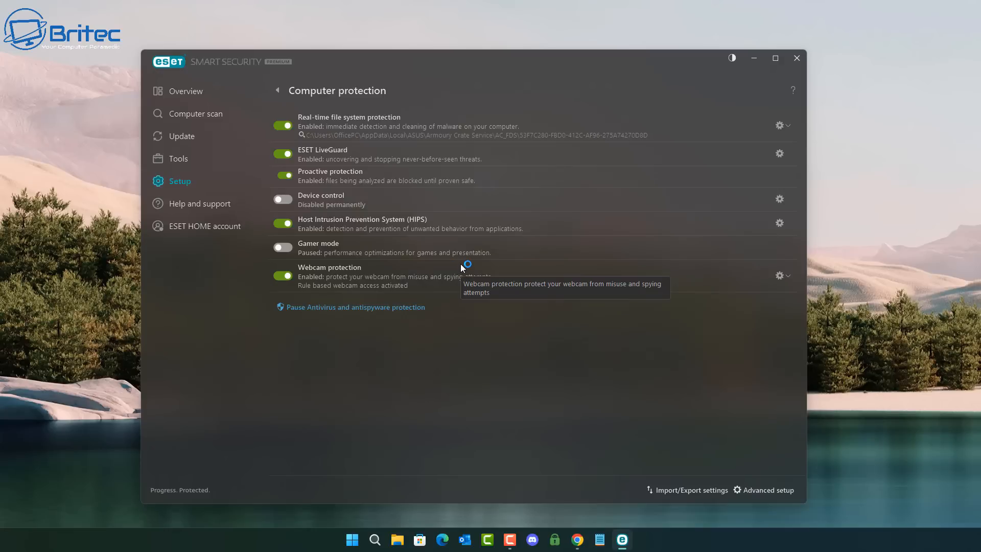
{"action": "mouse_move", "coordinate": [797, 57]}
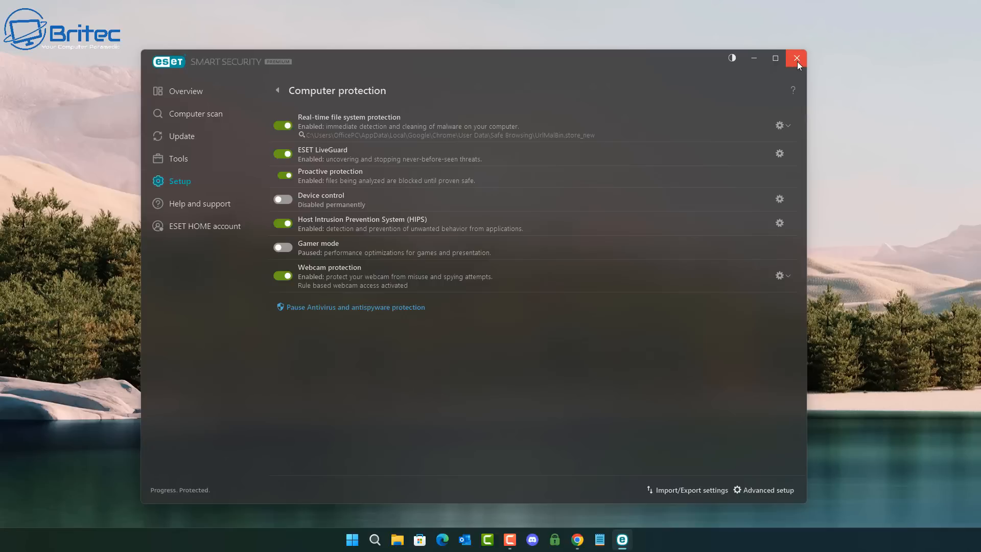
{"action": "mouse_move", "coordinate": [805, 63]}
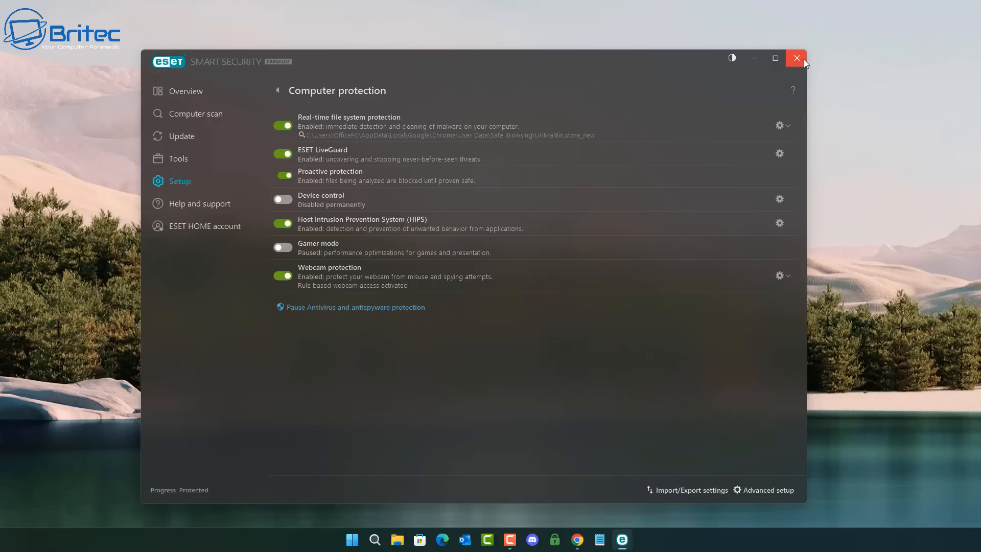
{"action": "left_click", "coordinate": [797, 57]}
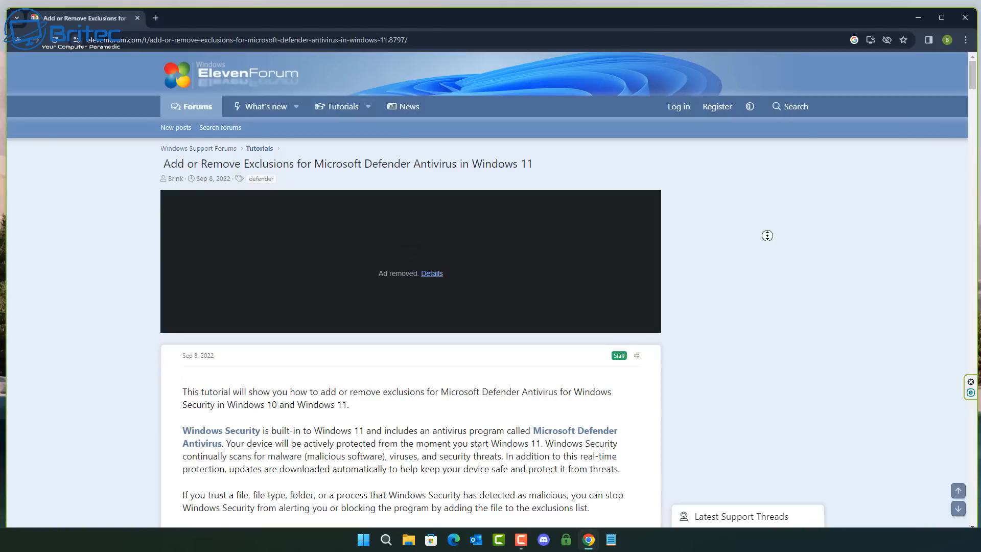
- Scroll the ElevenForum Defender exclusions tutorial down to Option One's Add or remove exclusions step
{"action": "scroll", "scroll_direction": "down", "scroll_amount": 3}
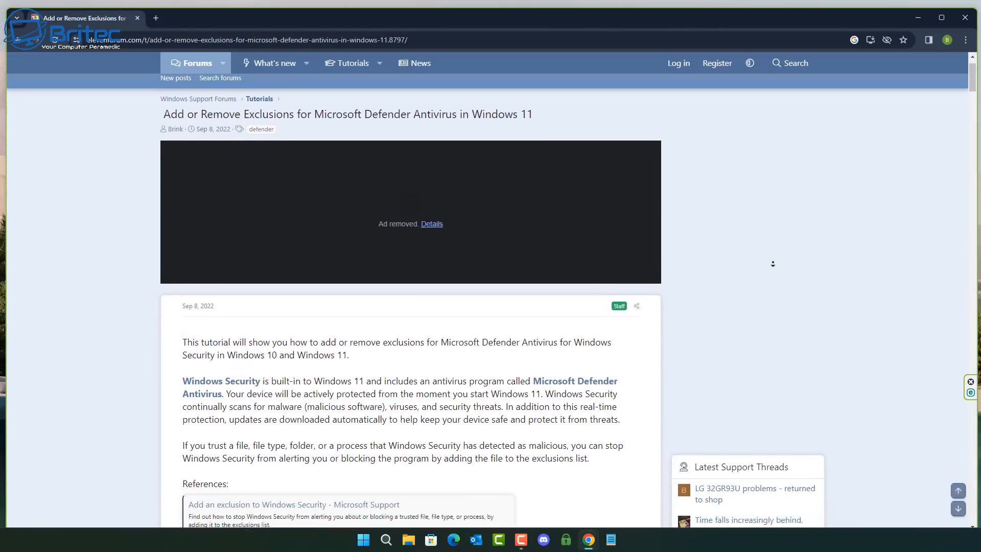
{"action": "scroll", "scroll_direction": "down", "scroll_amount": 3}
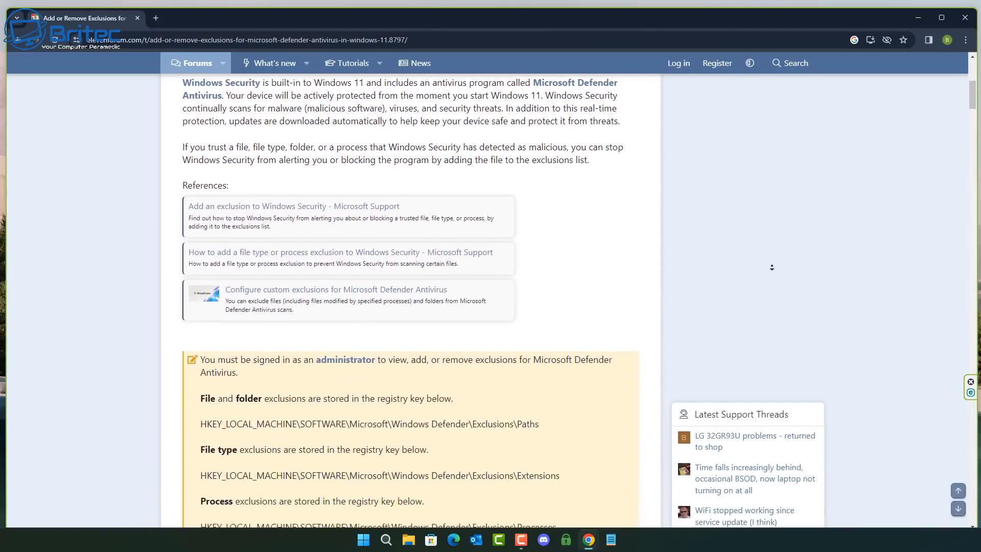
{"action": "scroll", "scroll_direction": "down", "scroll_amount": 3}
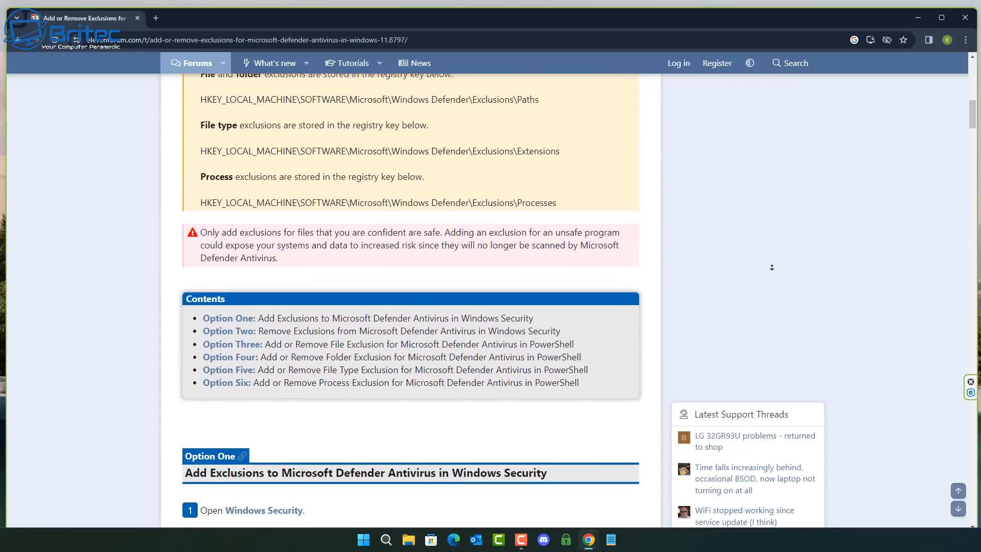
{"action": "scroll", "scroll_direction": "down", "scroll_amount": 3}
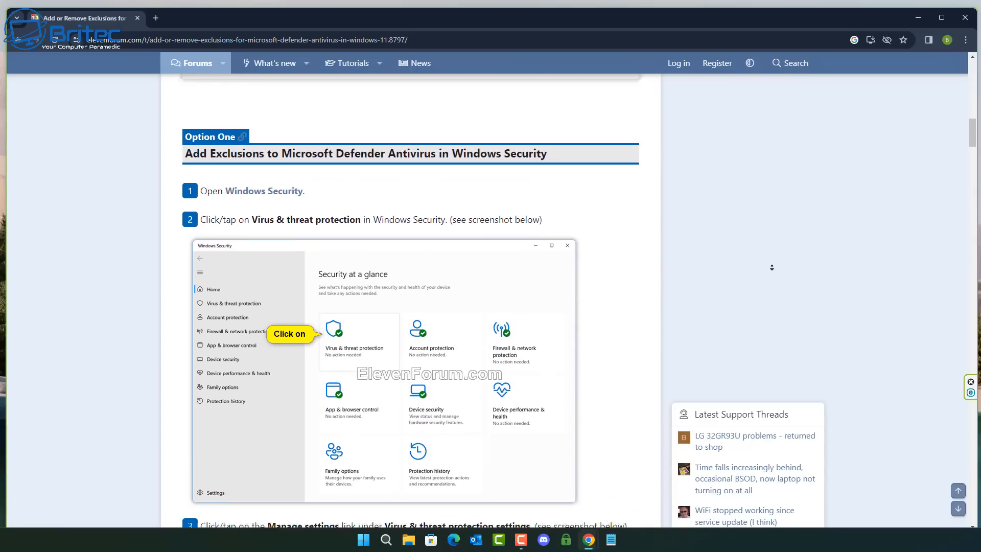
{"action": "scroll", "scroll_direction": "down", "scroll_amount": 3}
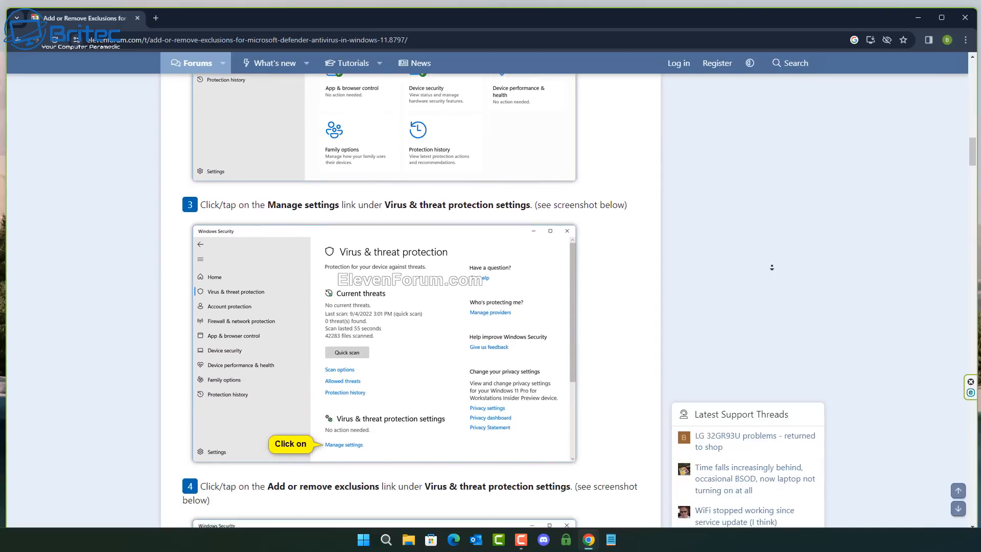
{"action": "scroll", "scroll_direction": "down", "scroll_amount": 3}
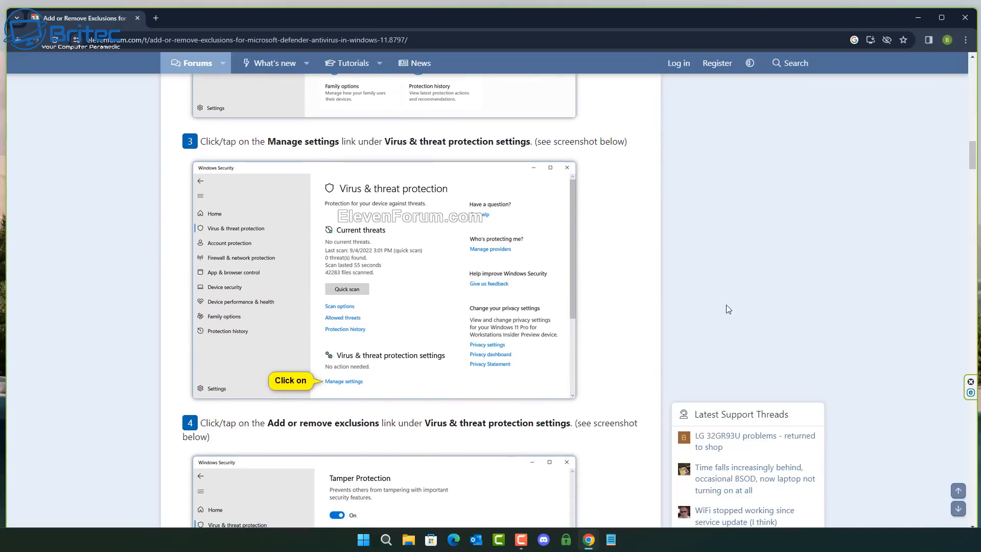
{"action": "scroll", "scroll_direction": "down", "scroll_amount": 3}
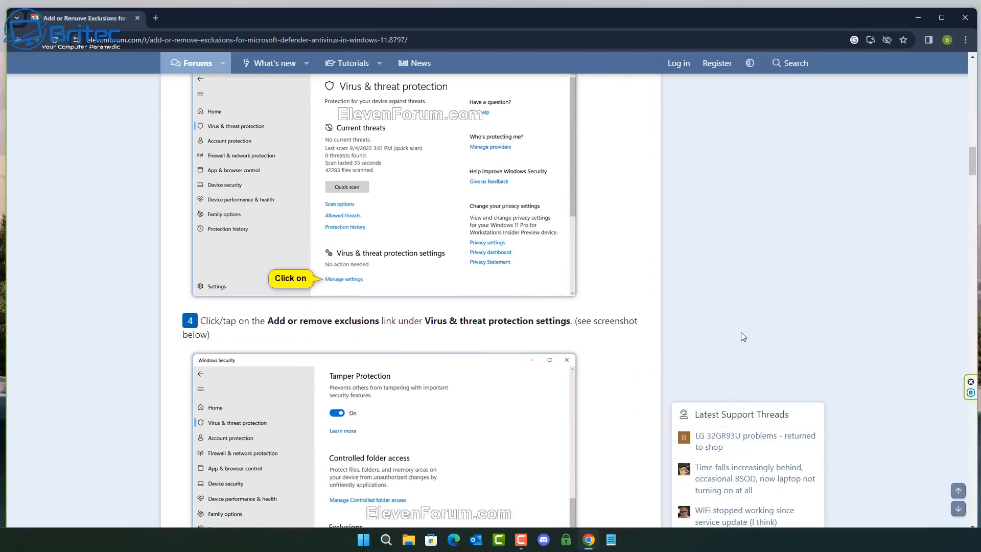
{"action": "scroll", "scroll_direction": "down", "scroll_amount": 3}
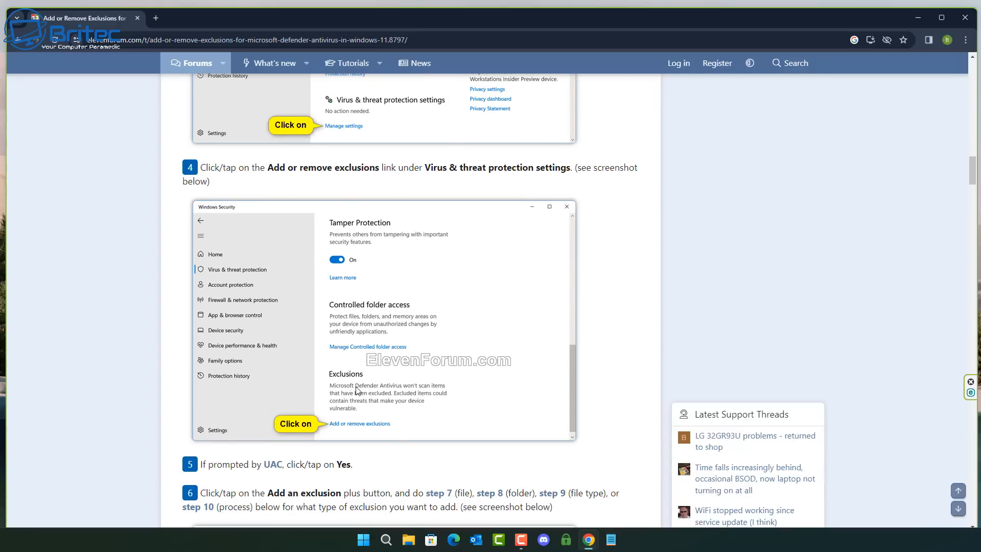
{"action": "mouse_move", "coordinate": [878, 157]}
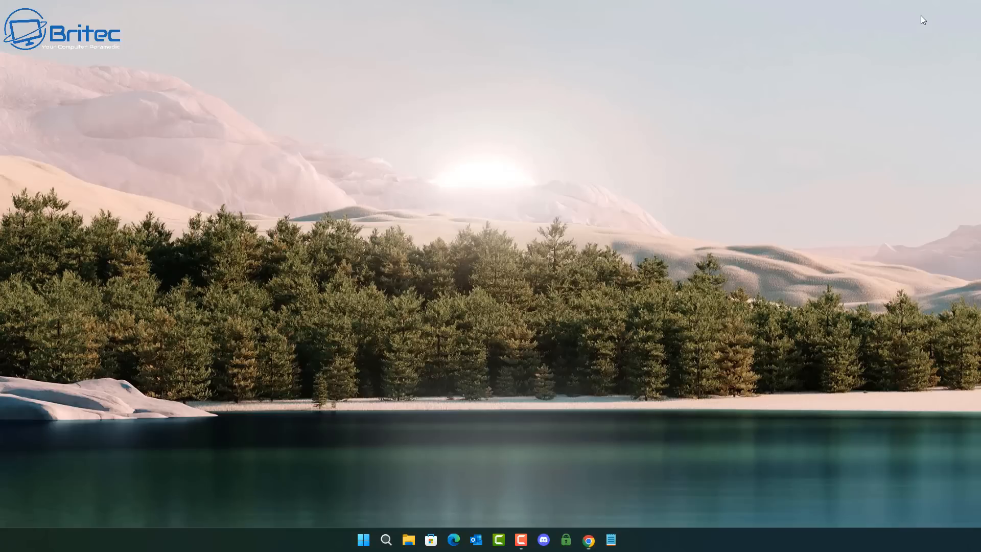
- Launch Windows Settings from Start and go to Privacy & security
{"action": "left_click", "coordinate": [364, 539]}
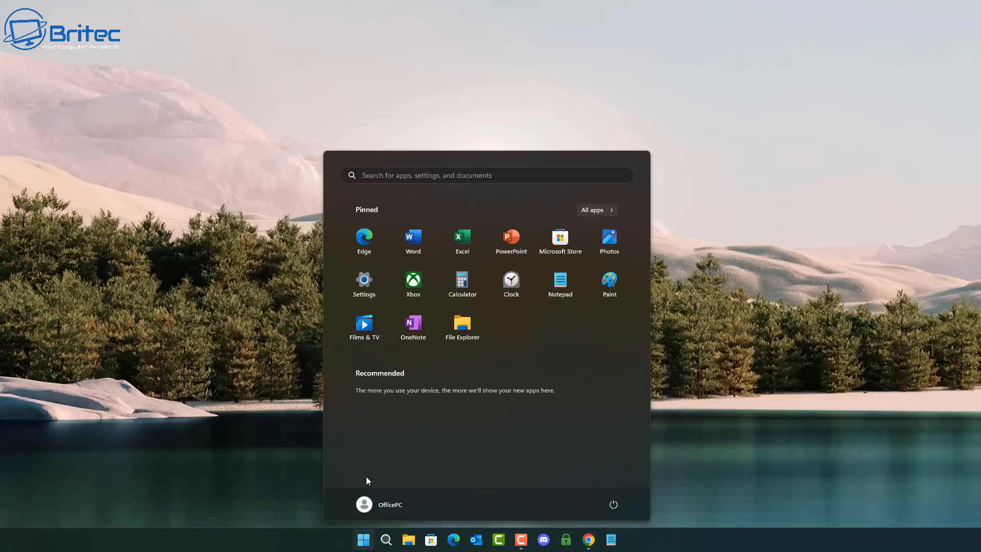
{"action": "left_click", "coordinate": [364, 279]}
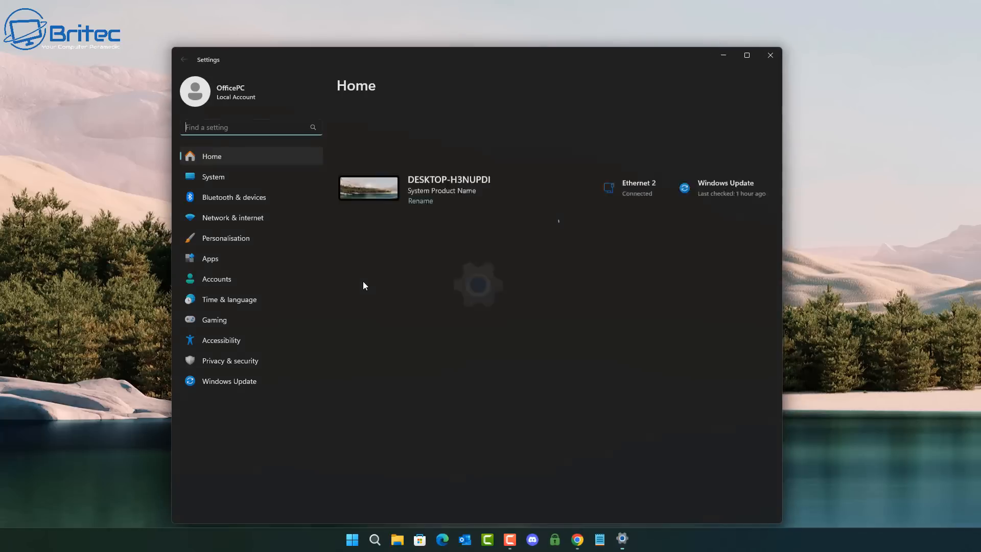
{"action": "left_click", "coordinate": [230, 361]}
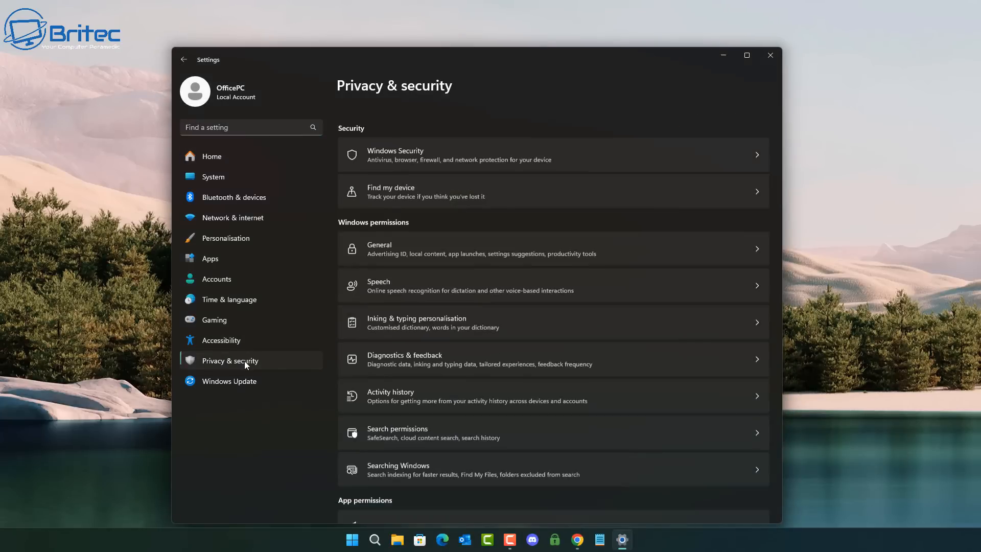
- Review the General and Activity history pages, both showing Off, and return to the overview
{"action": "scroll", "scroll_direction": "down", "scroll_amount": 3}
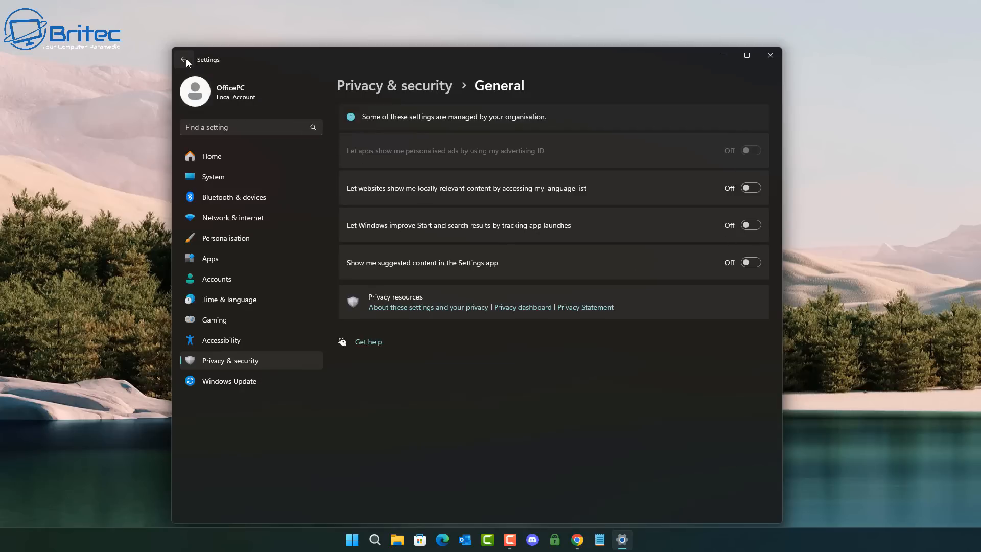
{"action": "left_click", "coordinate": [183, 59]}
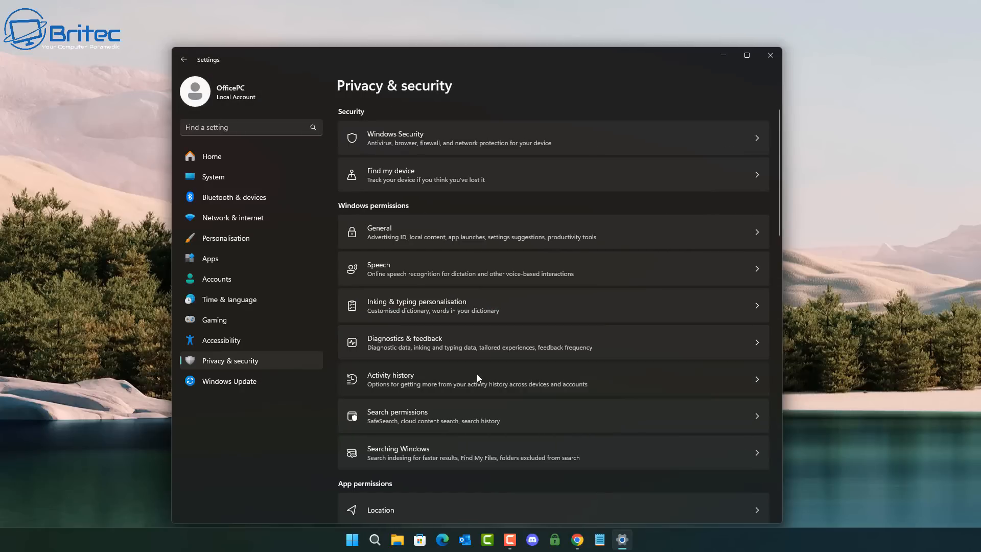
{"action": "left_click", "coordinate": [411, 380]}
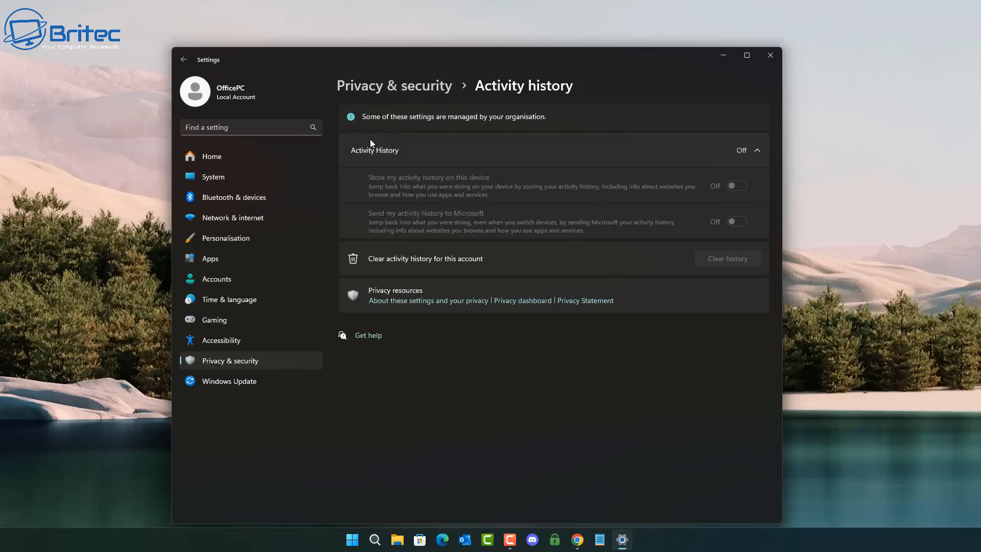
{"action": "mouse_move", "coordinate": [462, 246]}
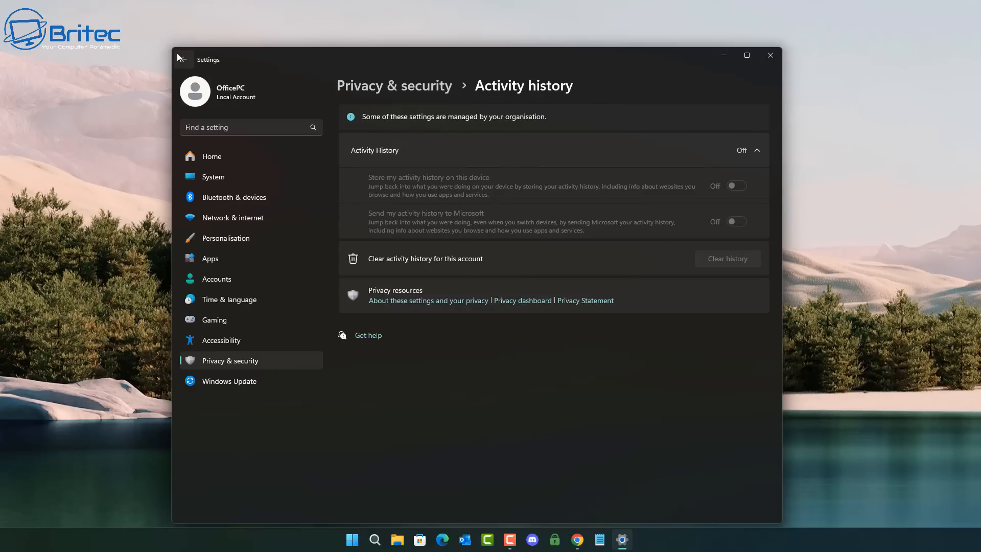
{"action": "left_click", "coordinate": [184, 59]}
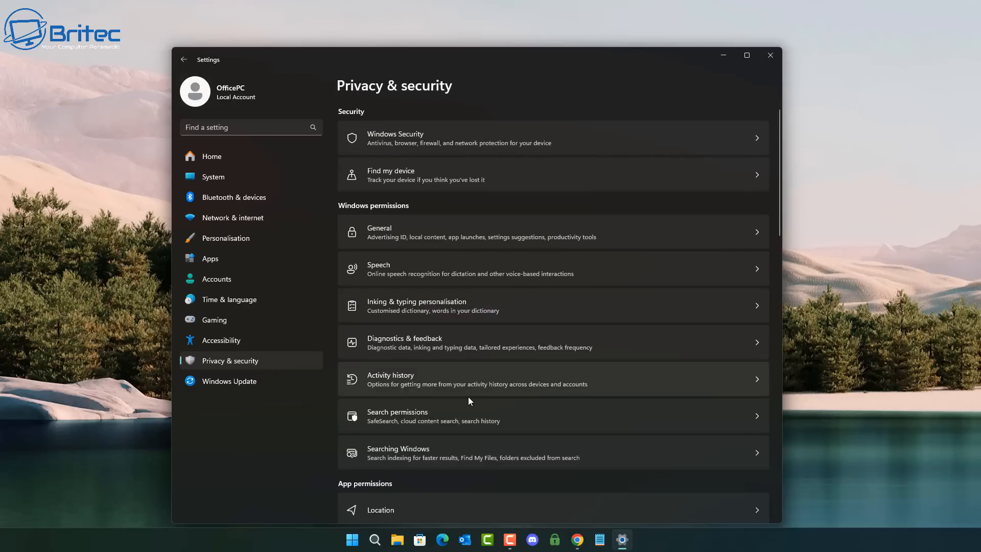
- Check the Notifications access page and return to the Privacy & security overview
{"action": "scroll", "scroll_direction": "down", "scroll_amount": 3}
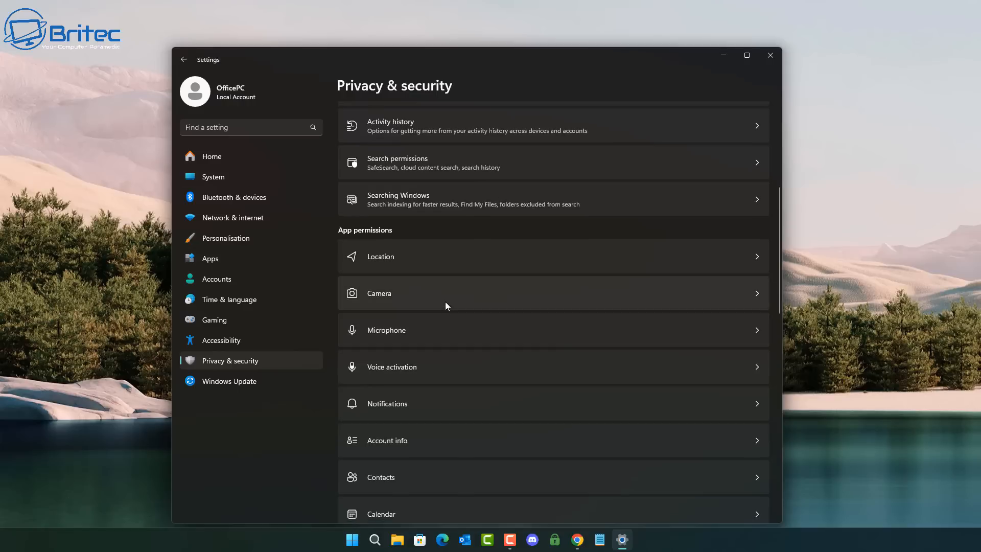
{"action": "mouse_move", "coordinate": [450, 413]}
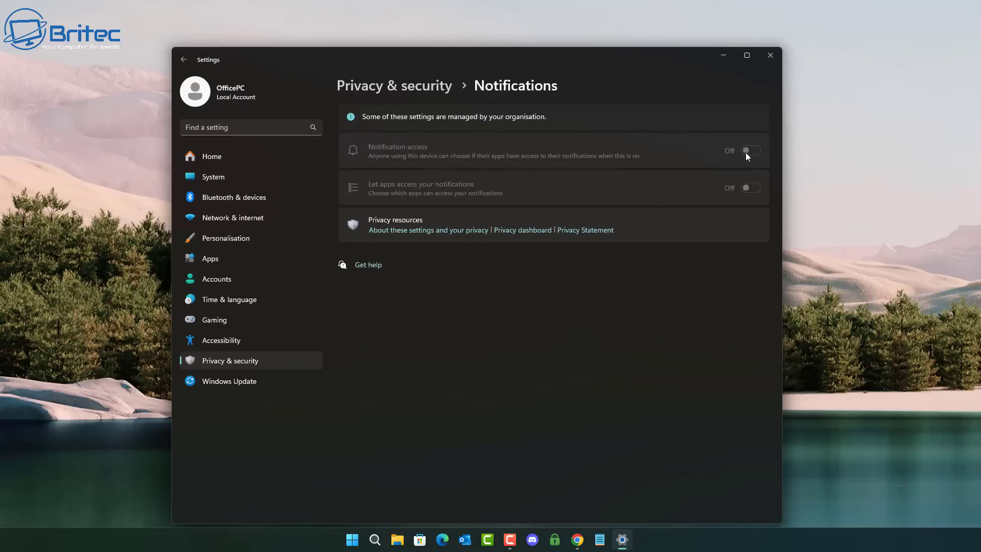
{"action": "mouse_move", "coordinate": [503, 237]}
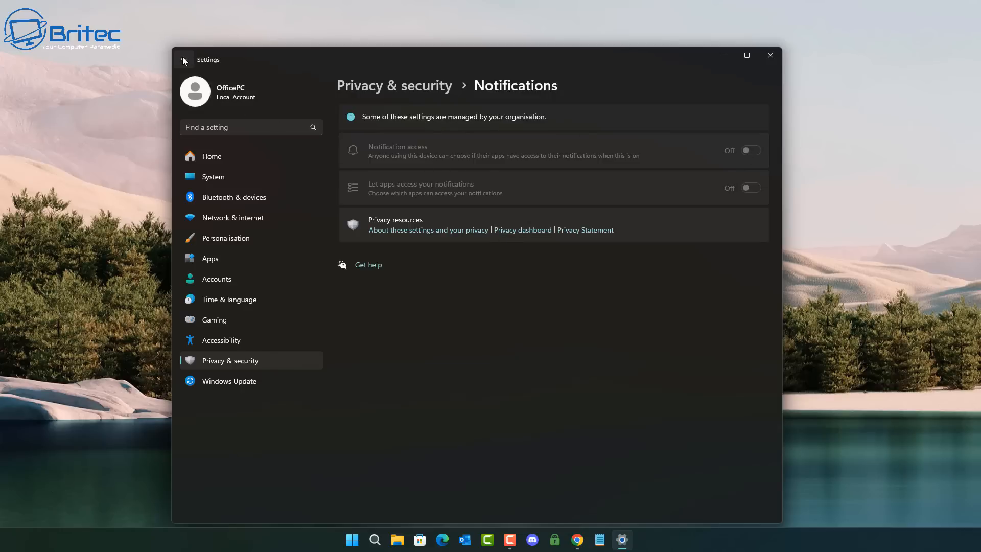
{"action": "left_click", "coordinate": [183, 60]}
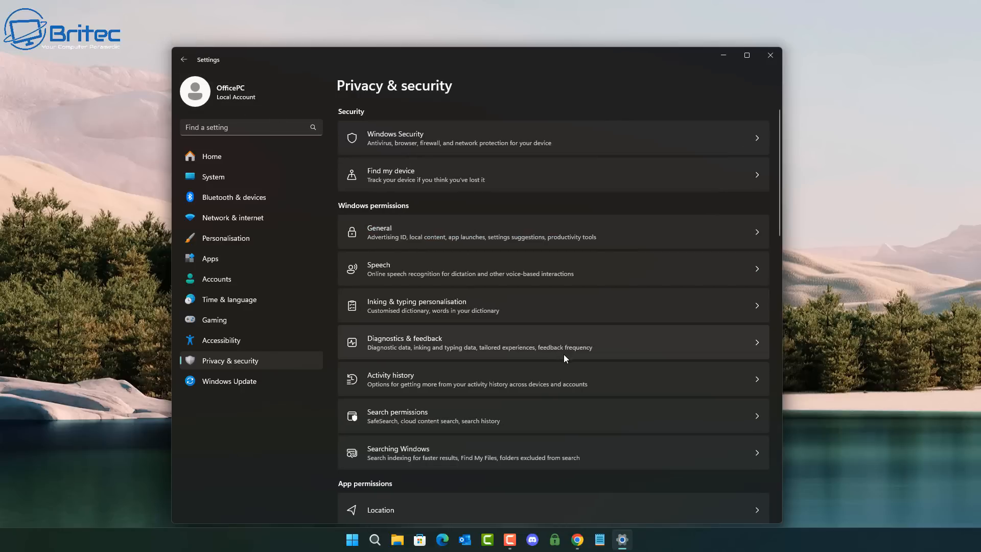
{"action": "scroll", "scroll_direction": "down", "scroll_amount": 3}
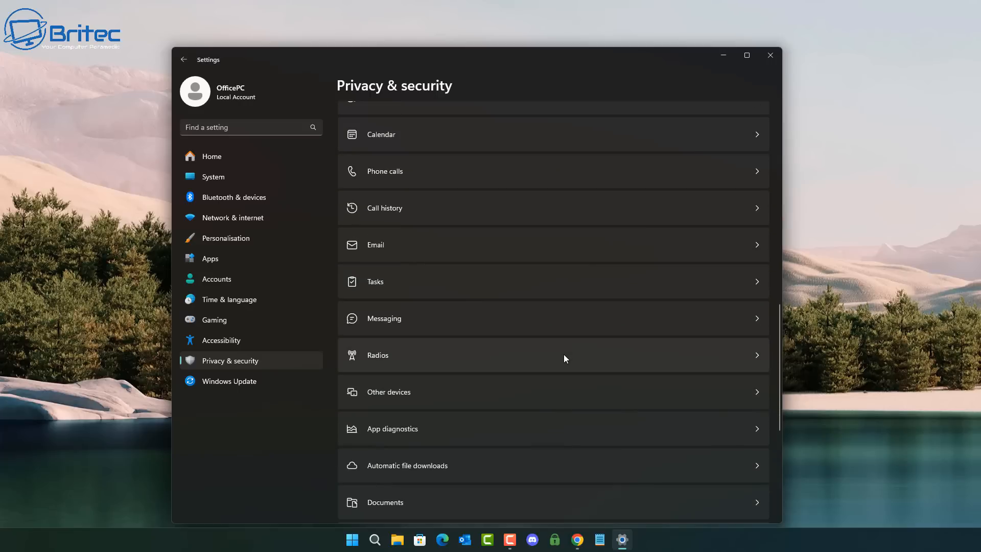
{"action": "mouse_move", "coordinate": [563, 359]}
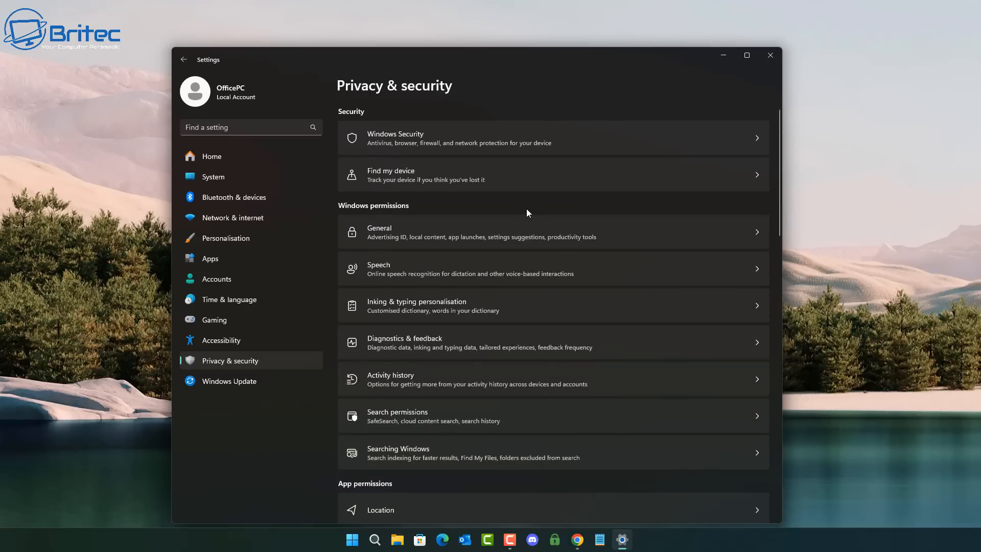
- Review Inking & typing personalisation and Diagnostics & feedback, all Off, then close Settings
{"action": "left_click", "coordinate": [433, 304]}
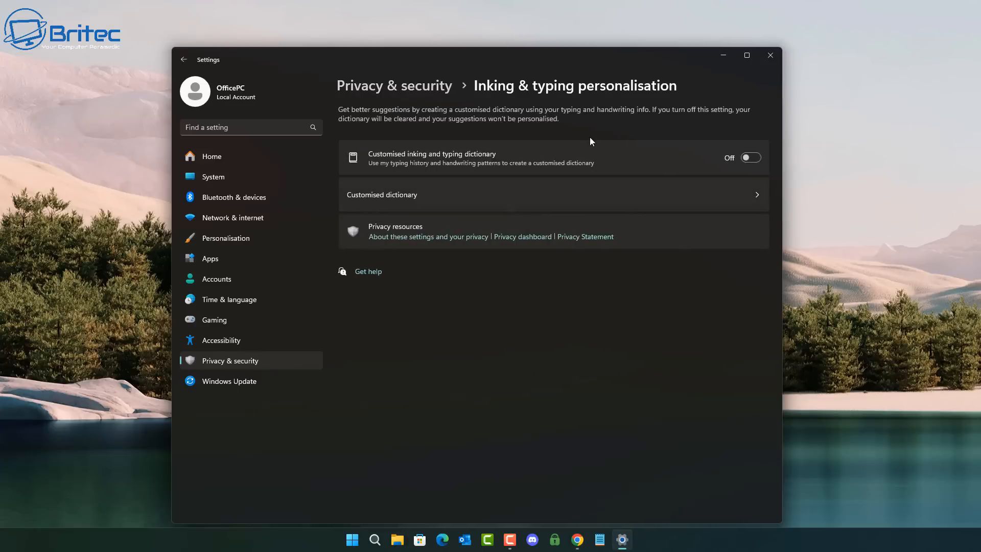
{"action": "left_click", "coordinate": [184, 59]}
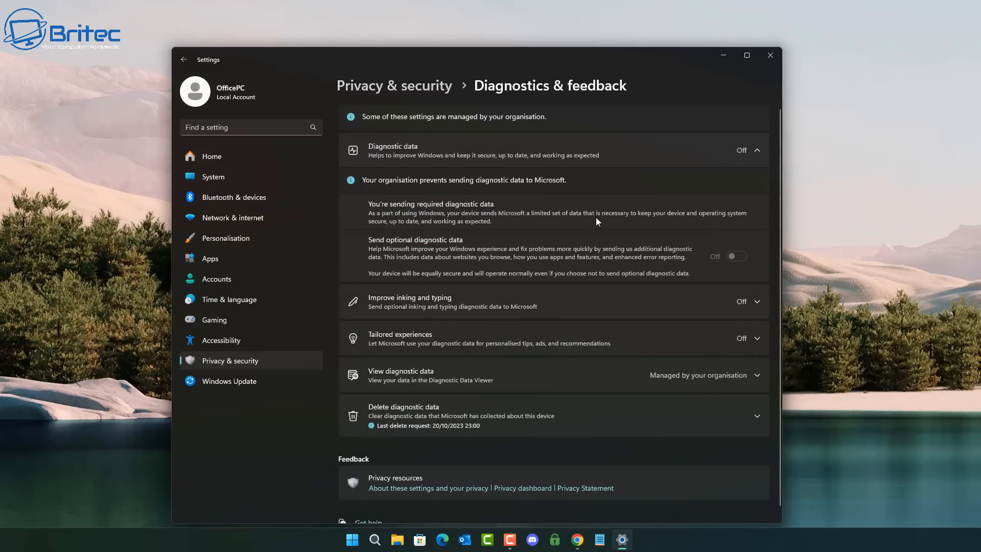
{"action": "mouse_move", "coordinate": [812, 258]}
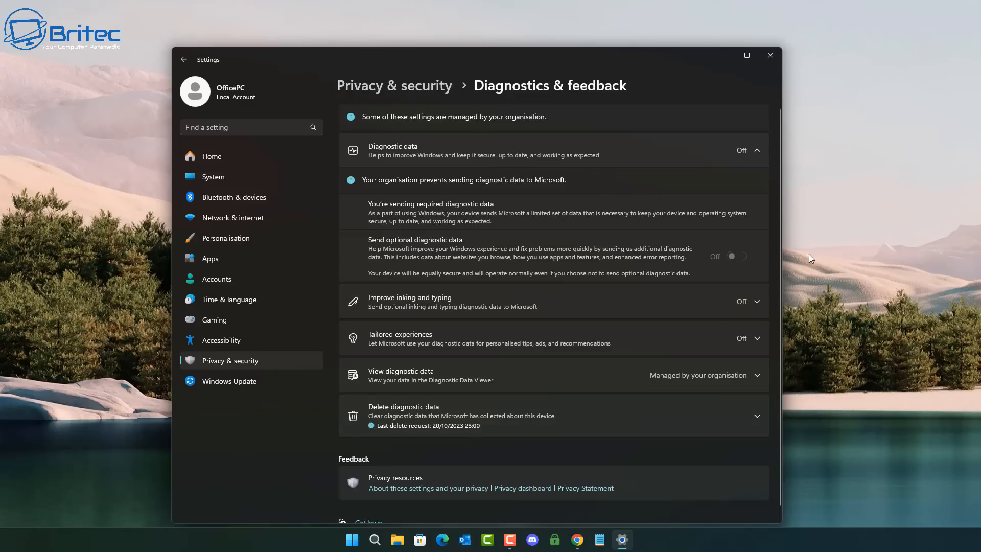
{"action": "left_click", "coordinate": [770, 56]}
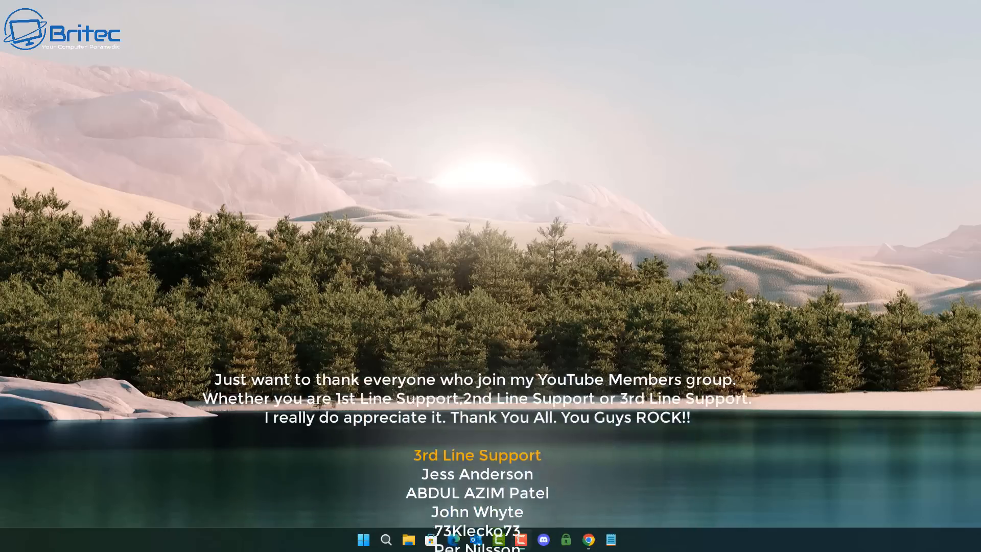
{"action": "scroll", "scroll_direction": "down", "scroll_amount": 3}
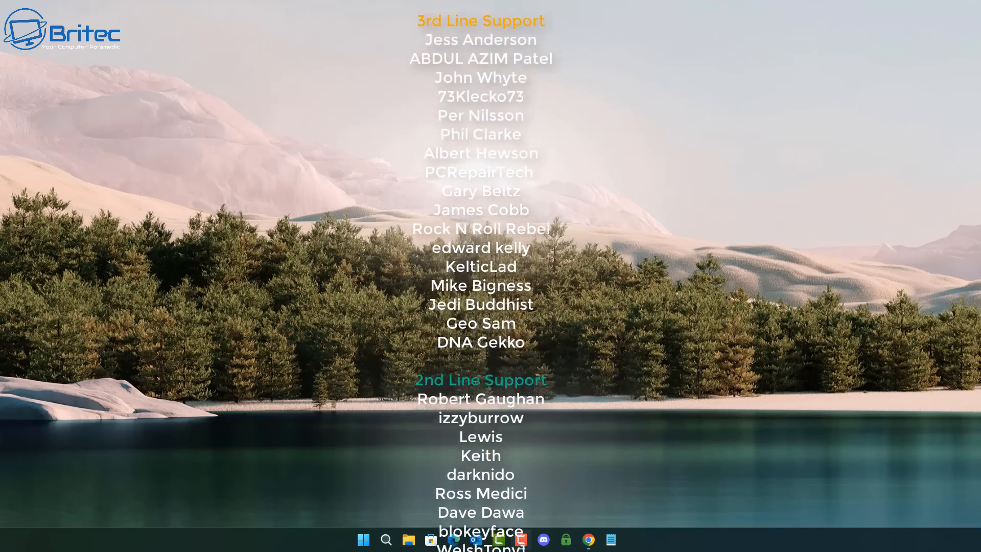
{"action": "scroll", "scroll_direction": "down", "scroll_amount": 3}
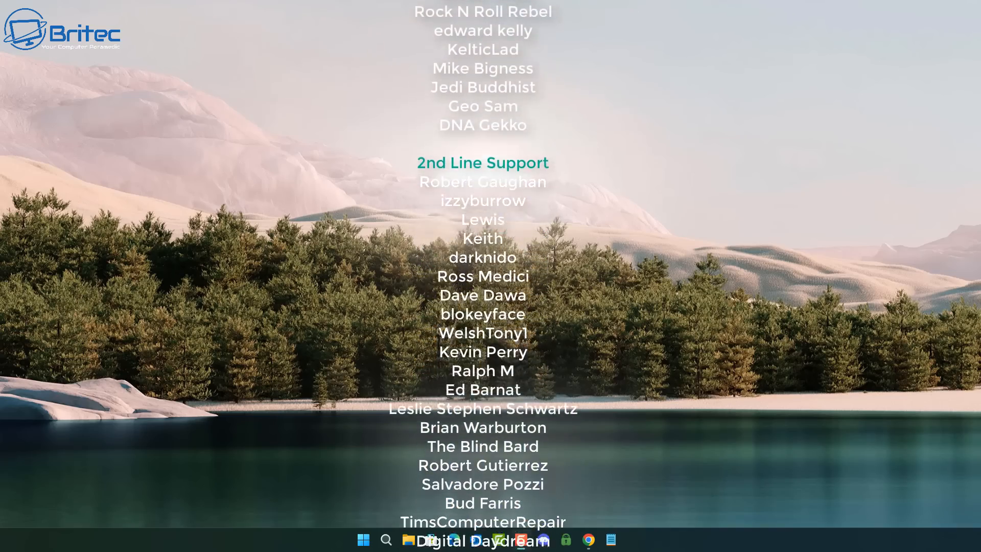